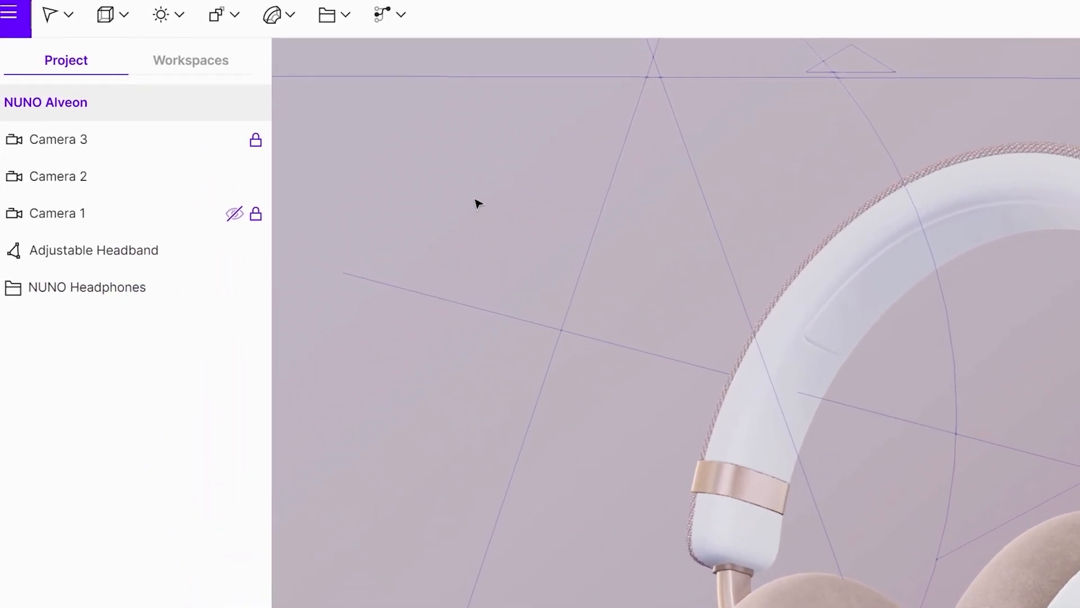
Add a hotspot from the Interactions dropdown and rename it 'Hotspot - Material Switcher'
left_click(383, 13)
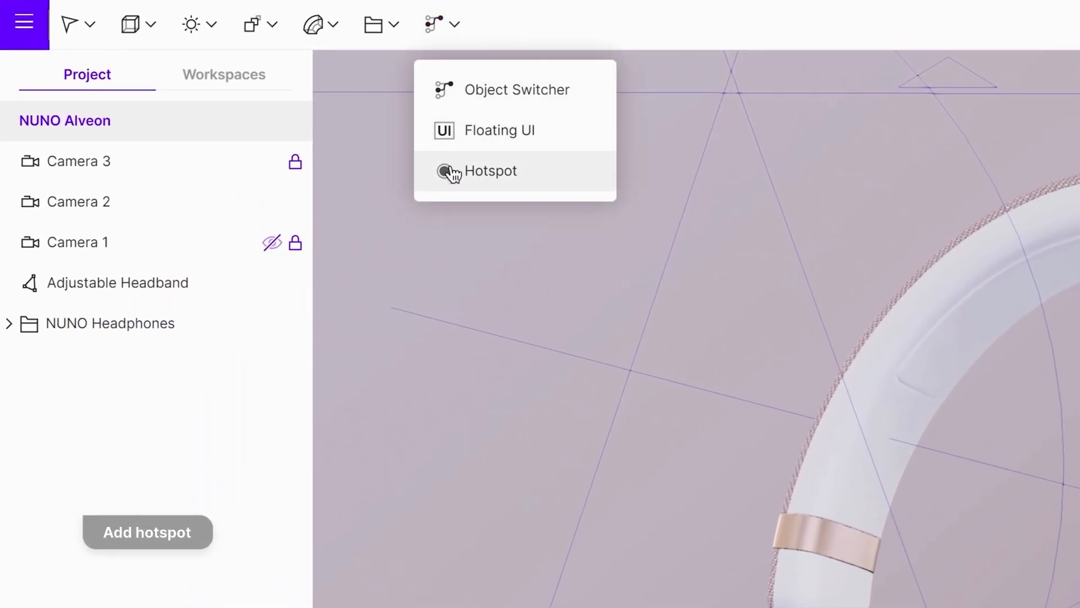
left_click(490, 171)
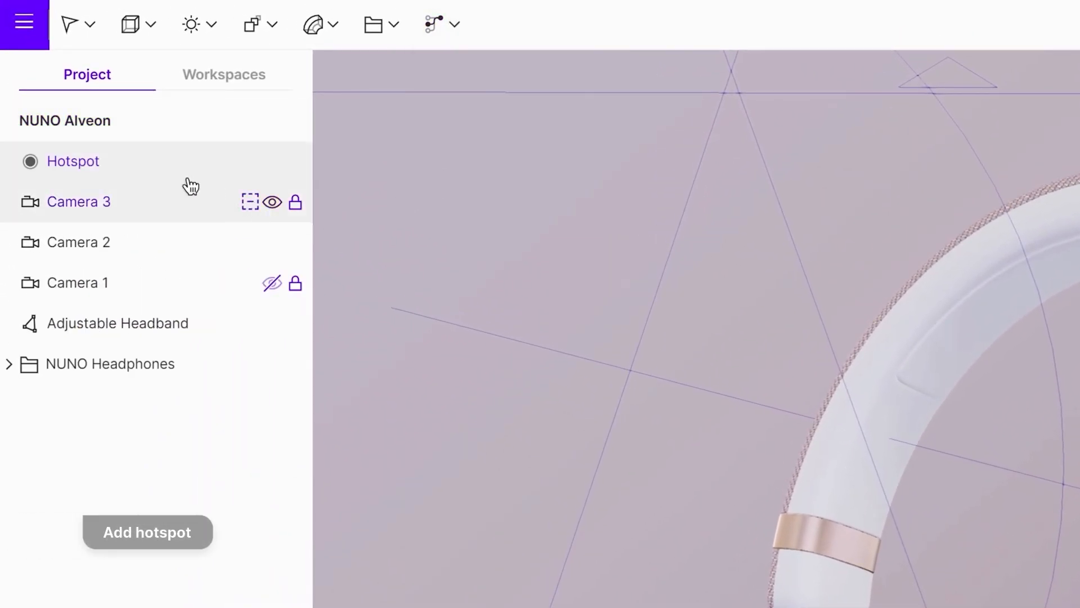
double_click(72, 160)
type("Hotspot -")
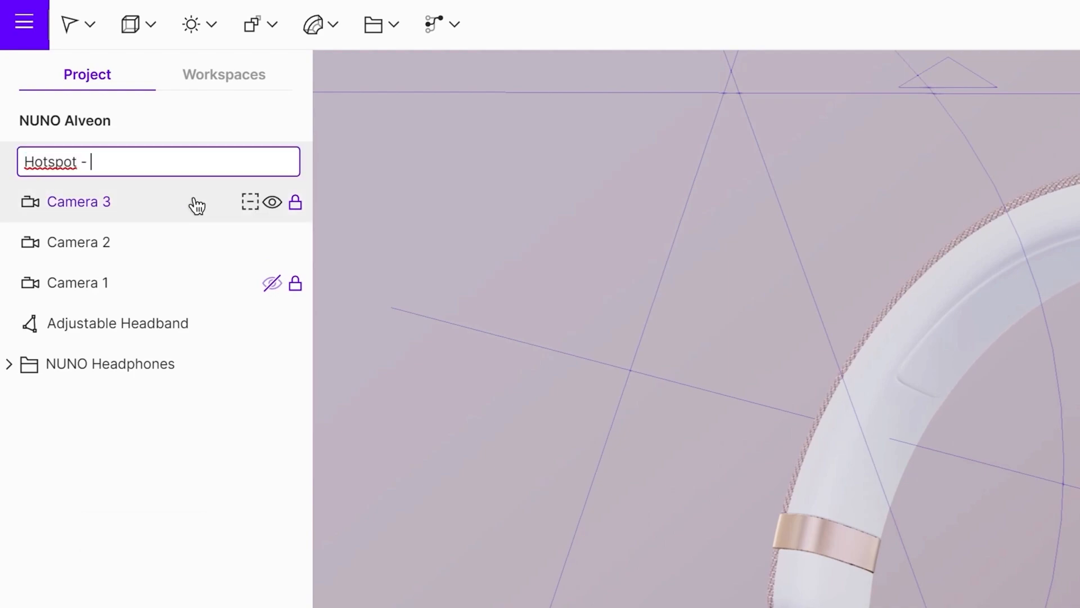
type("Material")
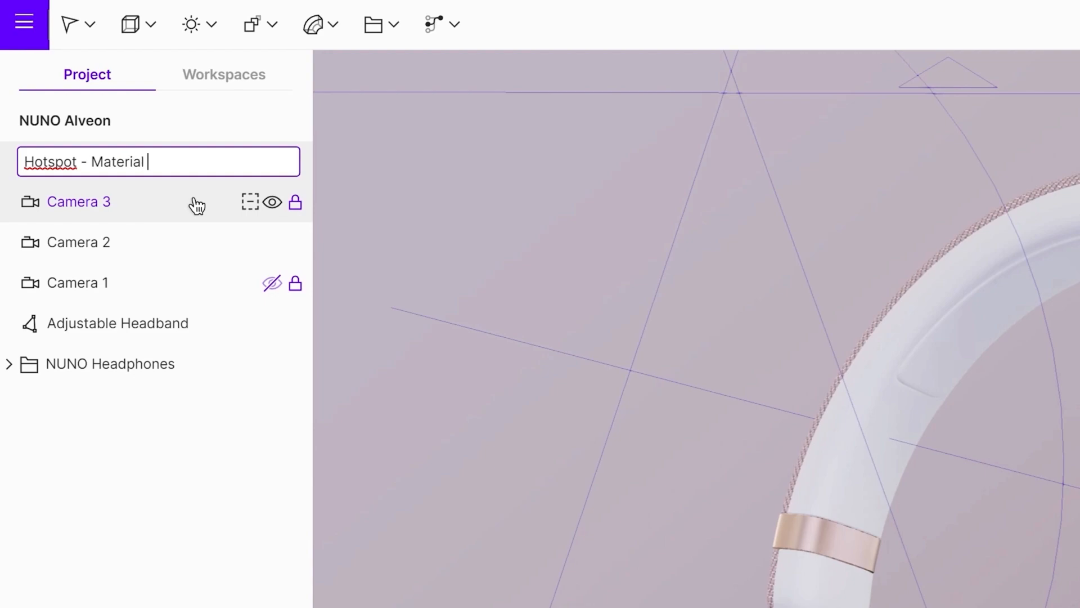
type("Switcher")
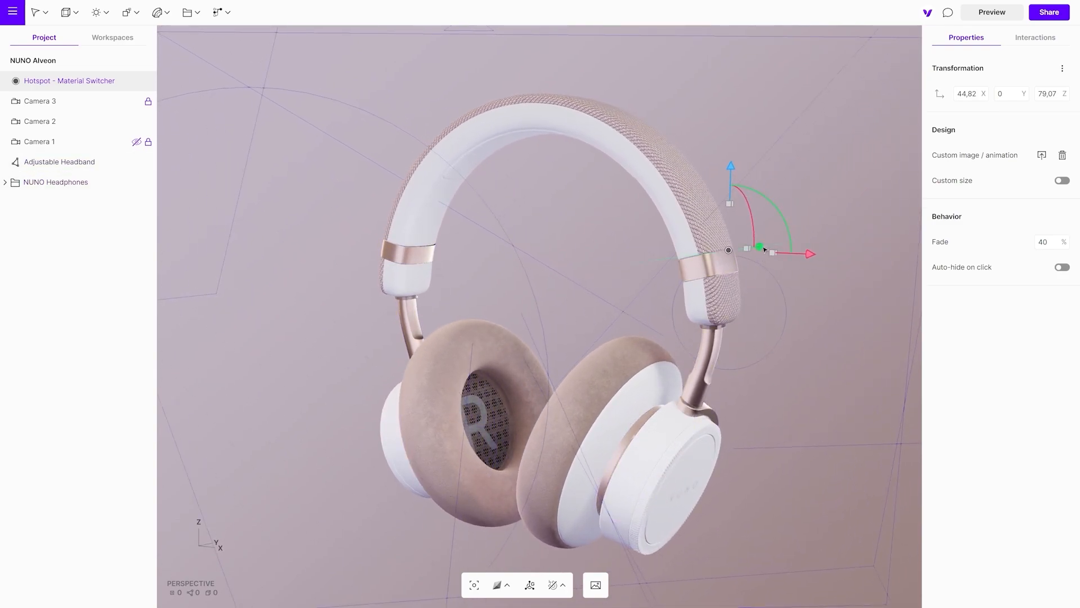
Drag the hotspot along the headband onto the gold slider of the right joint
left_click_drag(771, 251, 751, 255)
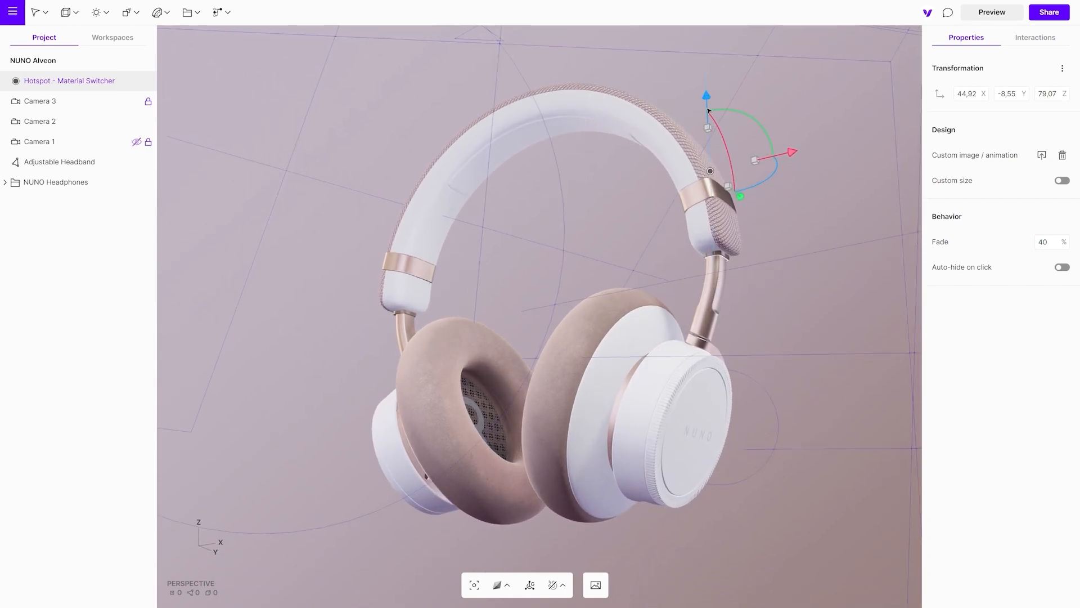
left_click_drag(707, 95, 706, 104)
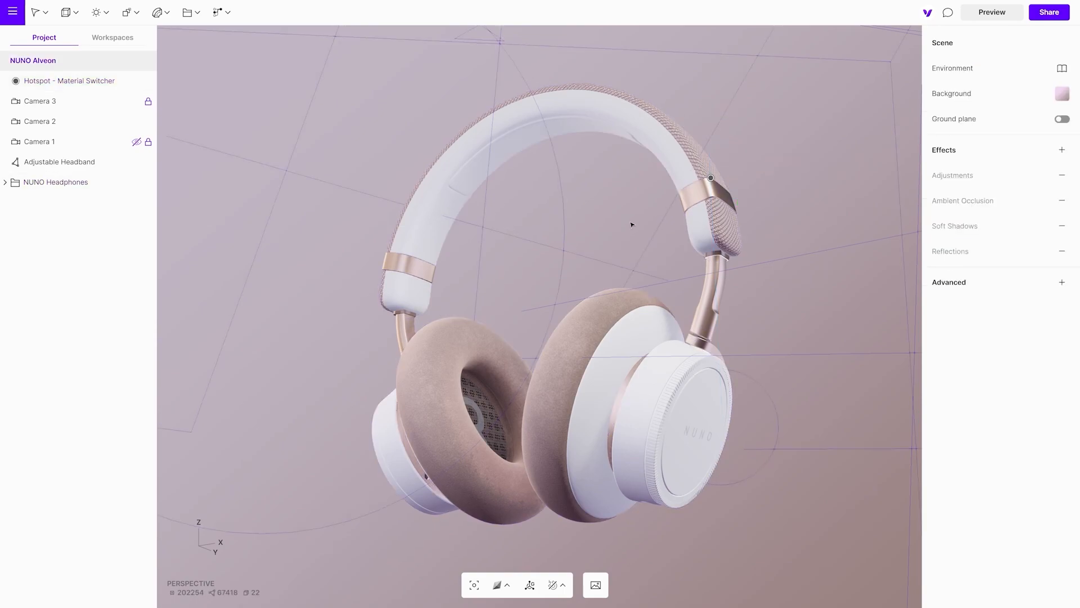
Give the gold slider parts a second material named White with roughness about 58%
left_click(59, 162)
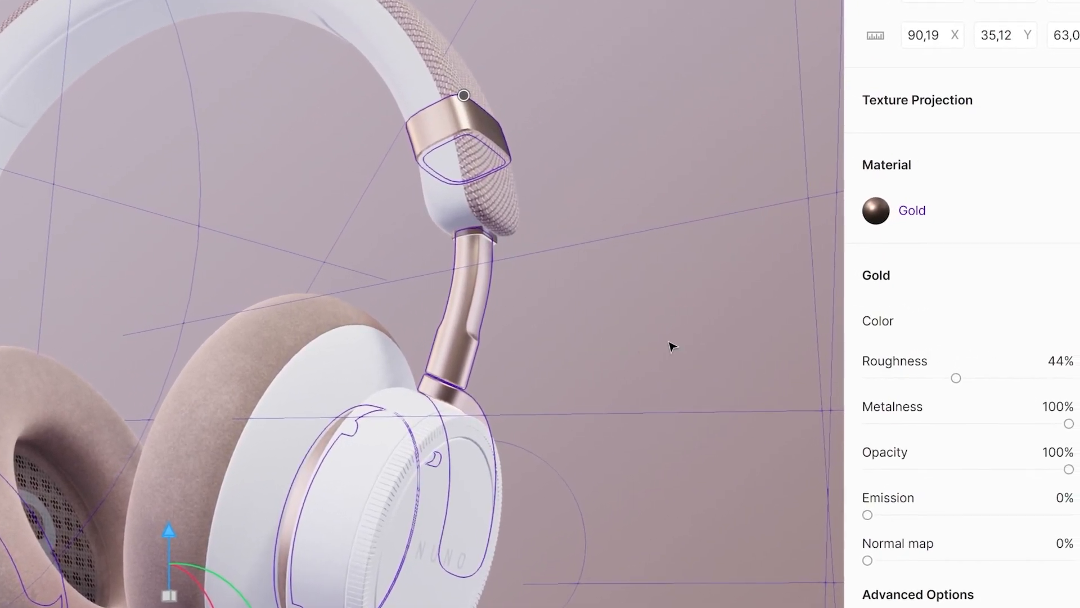
left_click(1043, 154)
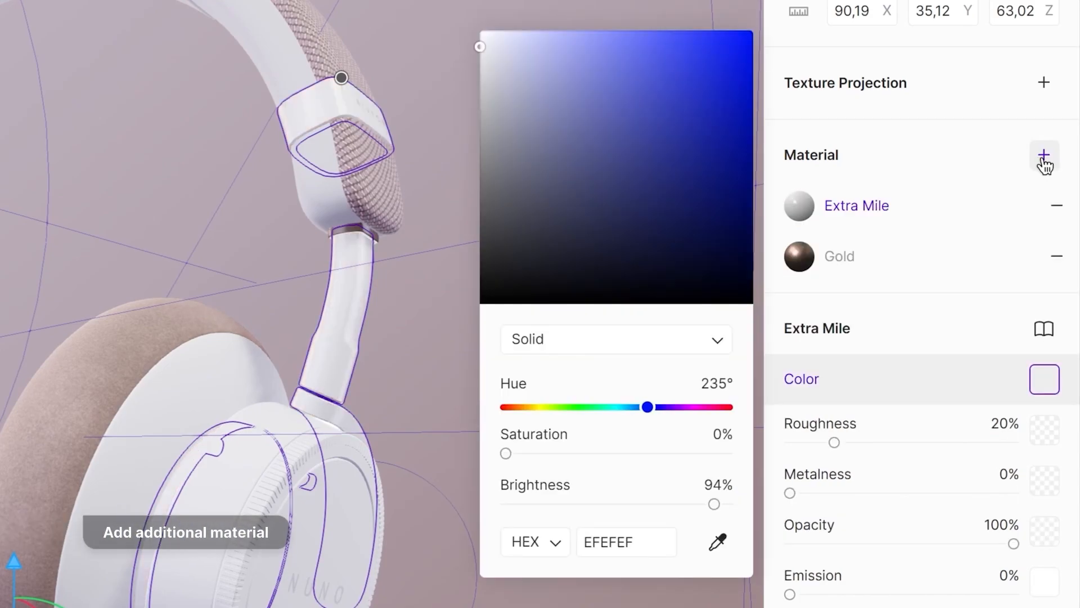
double_click(856, 205)
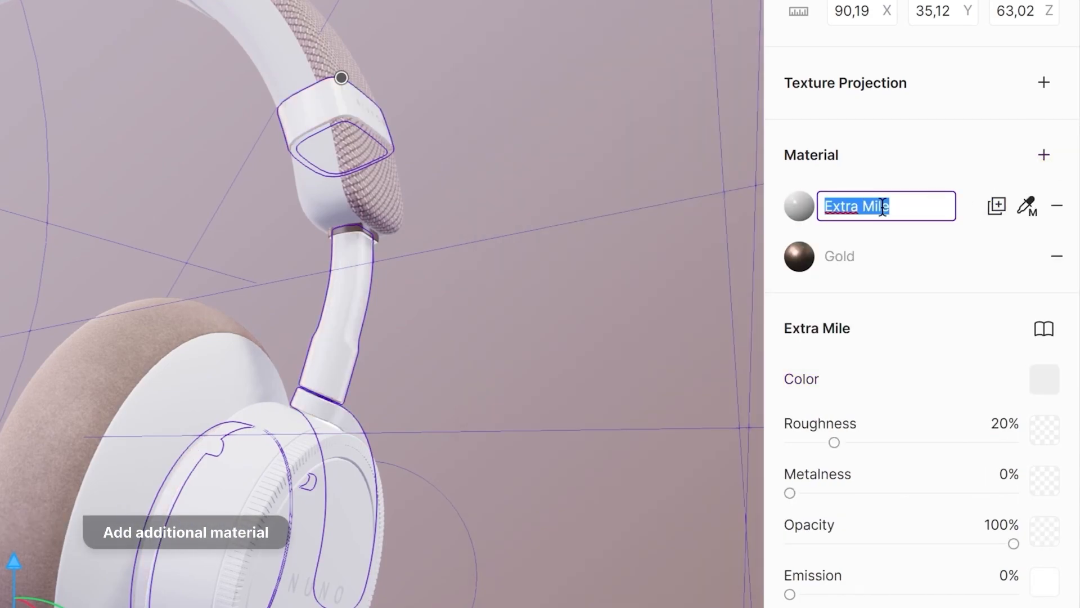
type("White")
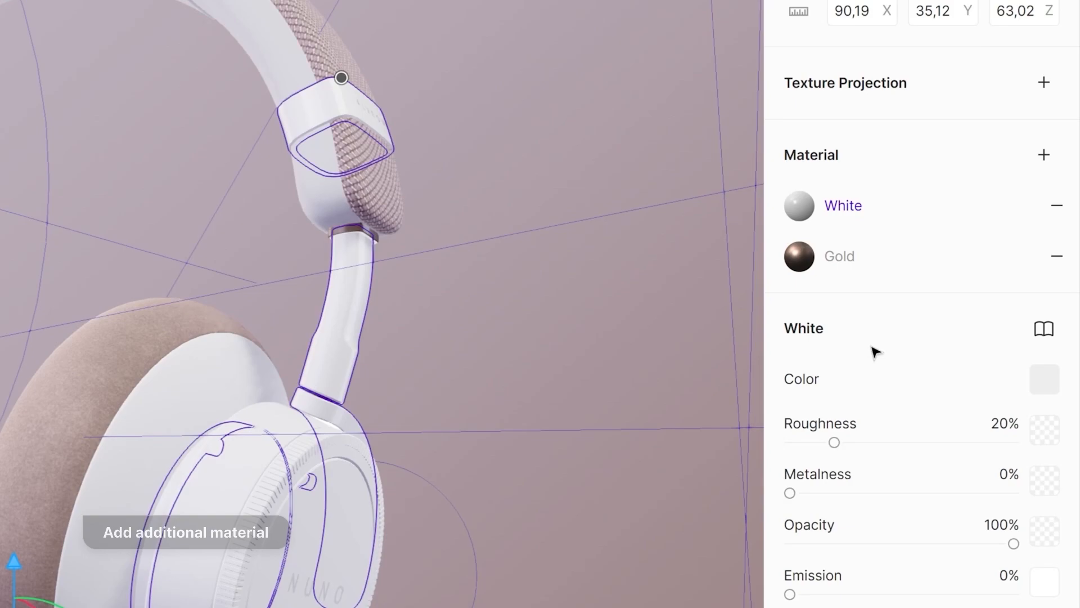
left_click_drag(834, 442, 924, 442)
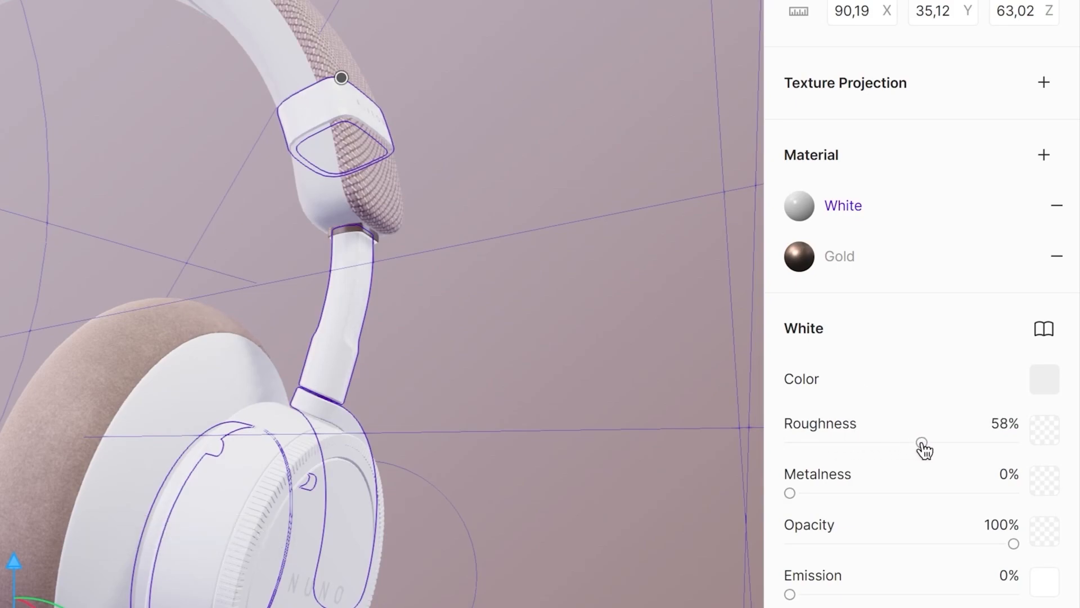
scroll("down", 3)
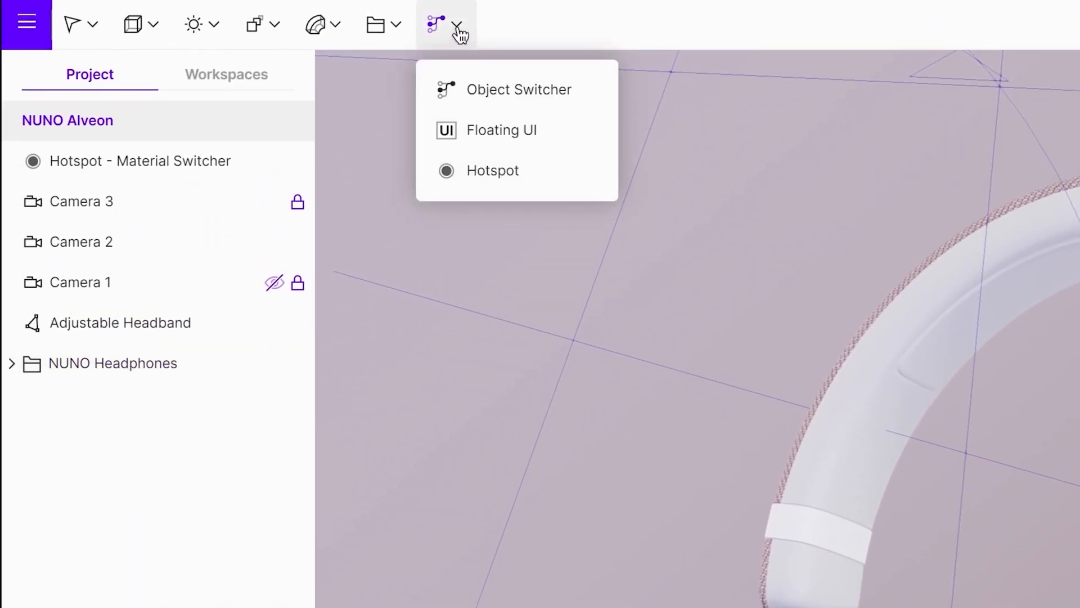
Add a Floating UI element and rename it 'Material Switcher'
left_click(501, 130)
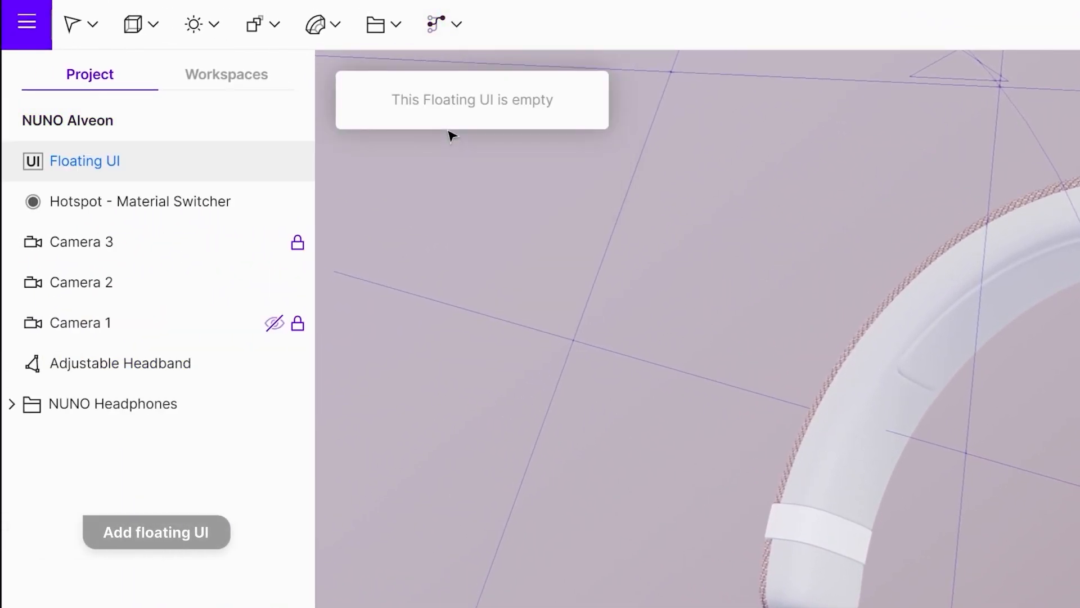
double_click(84, 160)
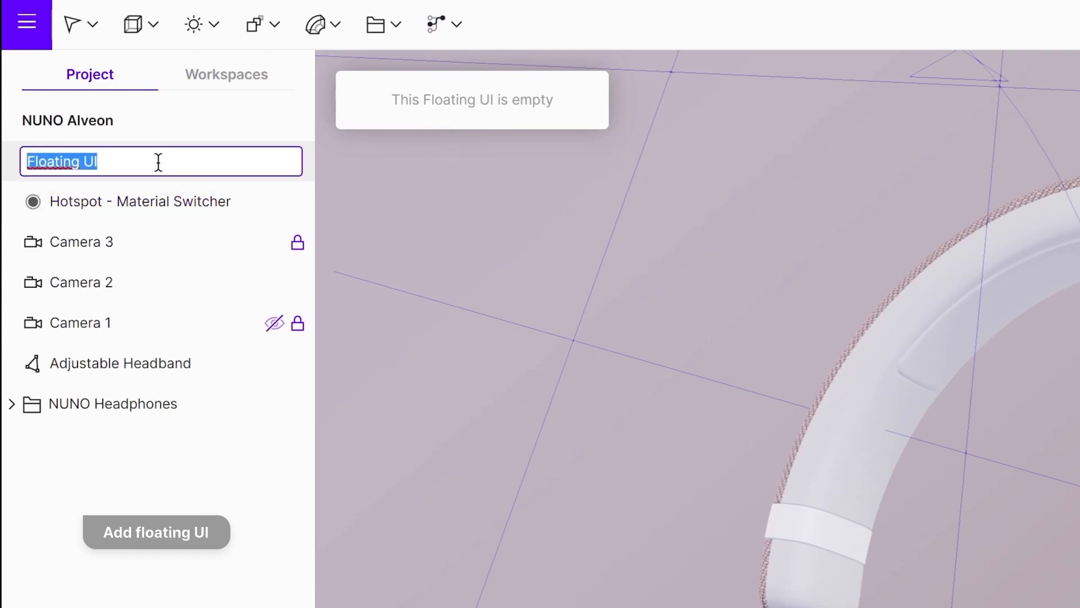
type("Mater")
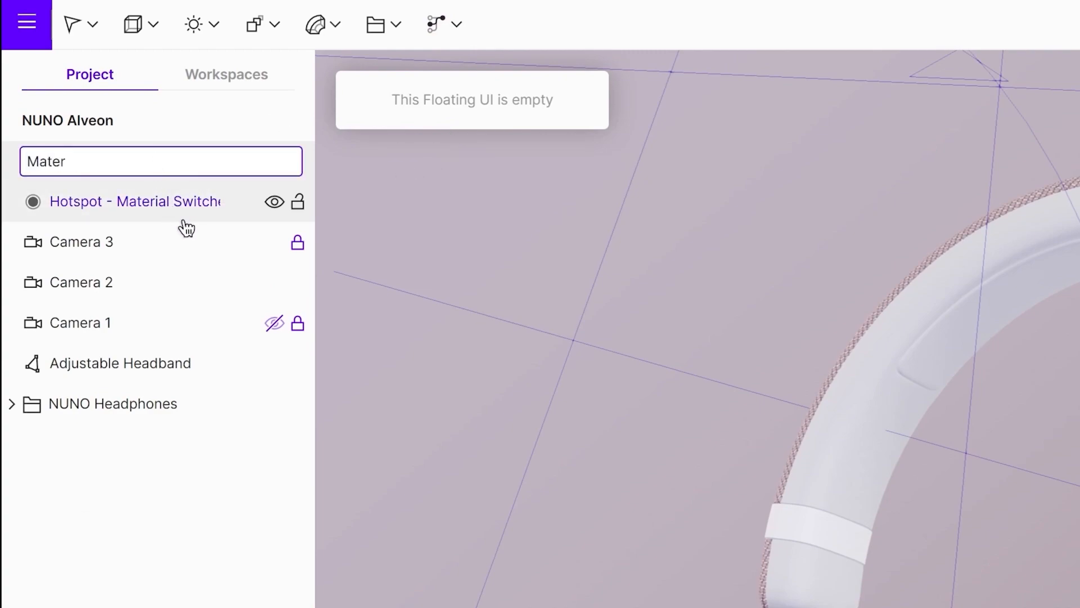
type("Material Switcher")
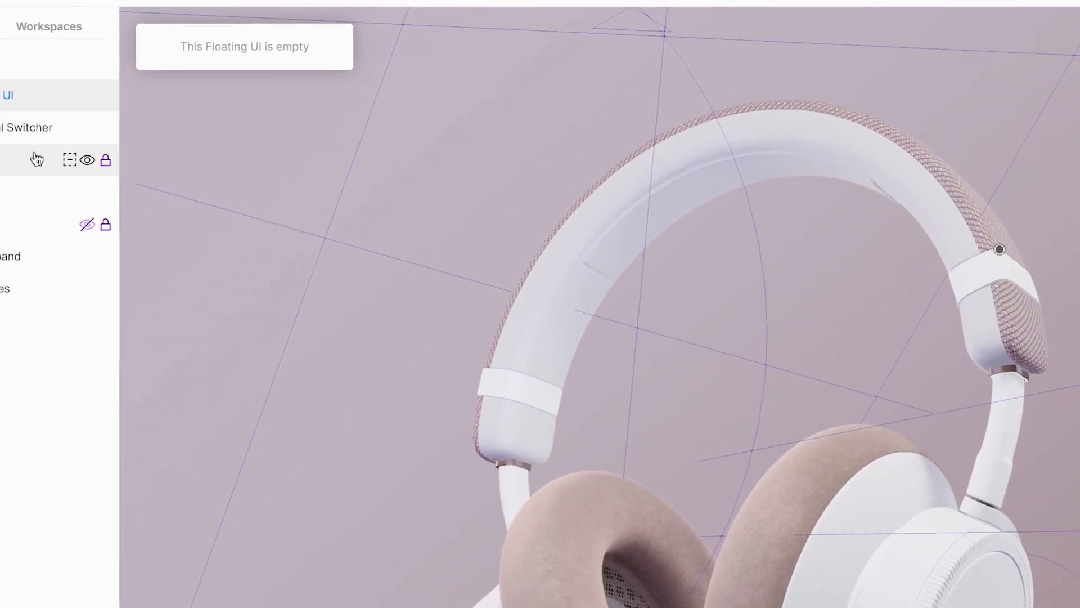
Add a Material Switcher Controller with Adjustable Headband as its source
left_click(1062, 18)
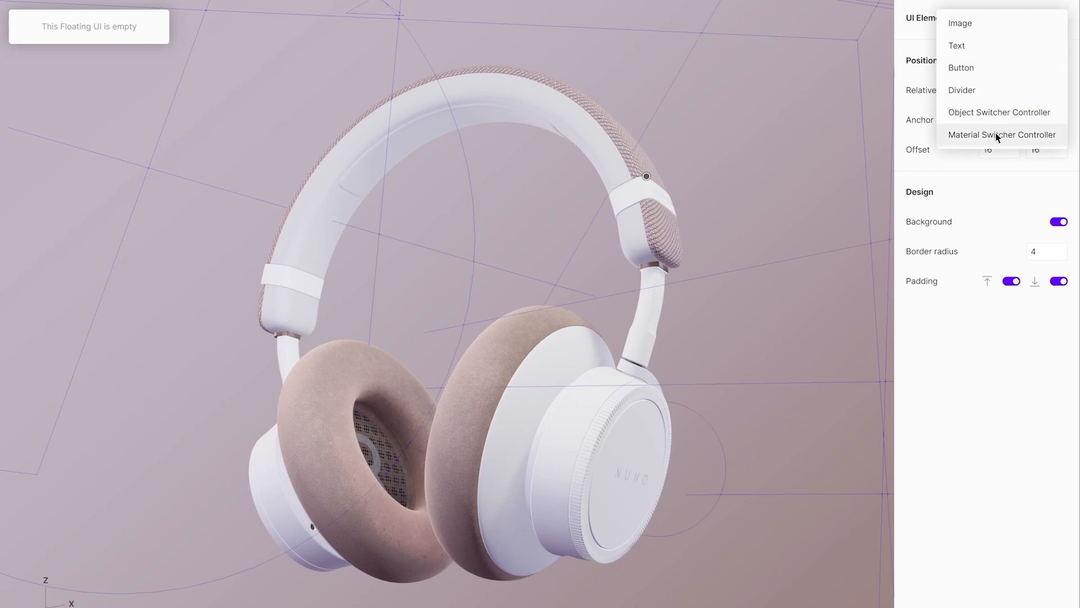
left_click(1001, 135)
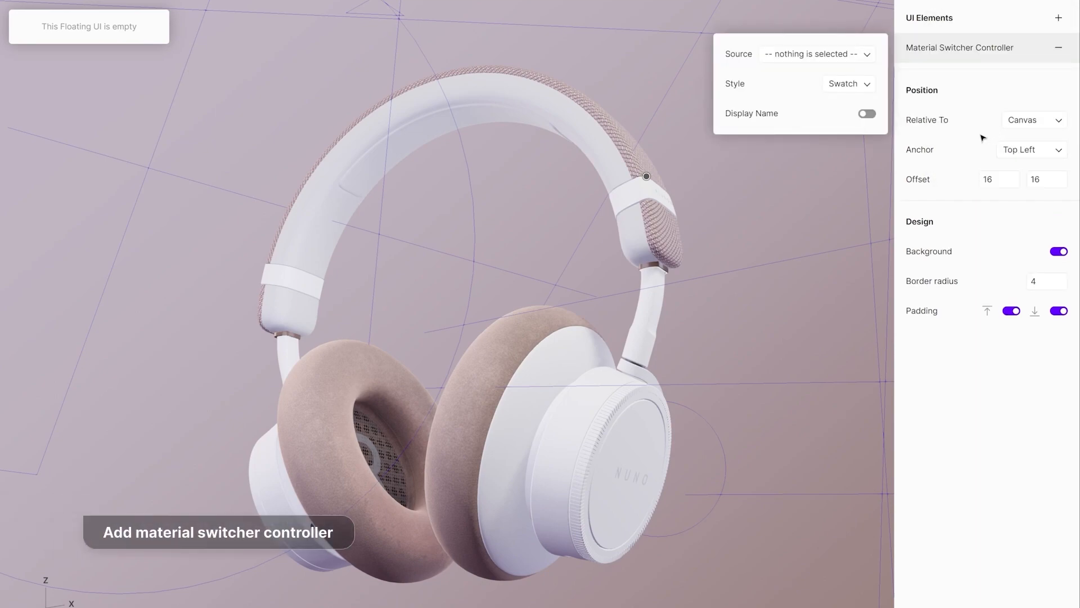
left_click(816, 54)
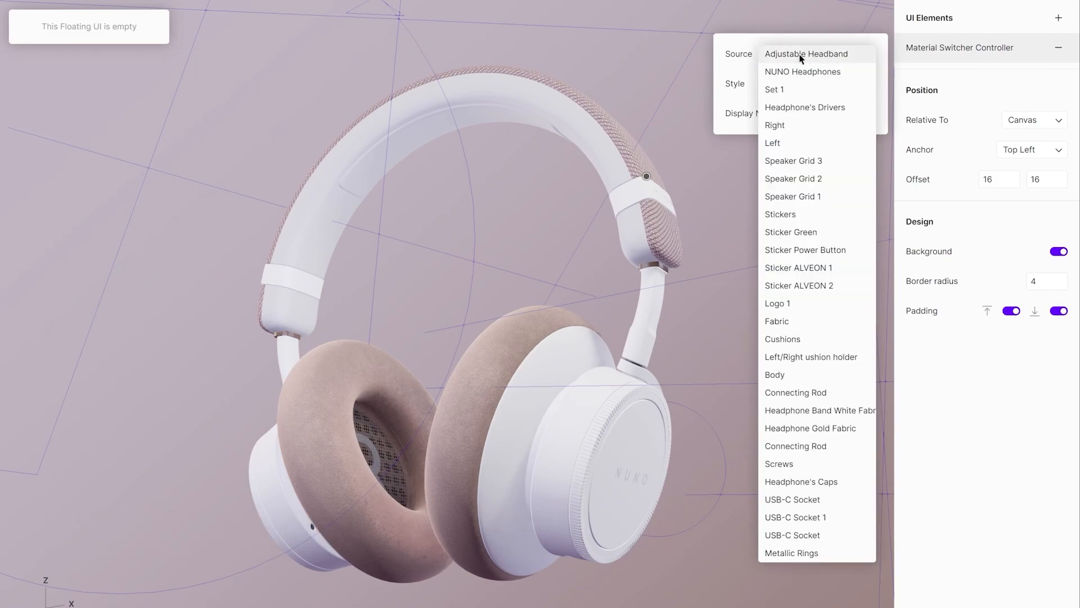
left_click(806, 54)
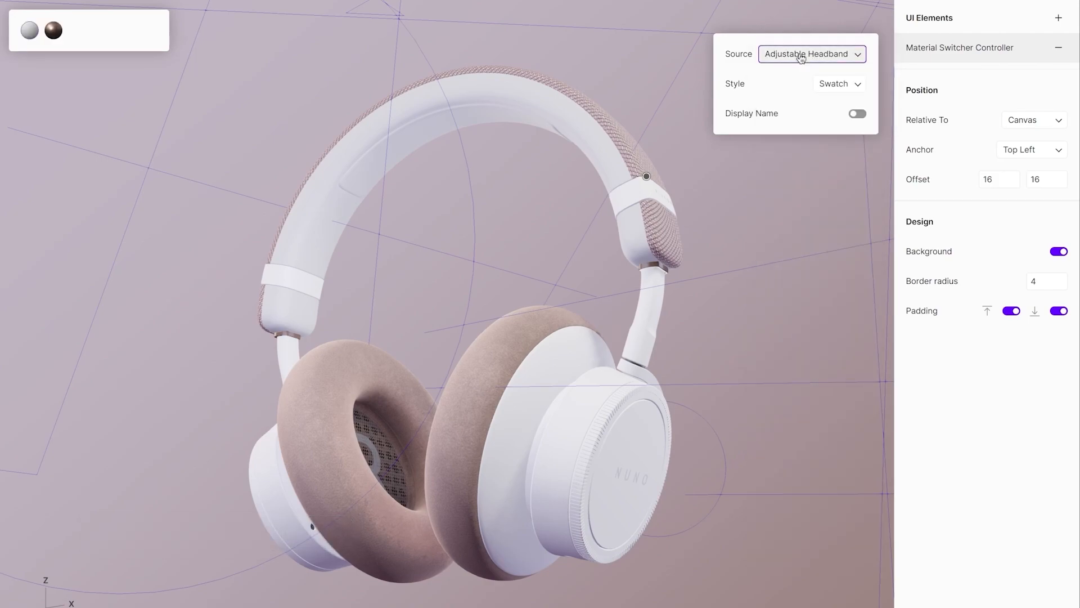
Preview the White and Gold swatches on the headband, leaving Gold applied
left_click(856, 114)
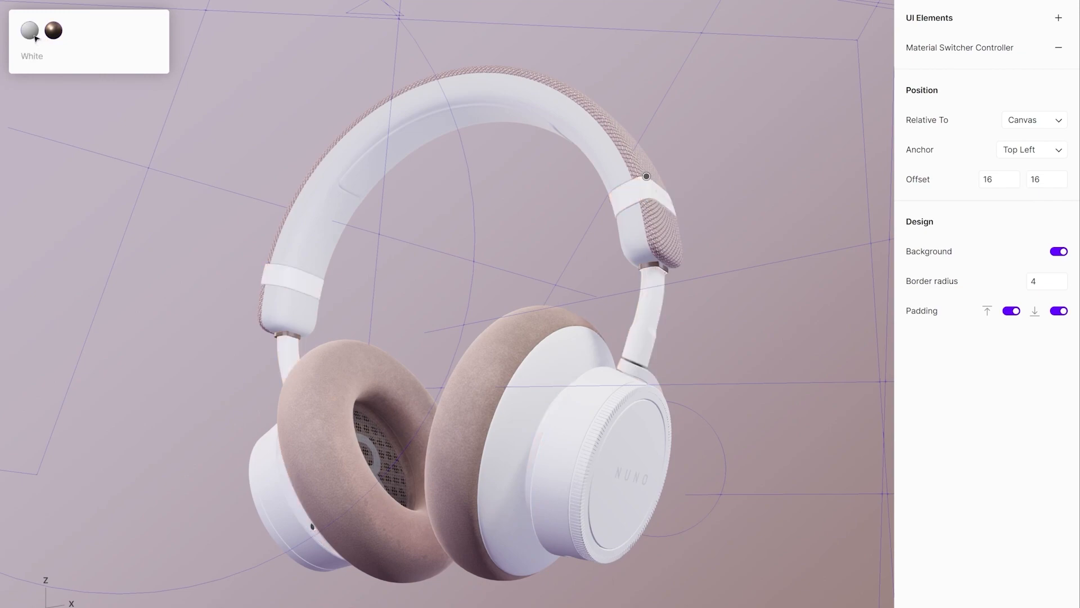
left_click(54, 30)
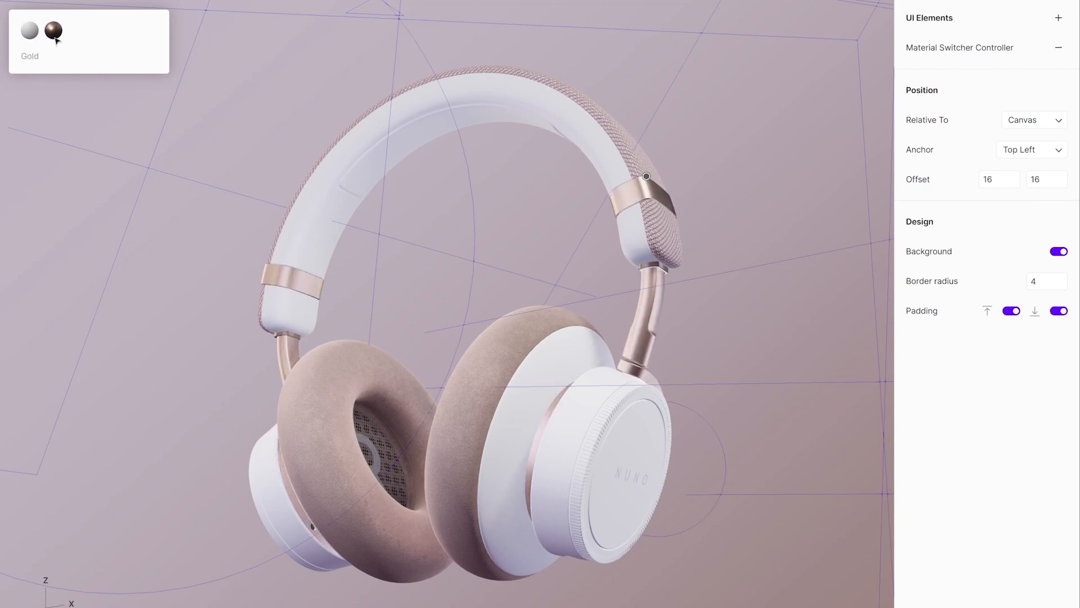
mouse_move(1018, 79)
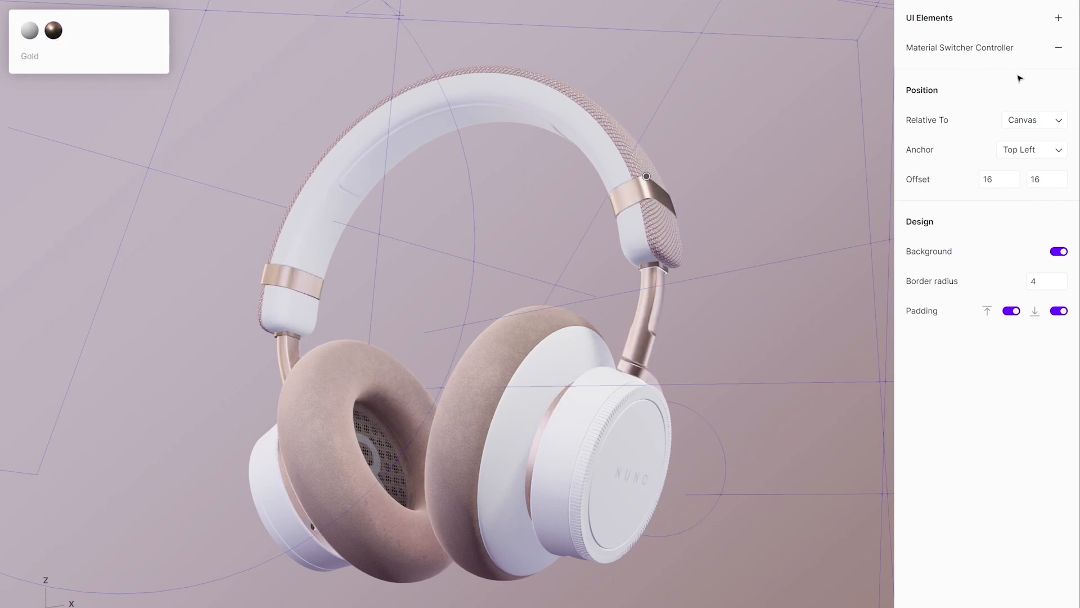
left_click(1059, 17)
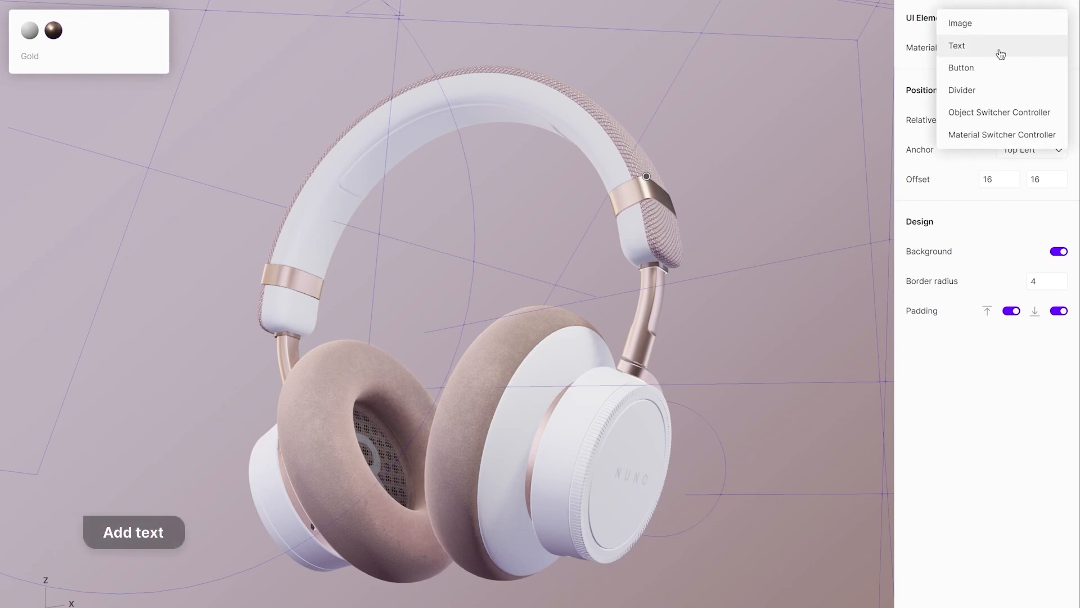
Add a 'Pick your material:' text element styled as a Subtitle
left_click(957, 46)
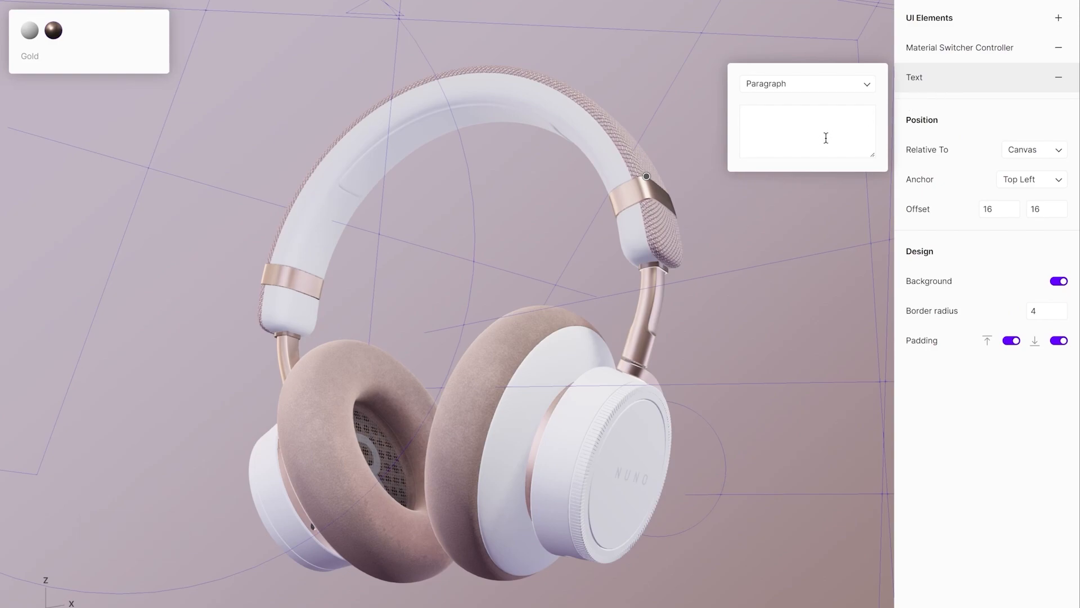
type("Pick")
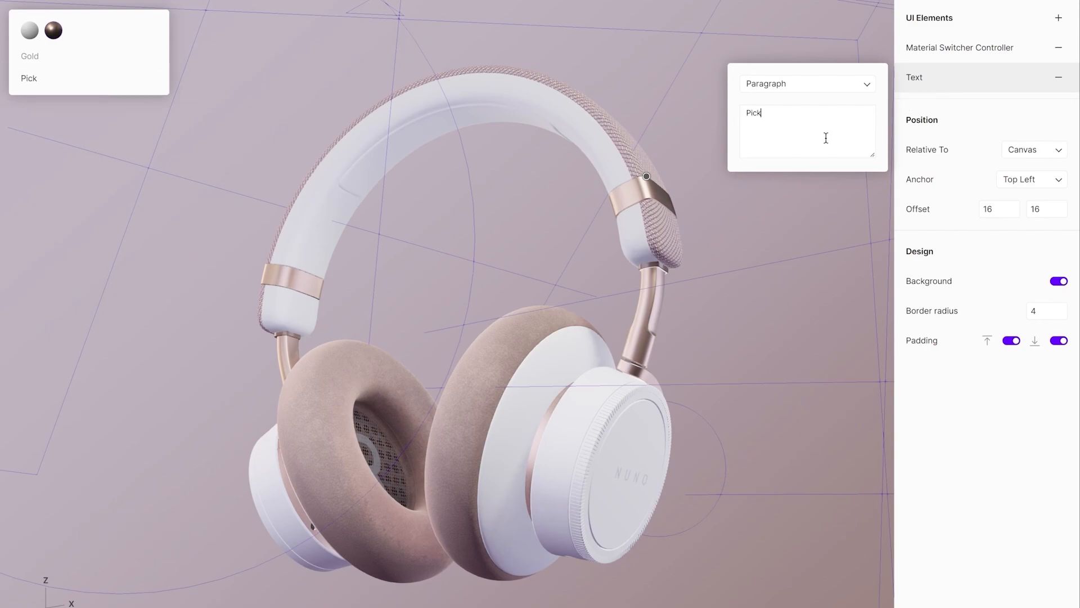
type("your matr")
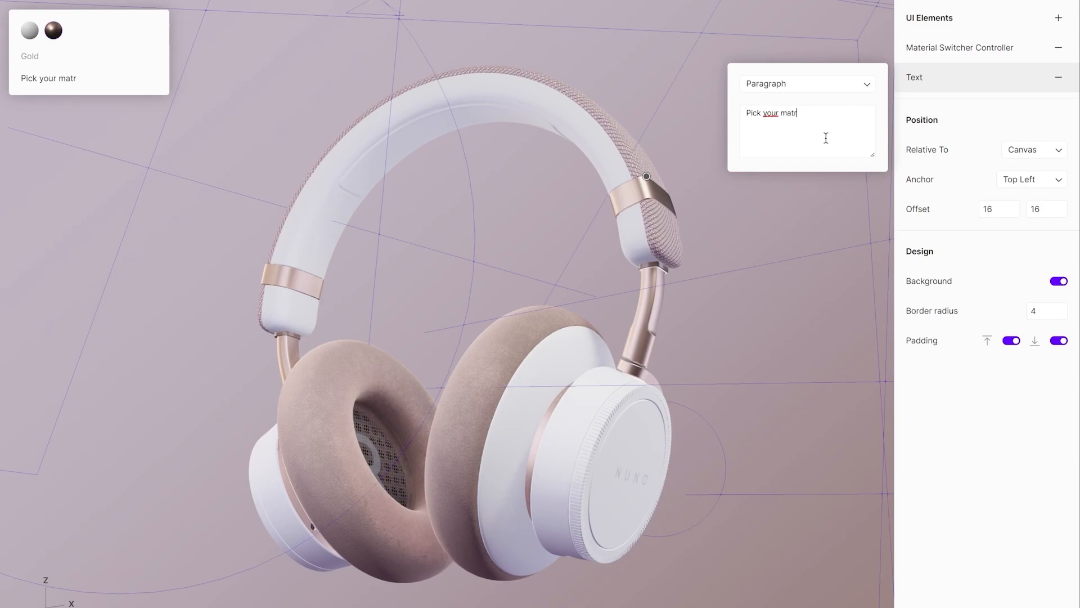
type("erial")
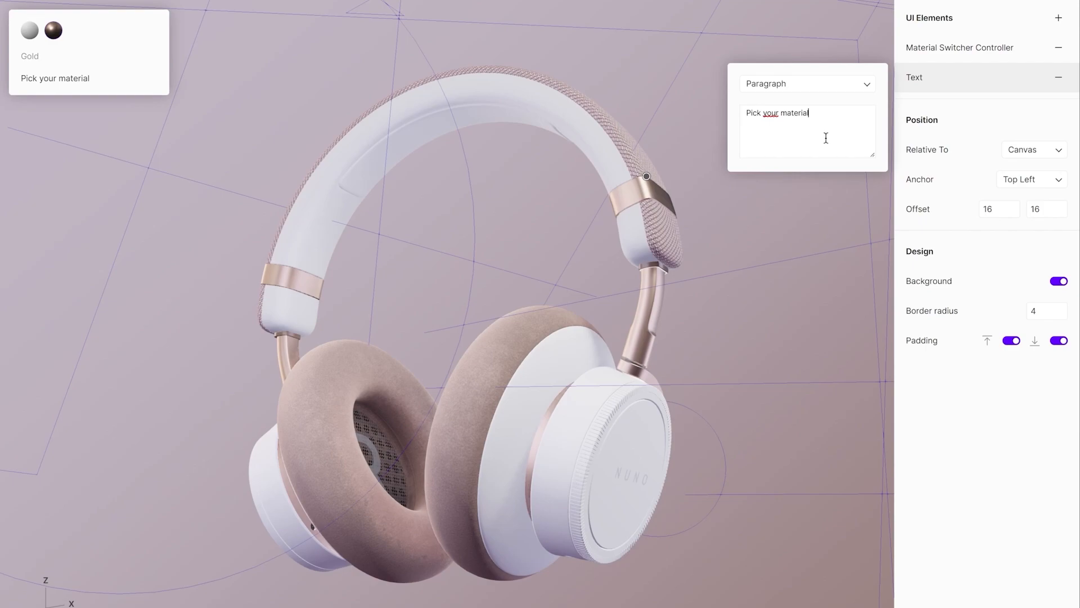
type(":")
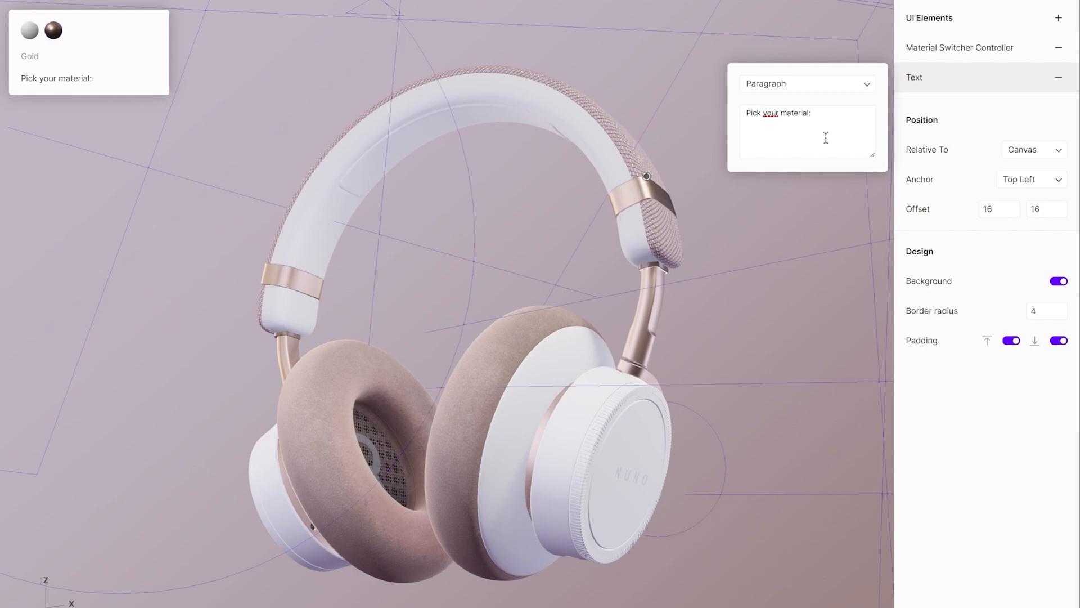
left_click(806, 84)
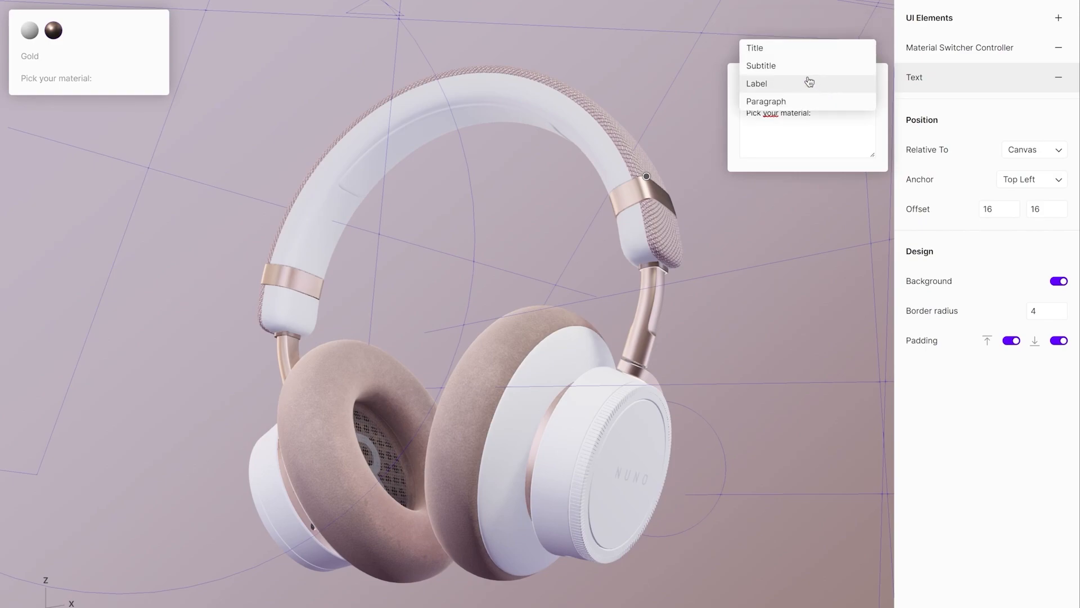
left_click(760, 65)
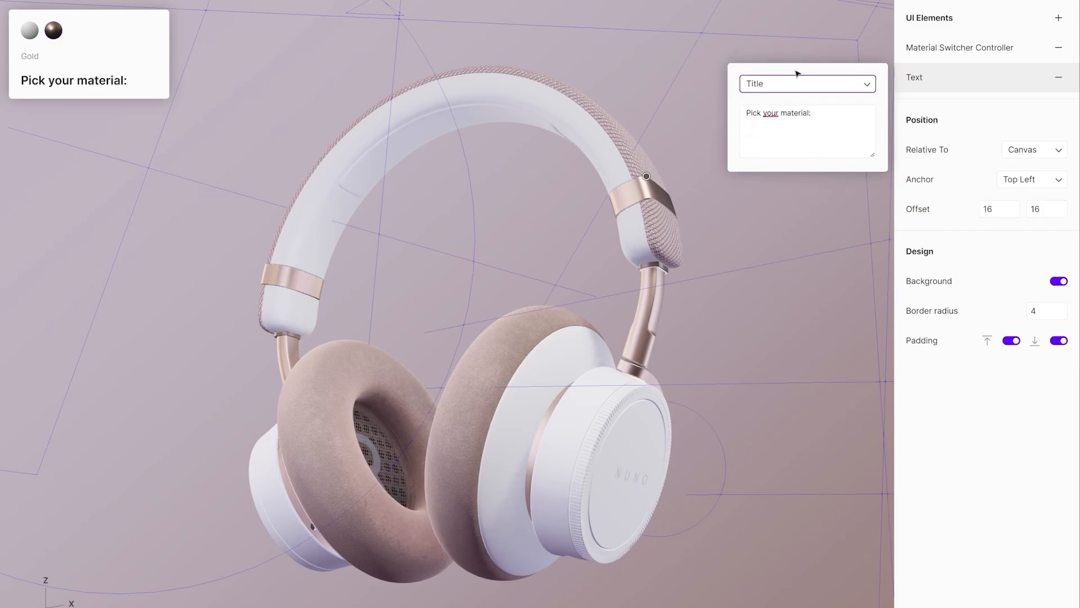
left_click(806, 84)
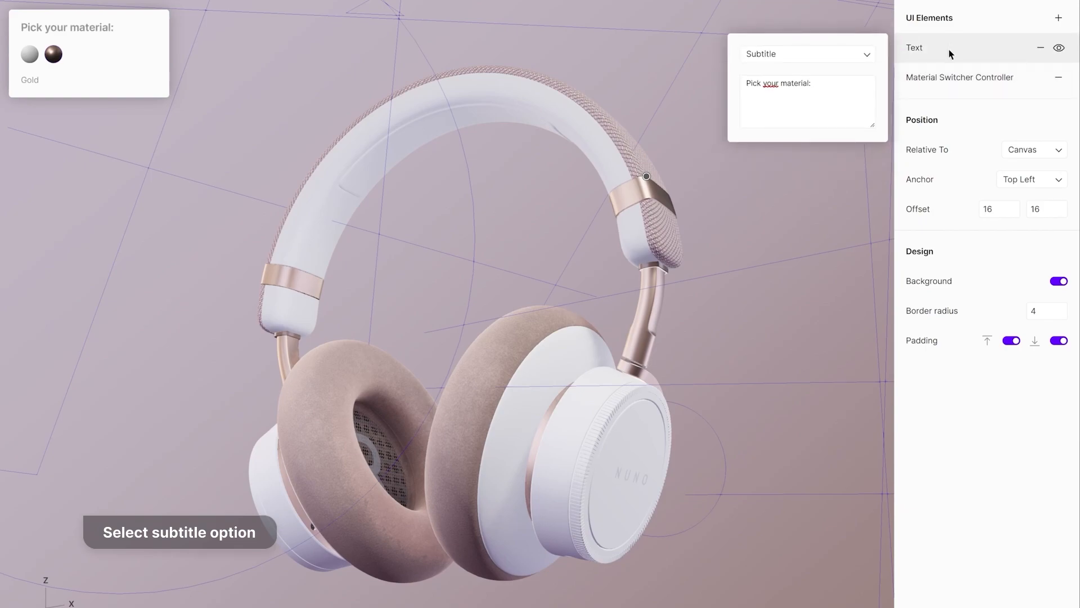
Change the card's Relative To from Canvas to Interactions, then select the hotspot layer
left_click(1031, 150)
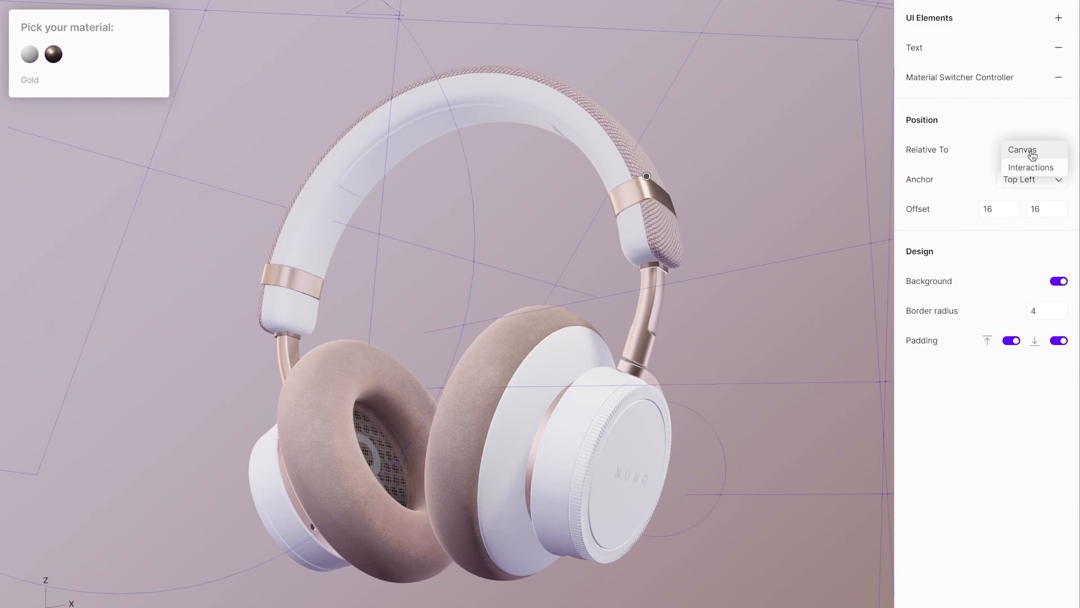
left_click(1037, 167)
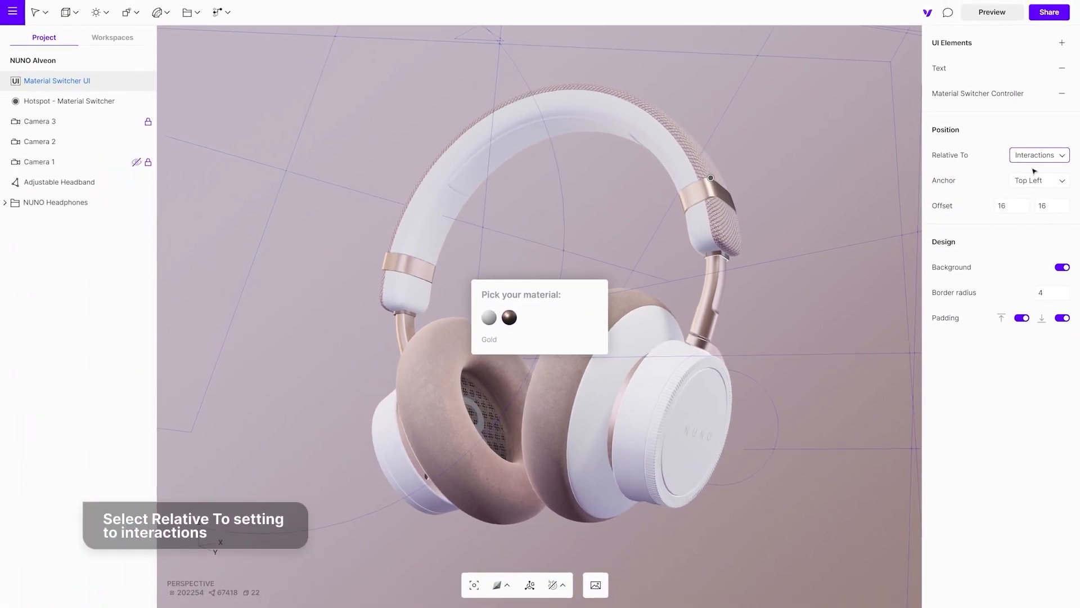
mouse_move(828, 226)
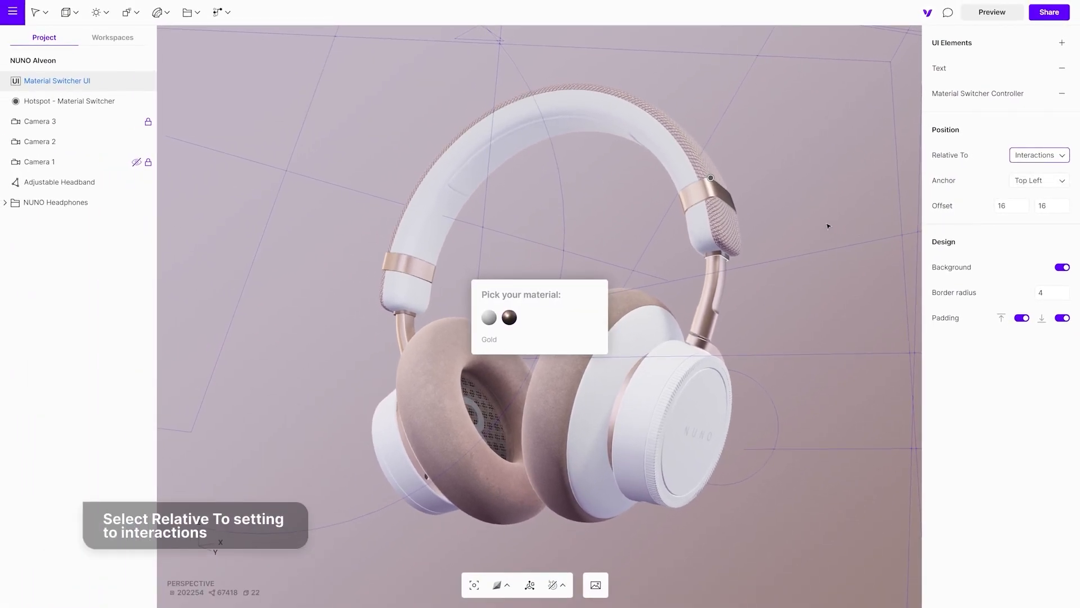
left_click(69, 101)
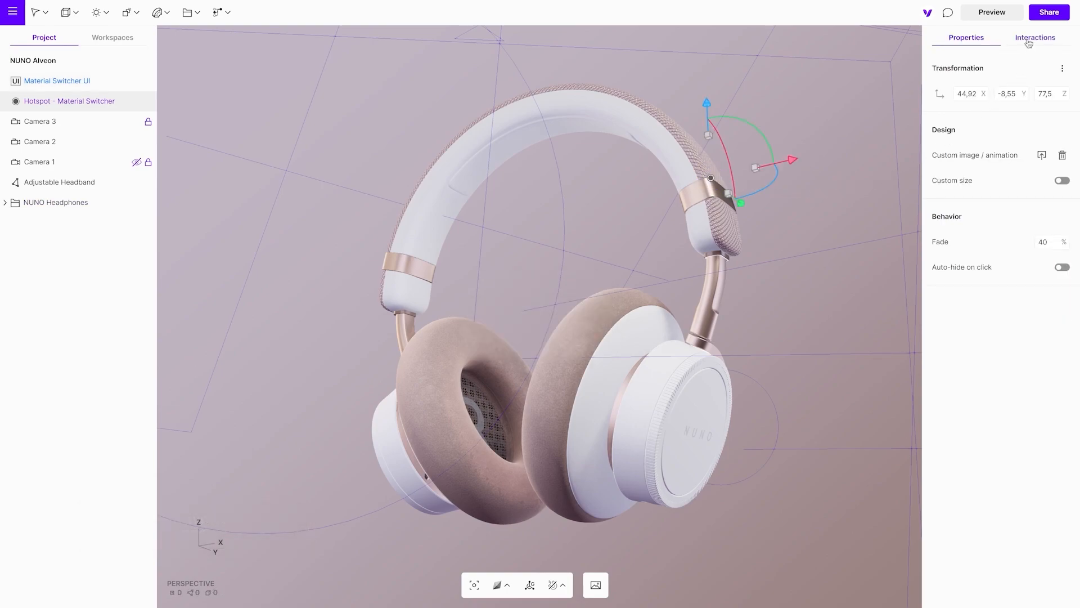
Set the hotspot's on-click toggle interaction to target the Material Switcher UI card
left_click(1034, 37)
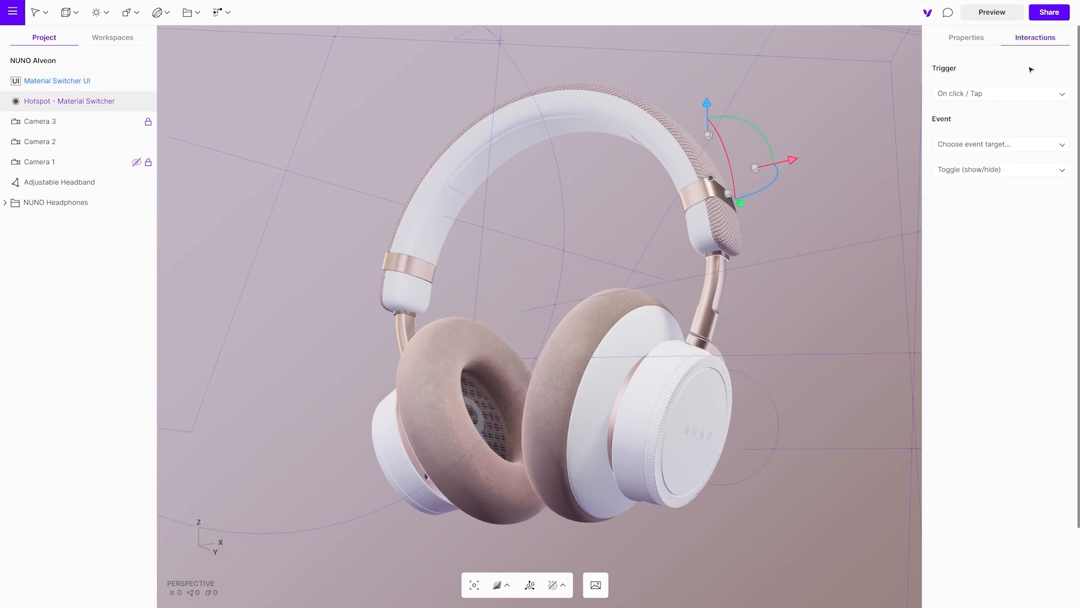
left_click(999, 144)
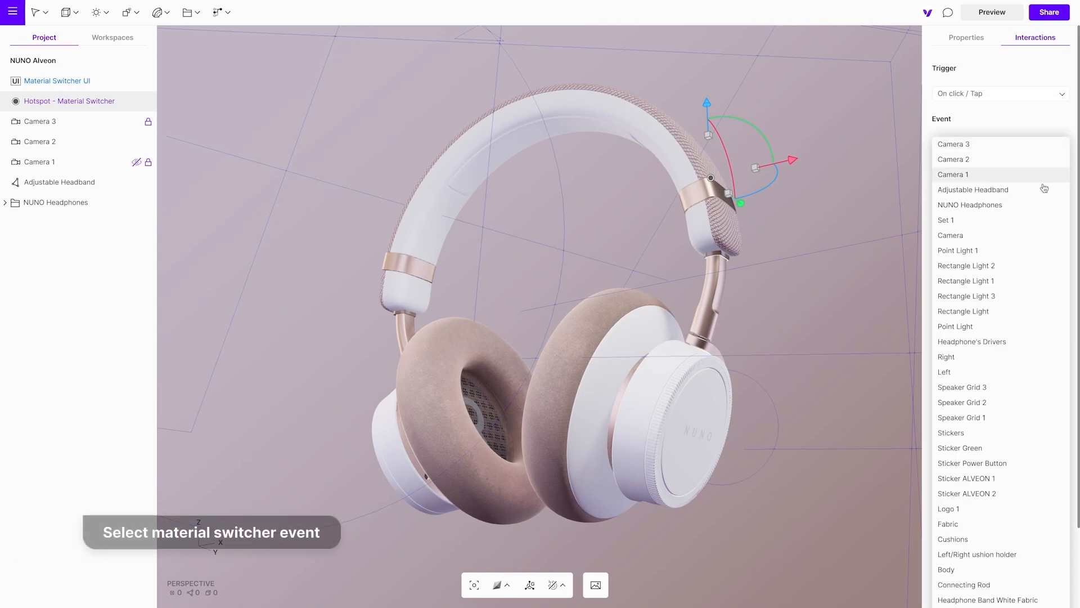
scroll("down", 3)
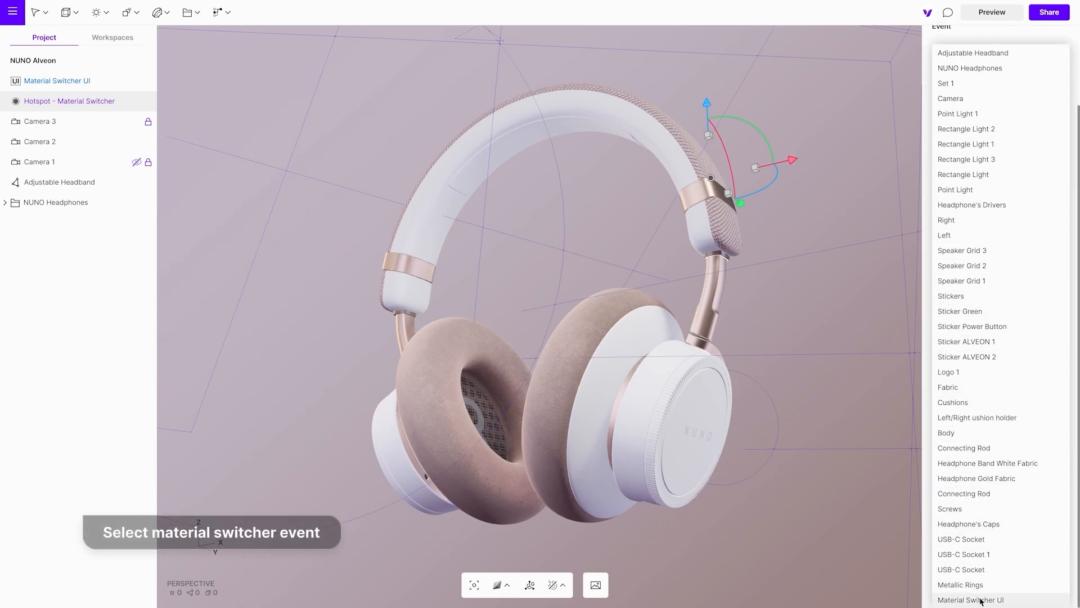
left_click(970, 599)
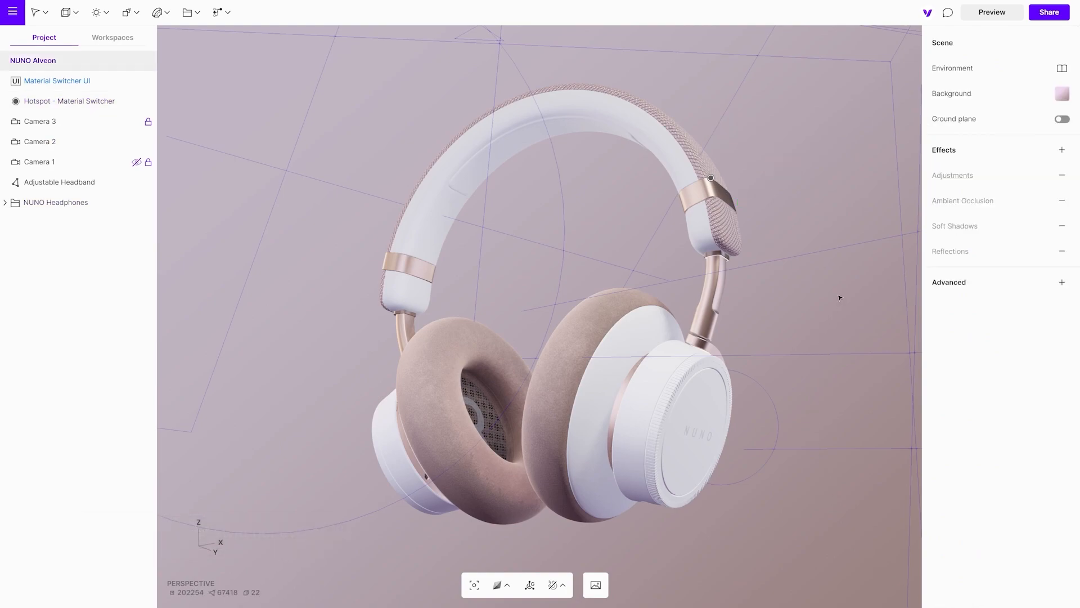
mouse_move(994, 25)
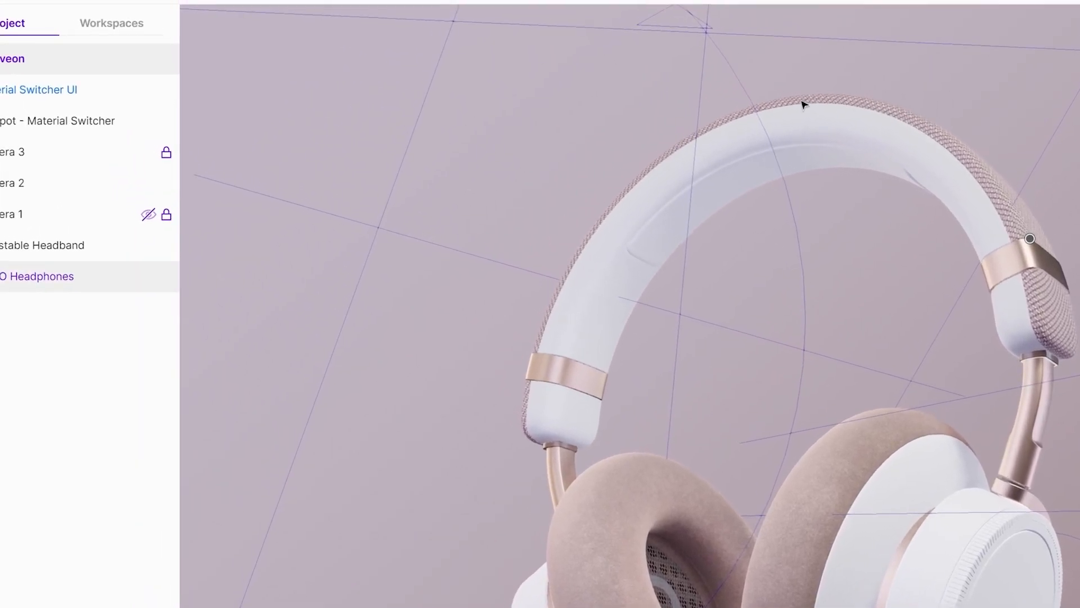
Insert an Object Switcher element from the toolbar's Interactions dropdown
left_click(433, 24)
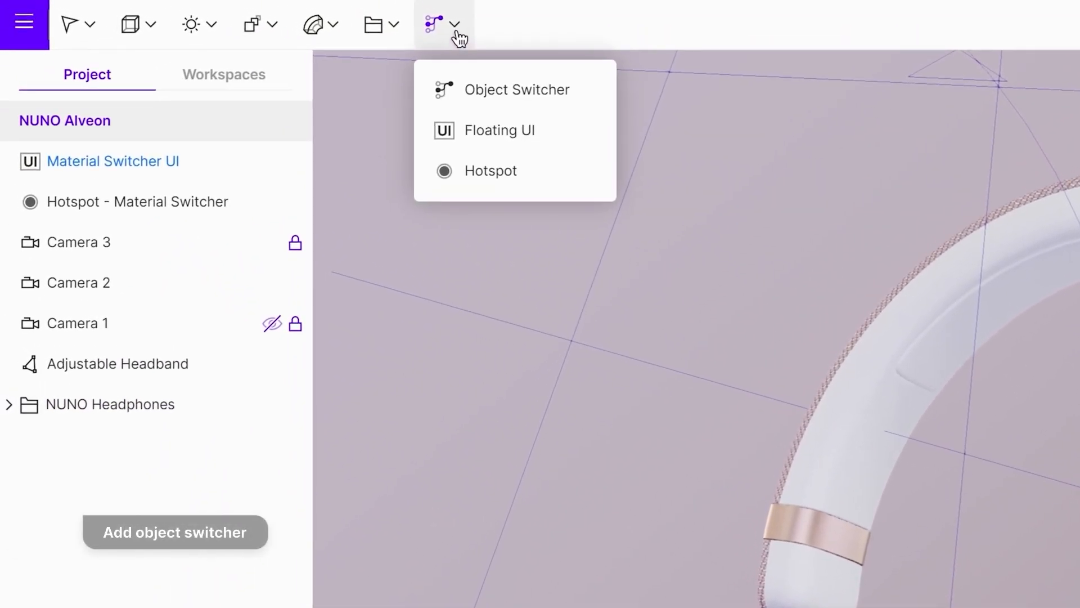
left_click(516, 89)
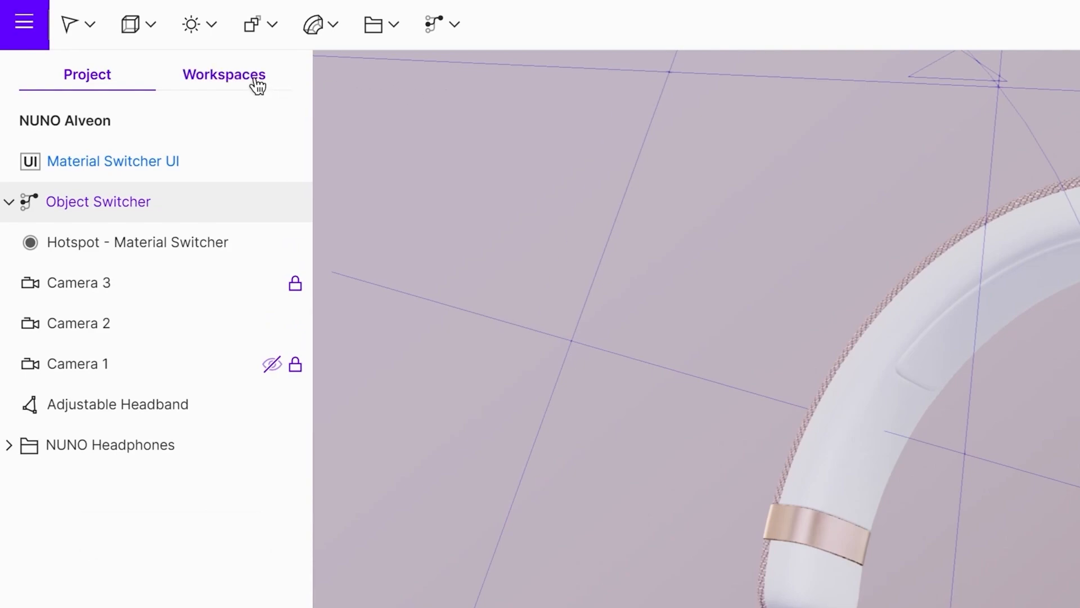
Drag the NUNO Headphones Stand asset from Workspaces into the Object Switcher
left_click(223, 75)
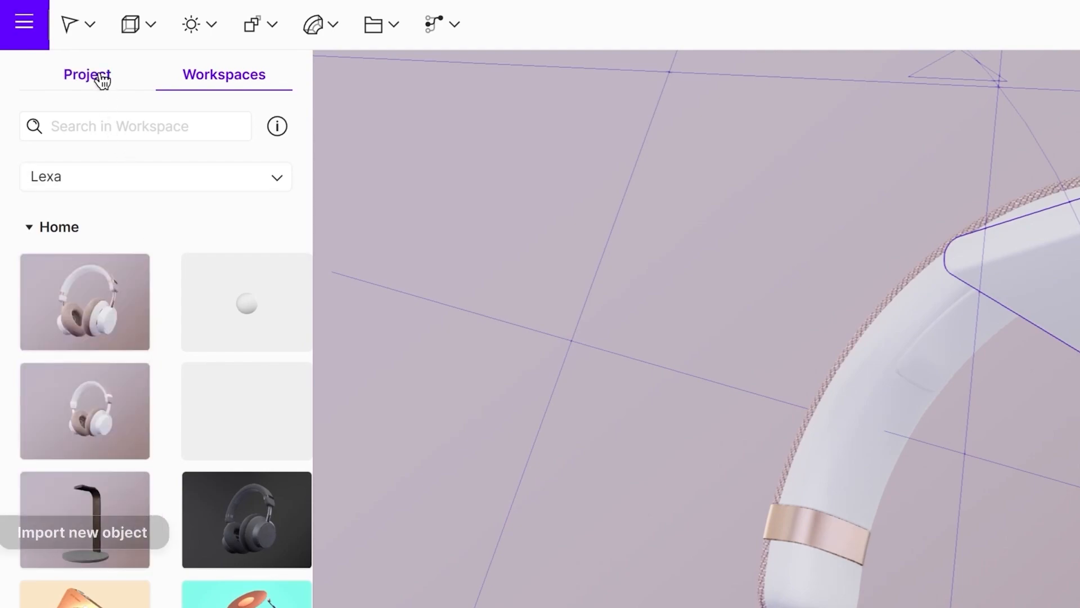
left_click(86, 74)
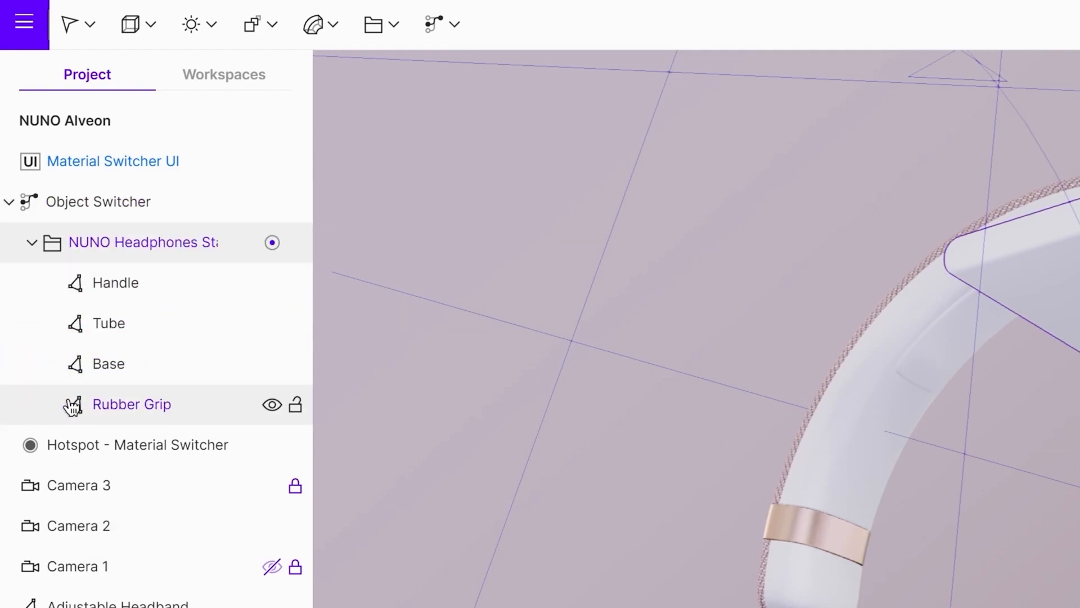
mouse_move(83, 405)
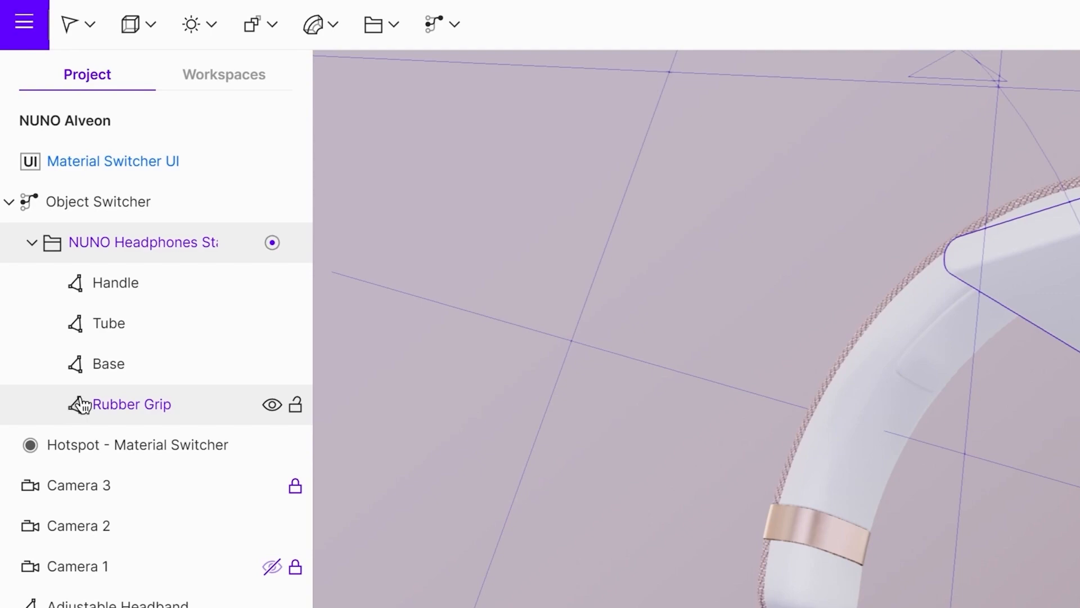
Duplicate the stand group as 'No Headphones Stand', empty it, and make it the active option
right_click(144, 241)
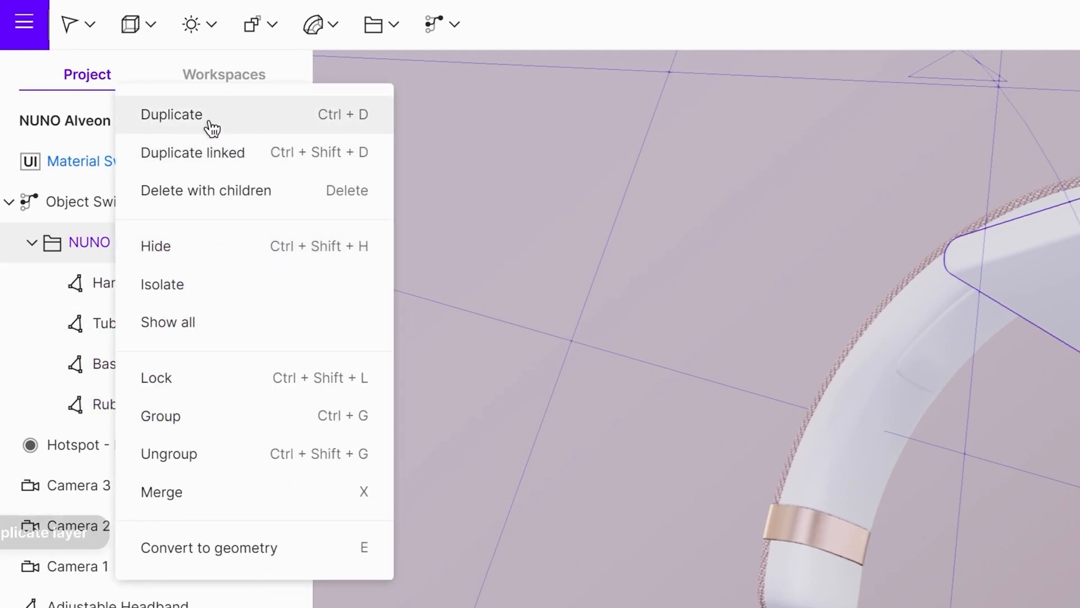
left_click(172, 115)
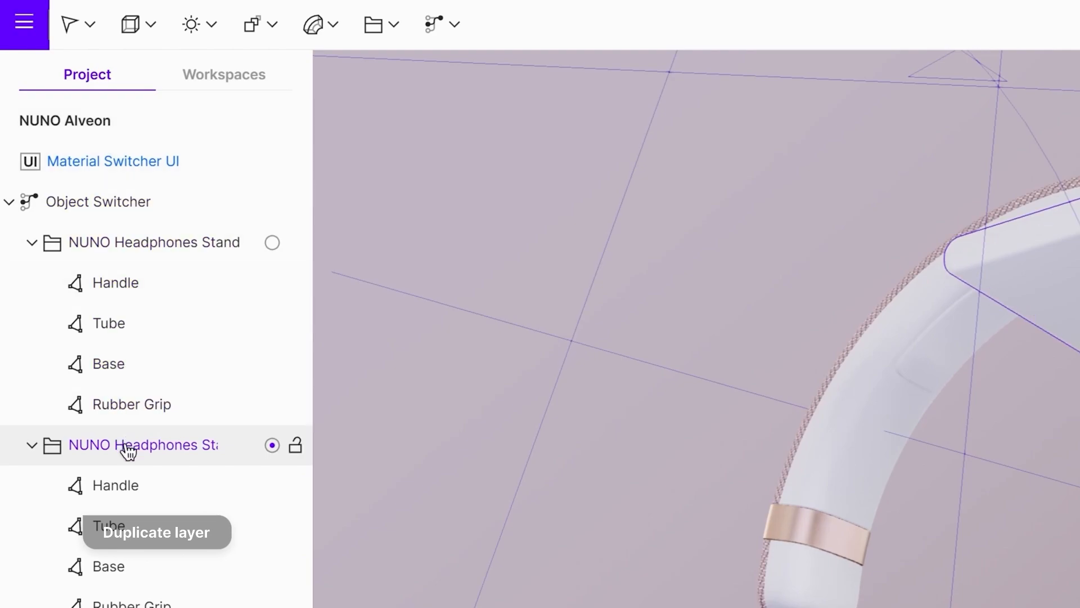
double_click(143, 445)
type("No")
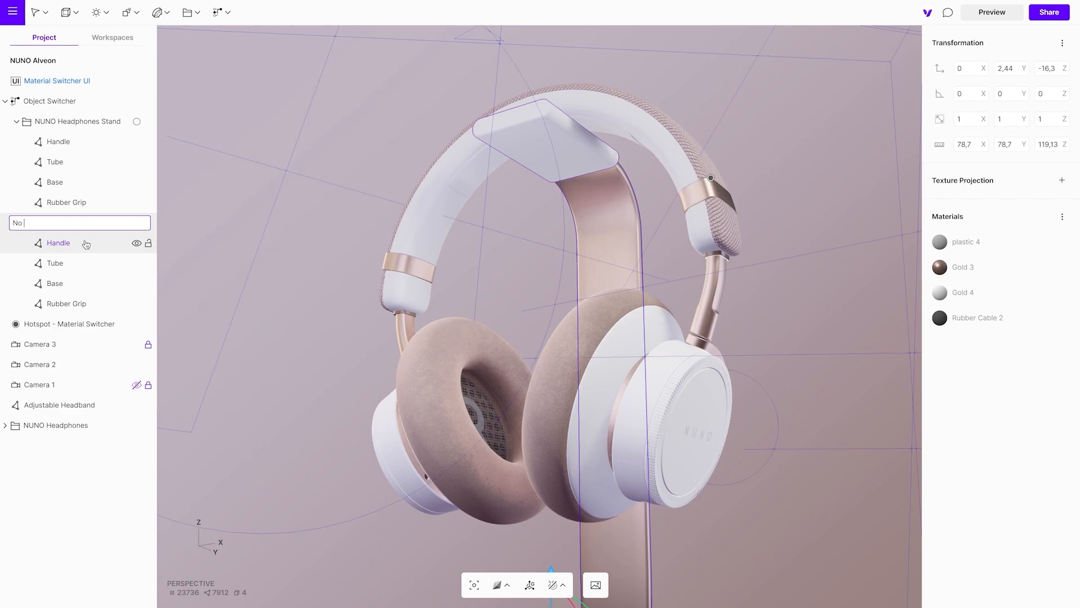
type("Headphones Stand")
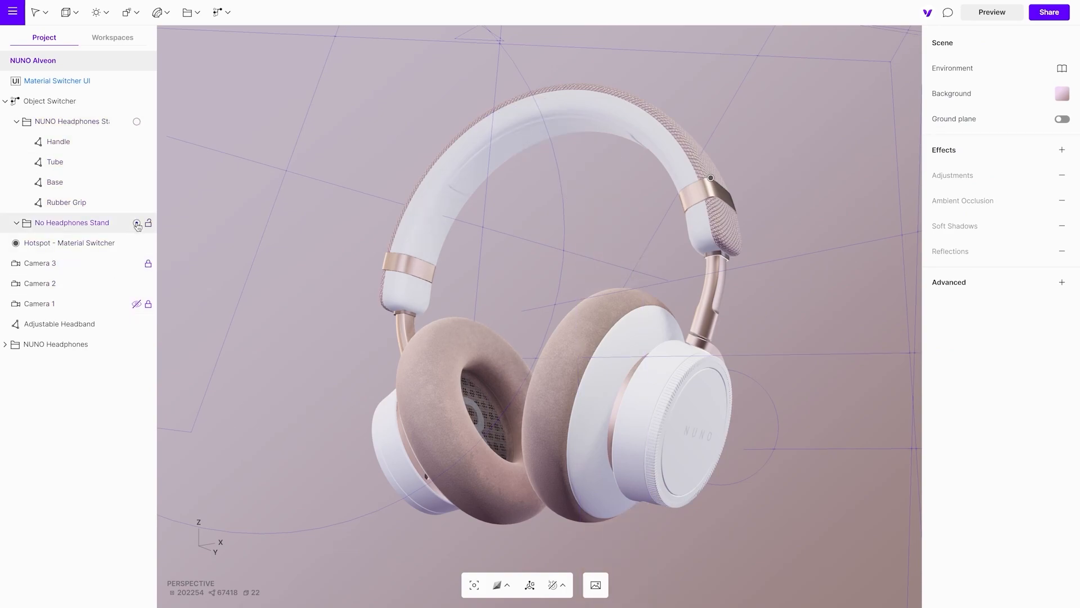
left_click(218, 13)
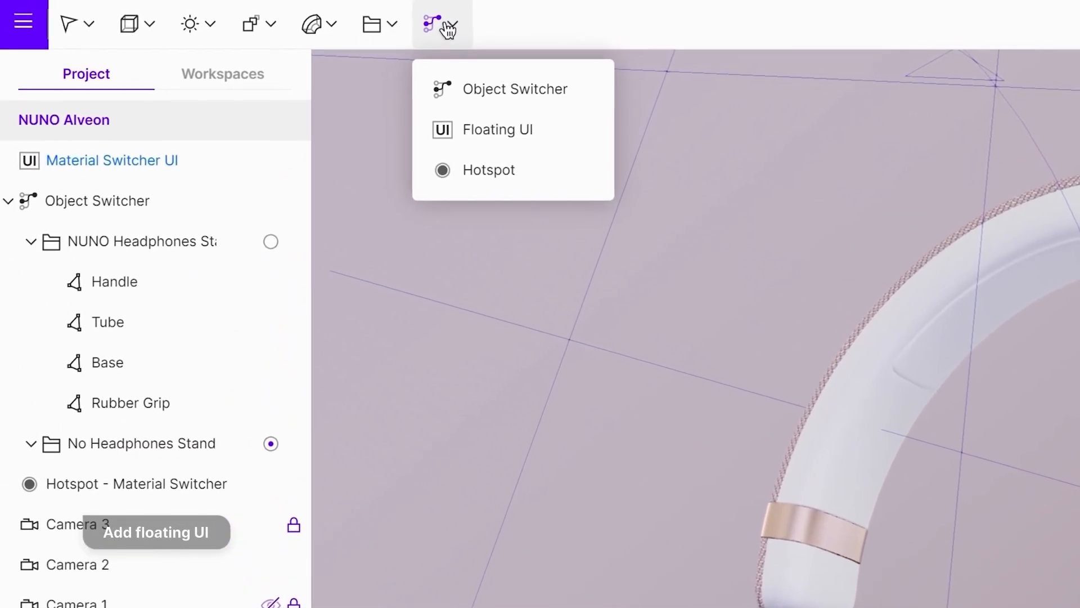
Add a Floating UI card and rename it 'Object Switcher'
left_click(497, 129)
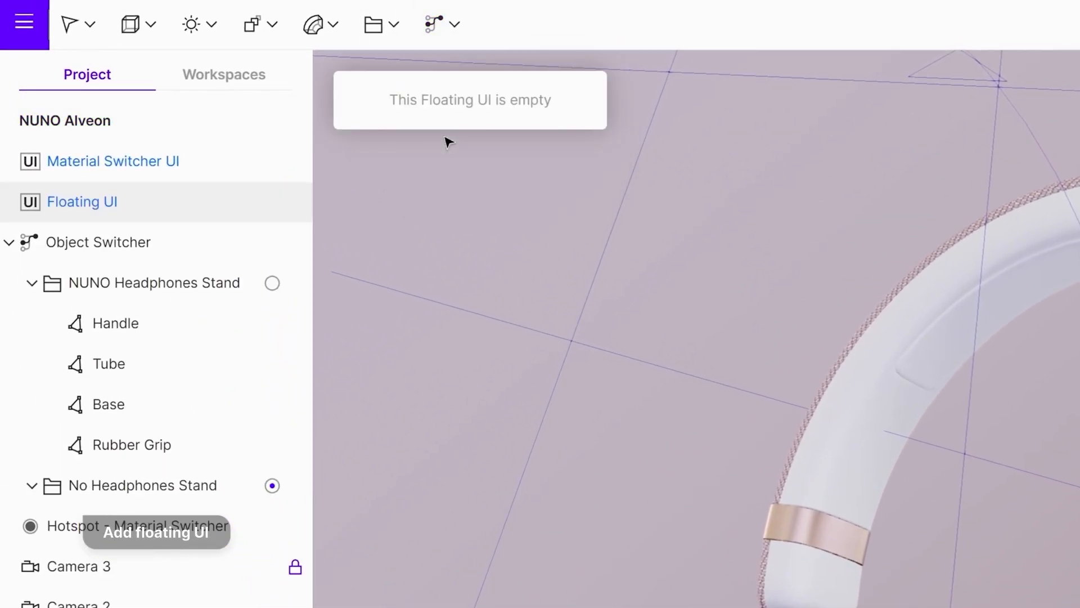
double_click(82, 201)
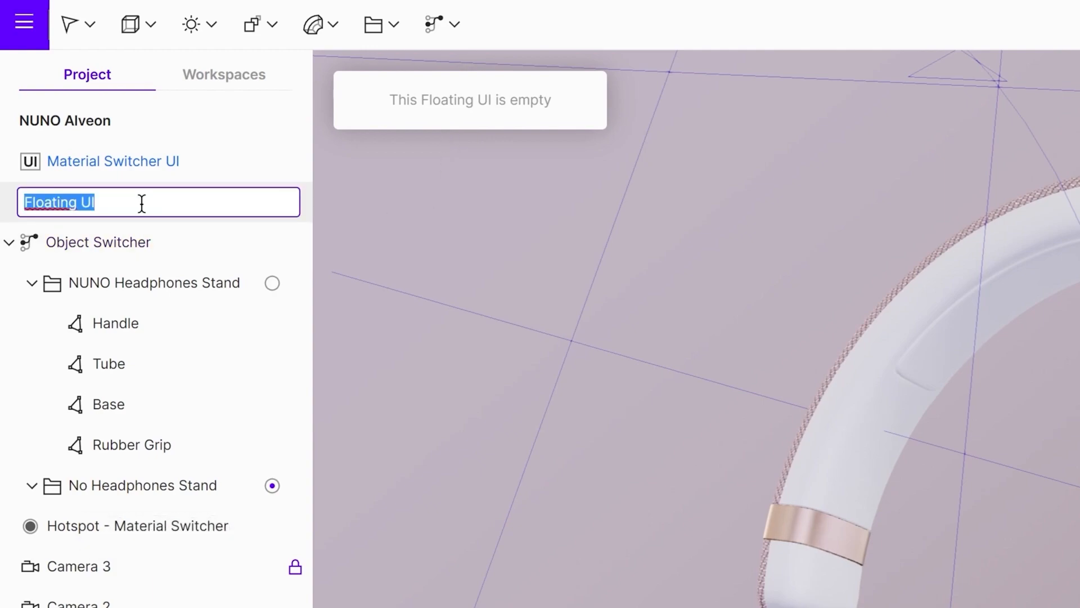
mouse_move(209, 255)
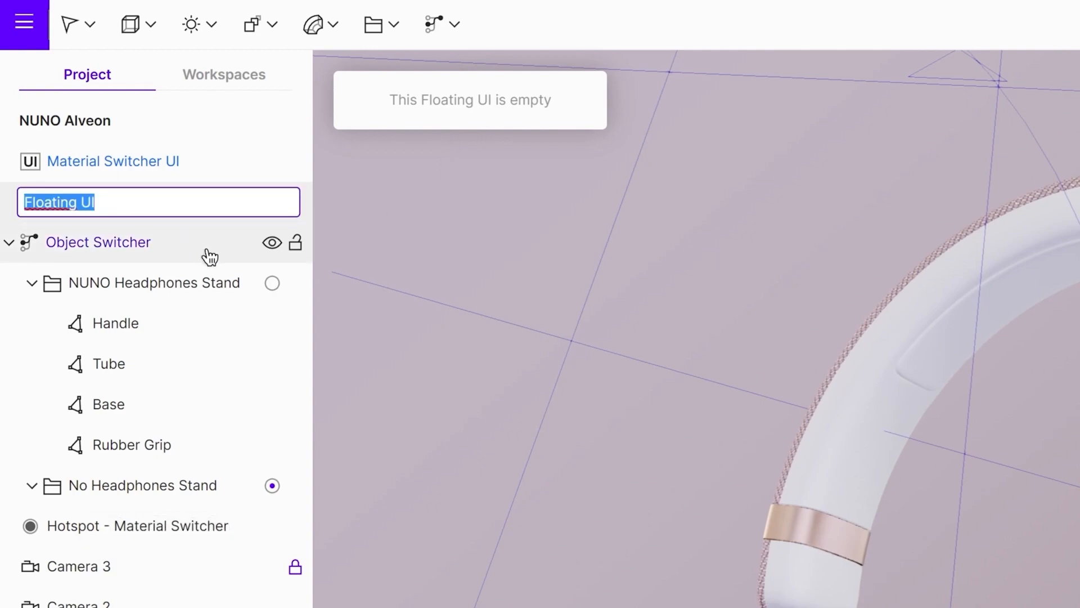
type("Object Switcher")
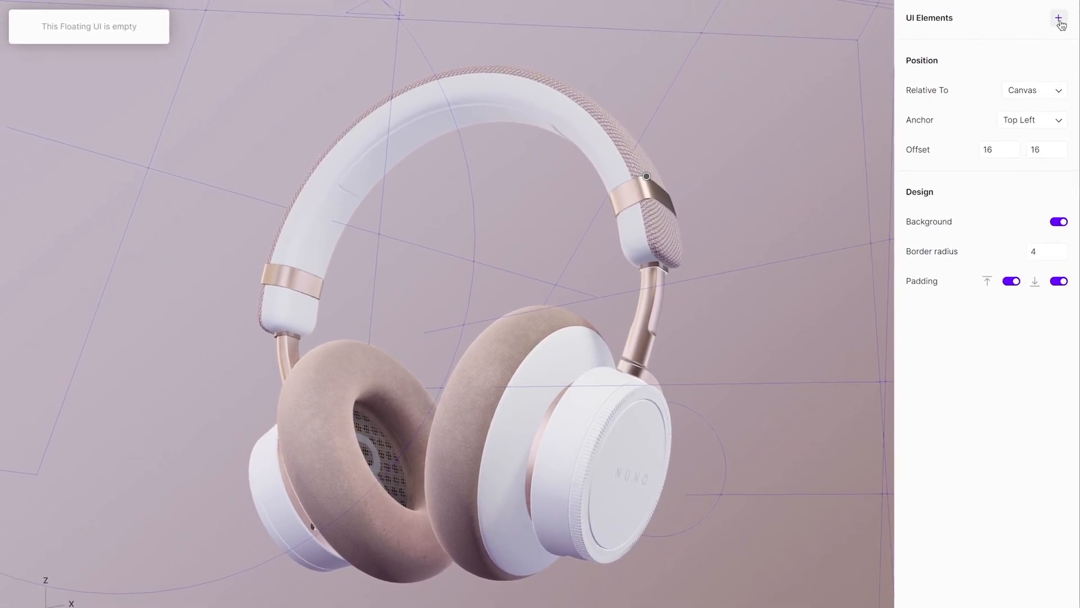
Add an Object Switcher Controller to the card, sourced from the Object Switcher
left_click(1059, 18)
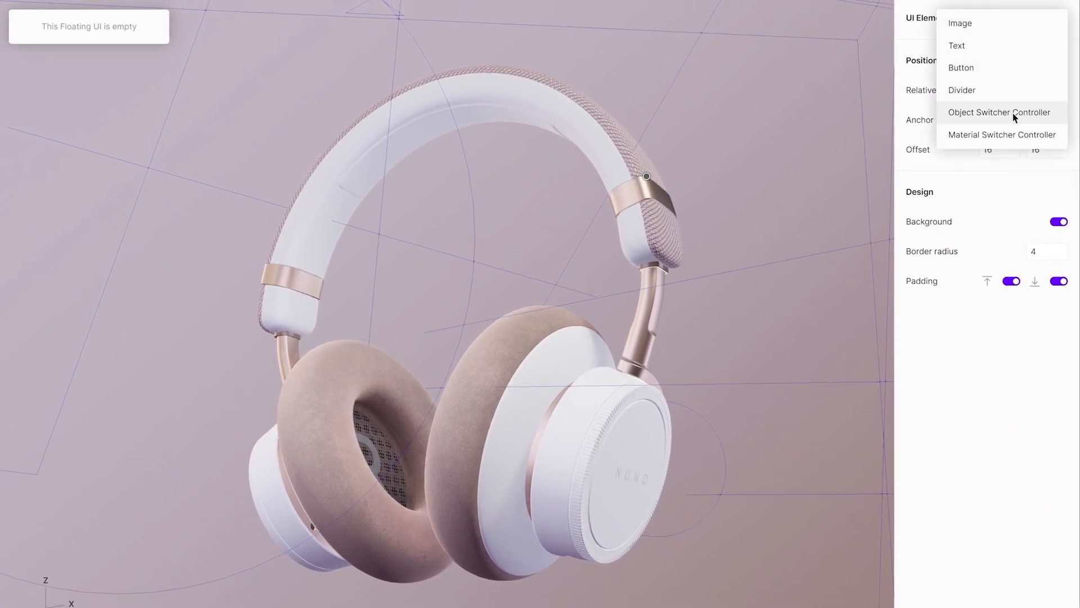
left_click(999, 111)
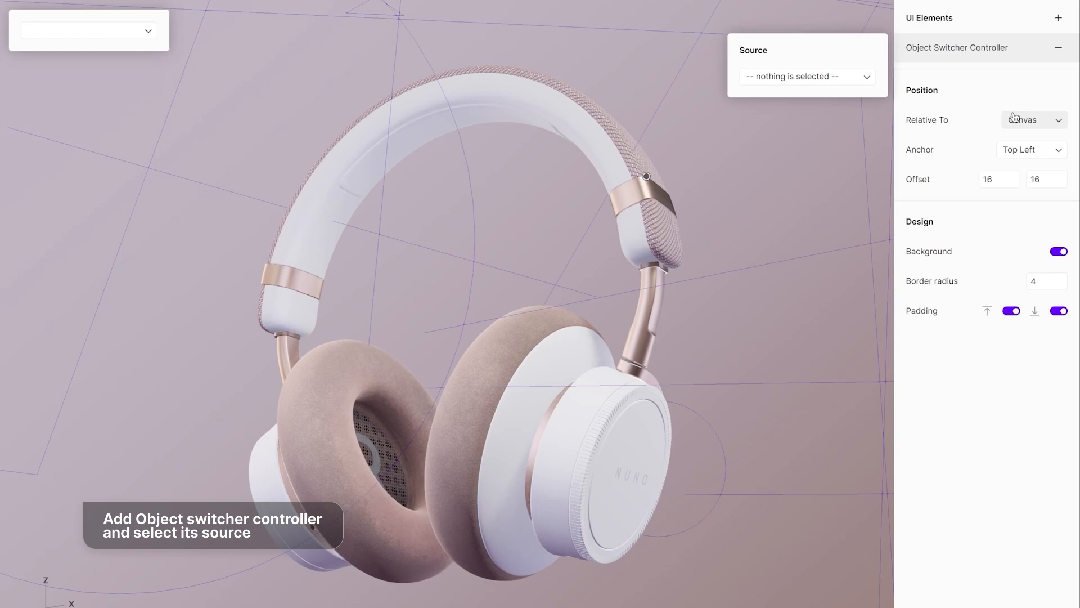
left_click(806, 76)
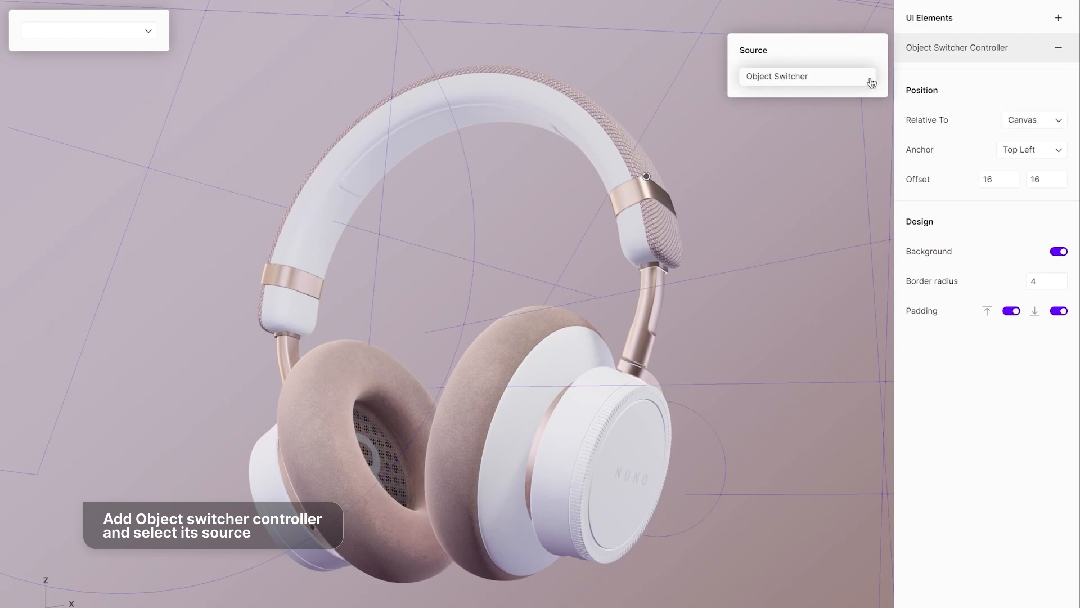
left_click(806, 76)
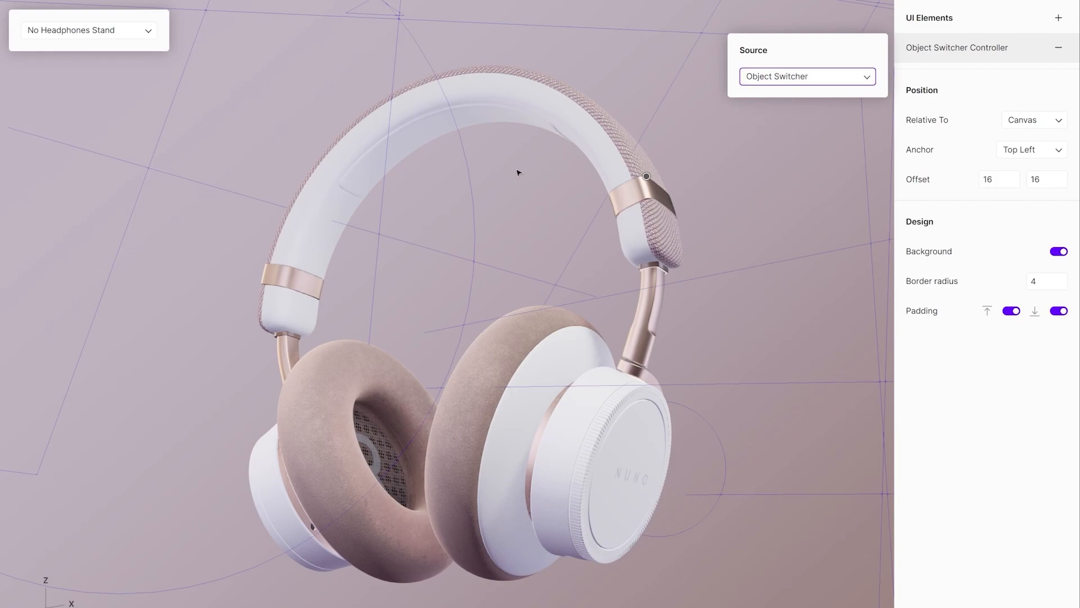
Pick No Headphones Stand in the card's dropdown to hide the stand
left_click(88, 30)
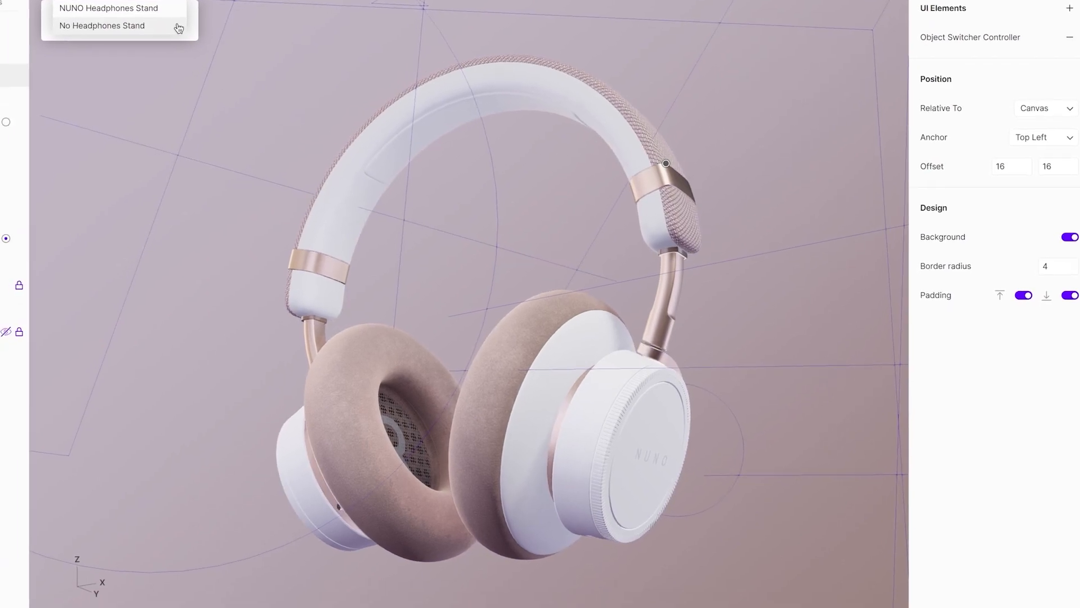
left_click(108, 8)
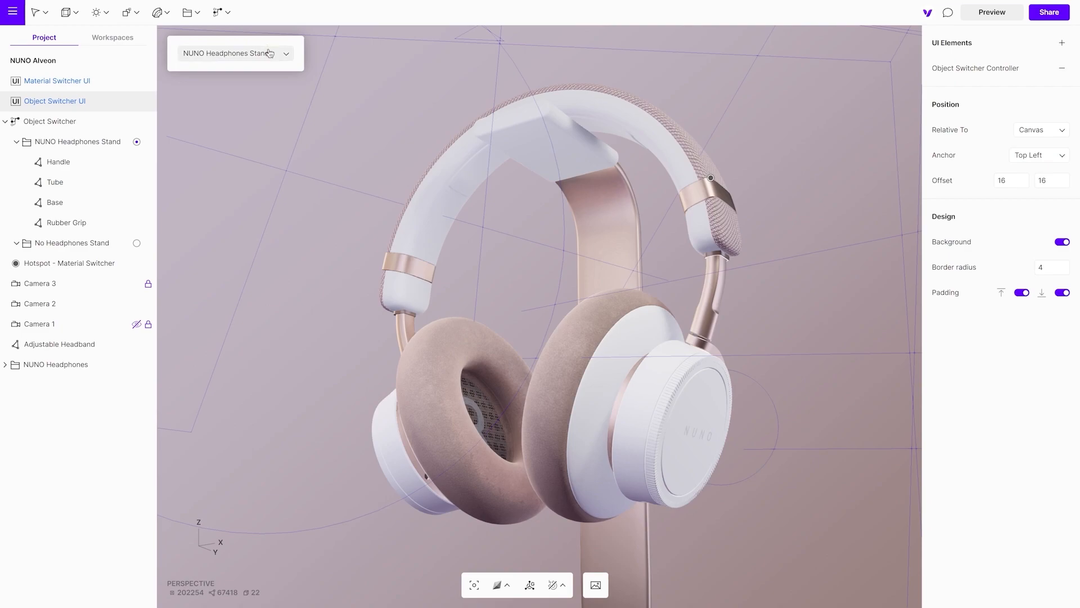
left_click(234, 53)
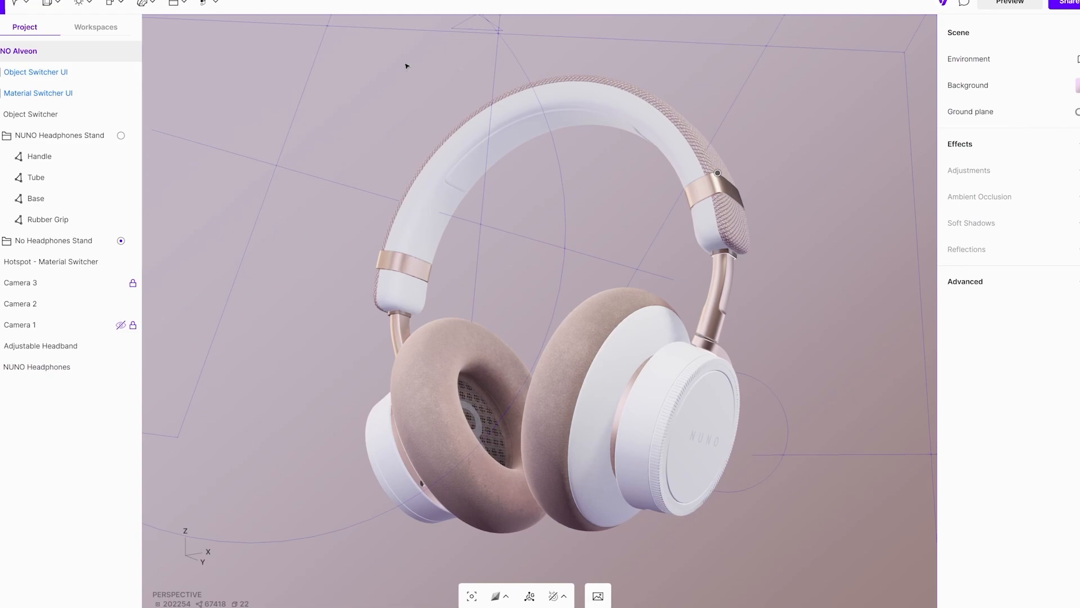
Add a hotspot named 'Hotspot - Driver Description' and drag it onto the left ear cup
left_click(433, 22)
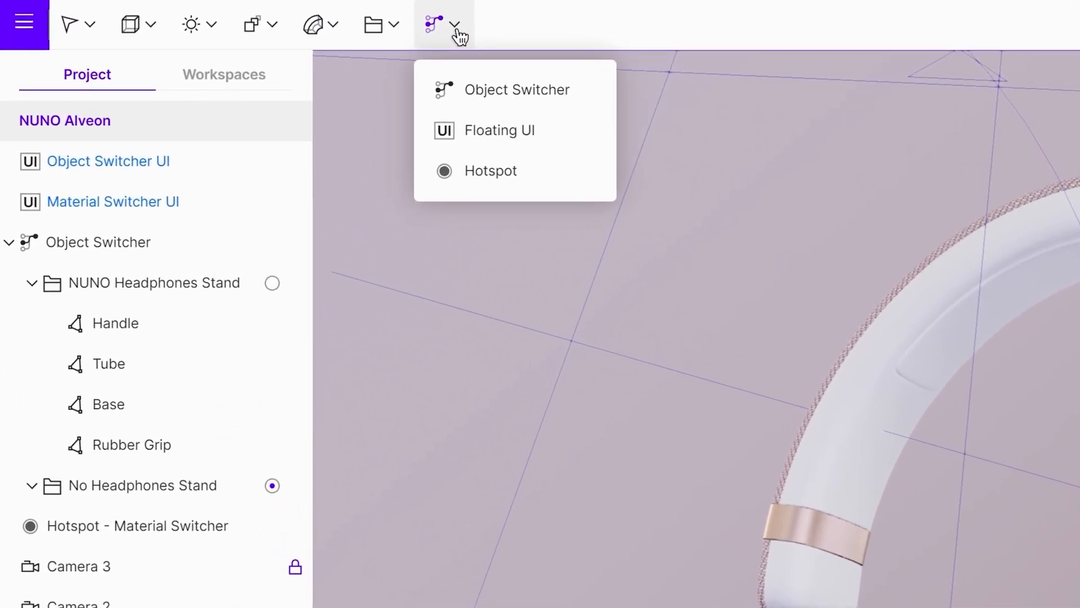
left_click(490, 170)
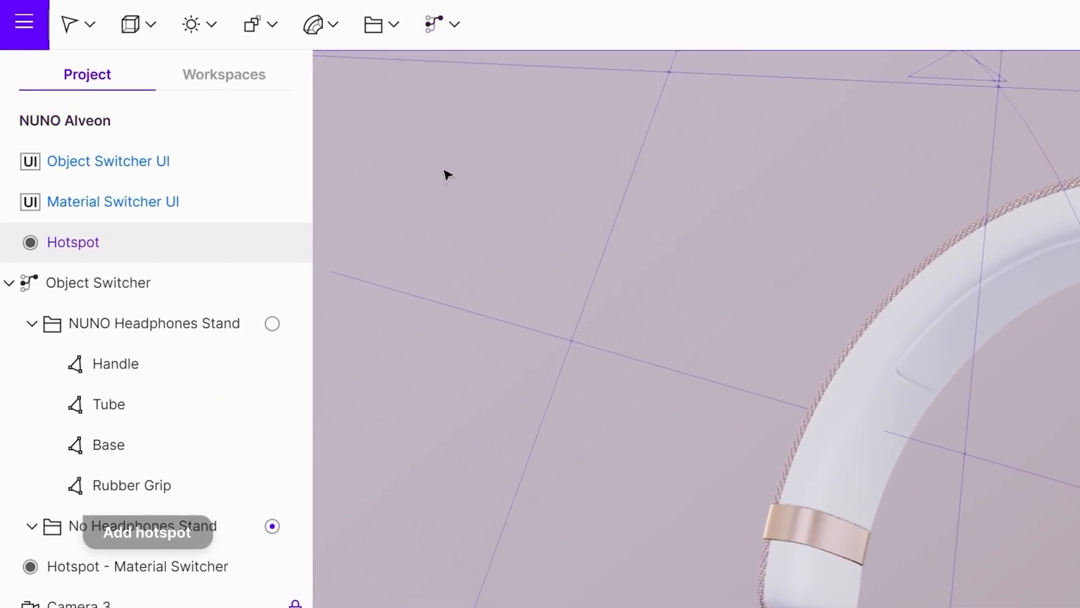
double_click(71, 242)
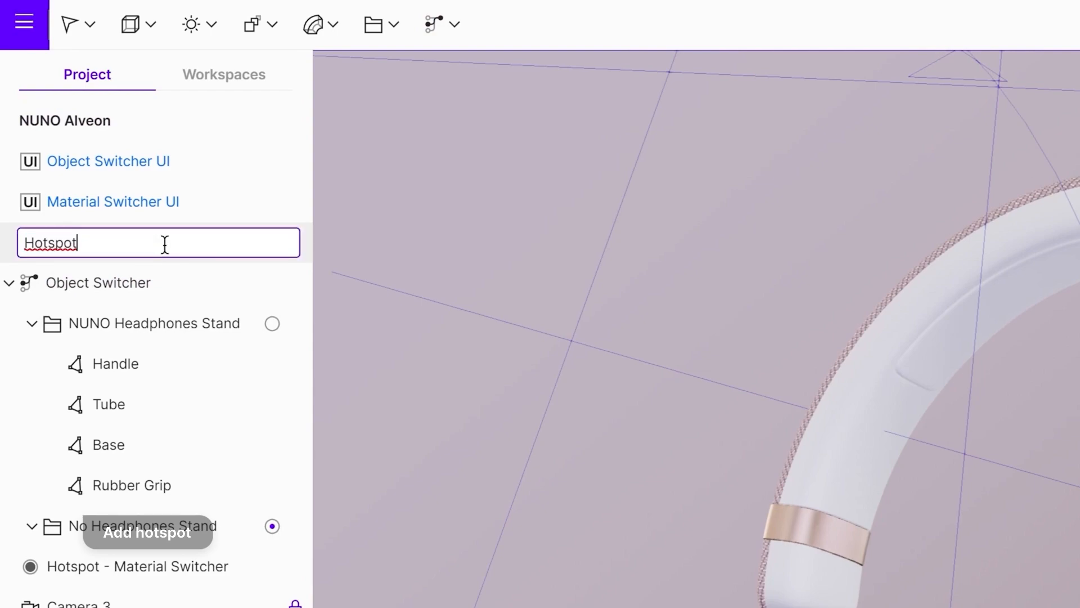
type("- Driver Description")
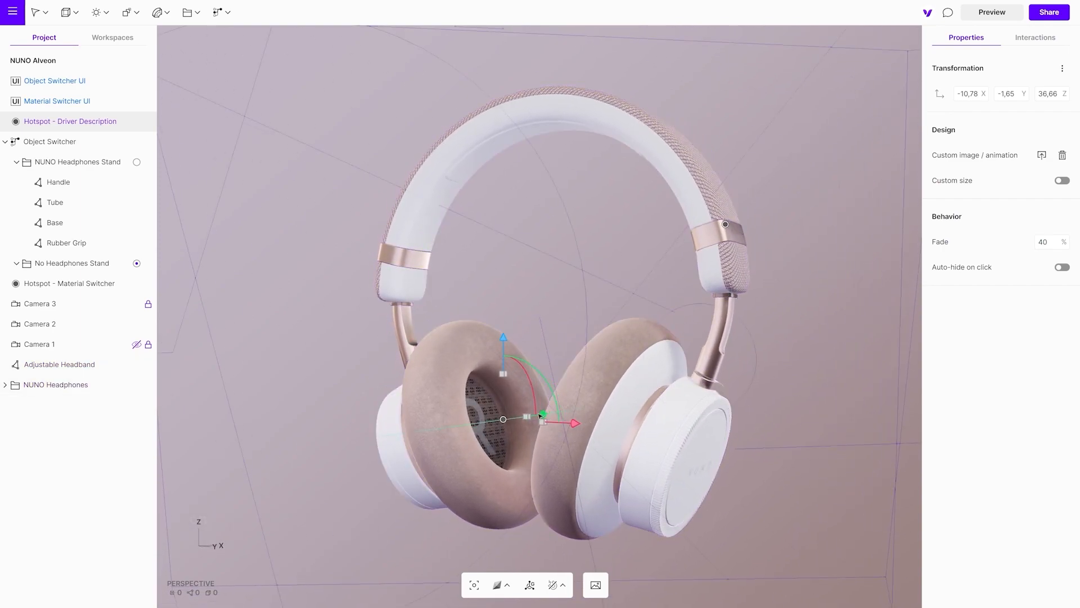
left_click_drag(540, 417, 496, 429)
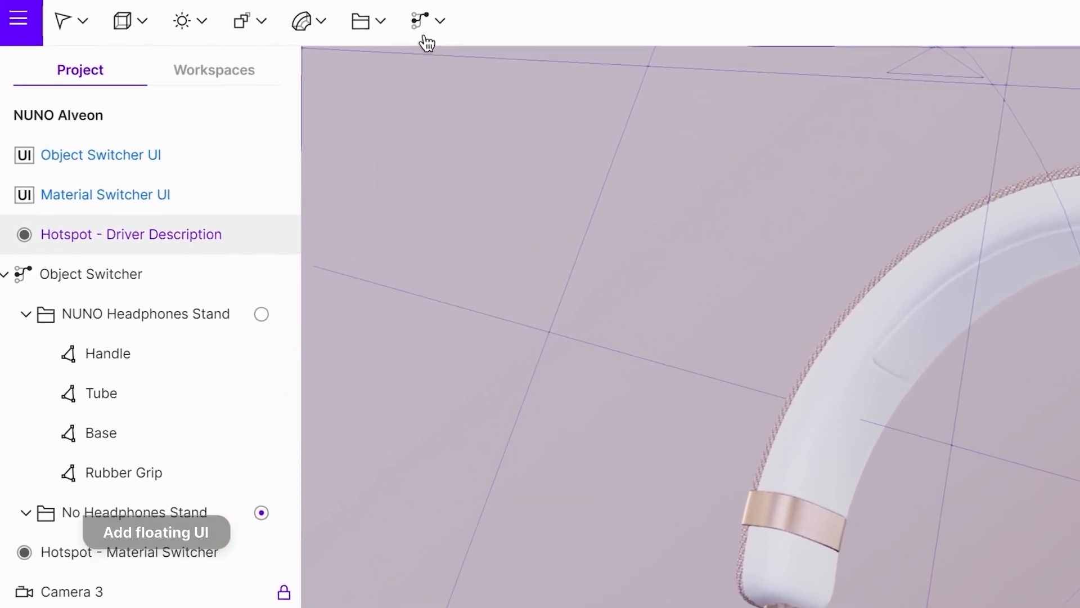
Add a Floating UI card and name it 'Driver Description UI'
left_click(423, 20)
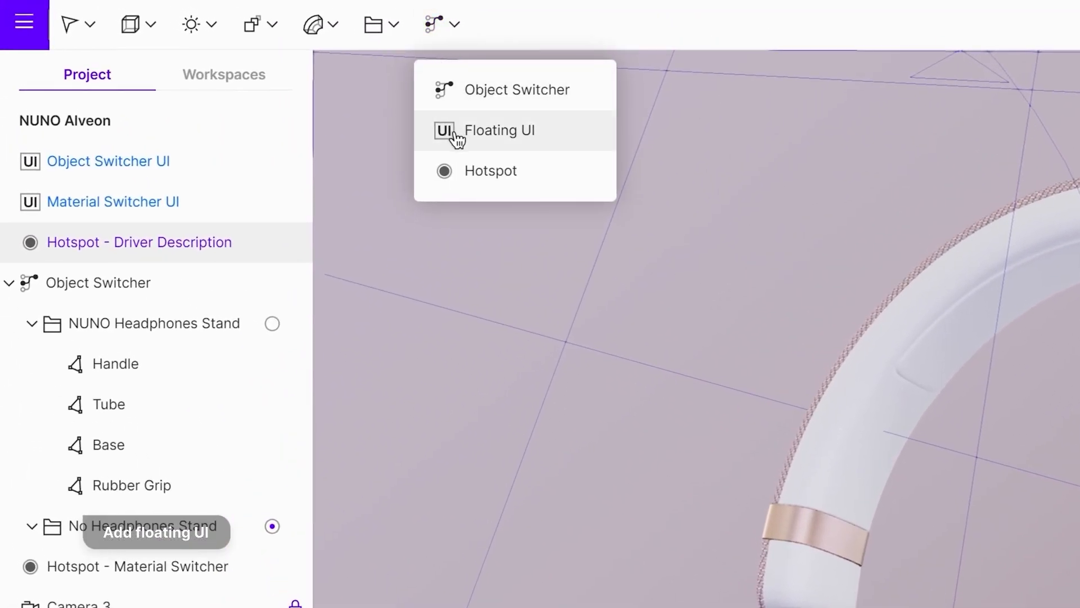
left_click(499, 130)
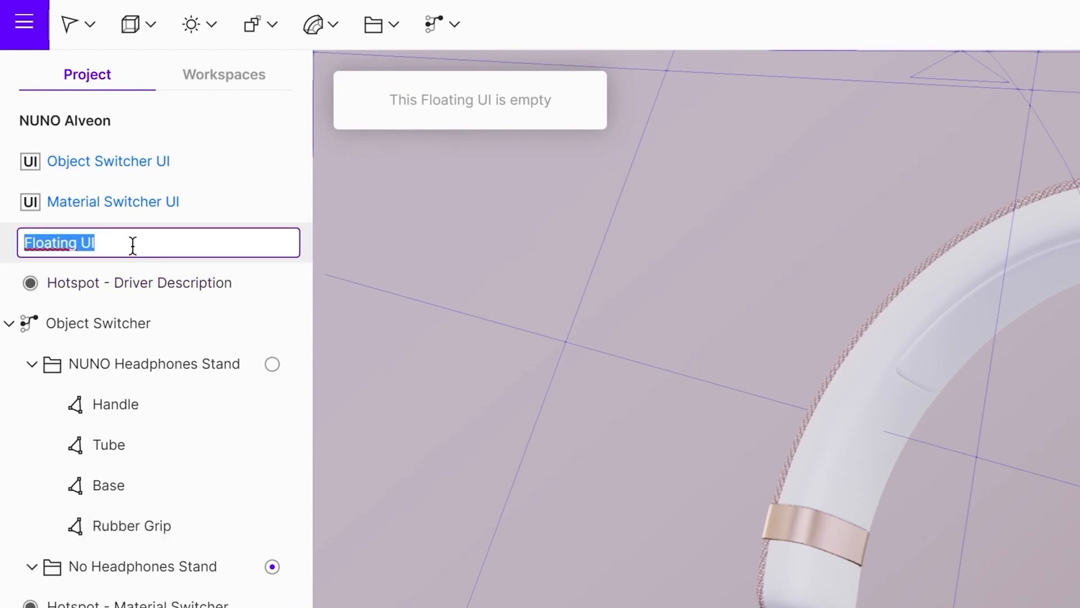
type("Driver Descriptio")
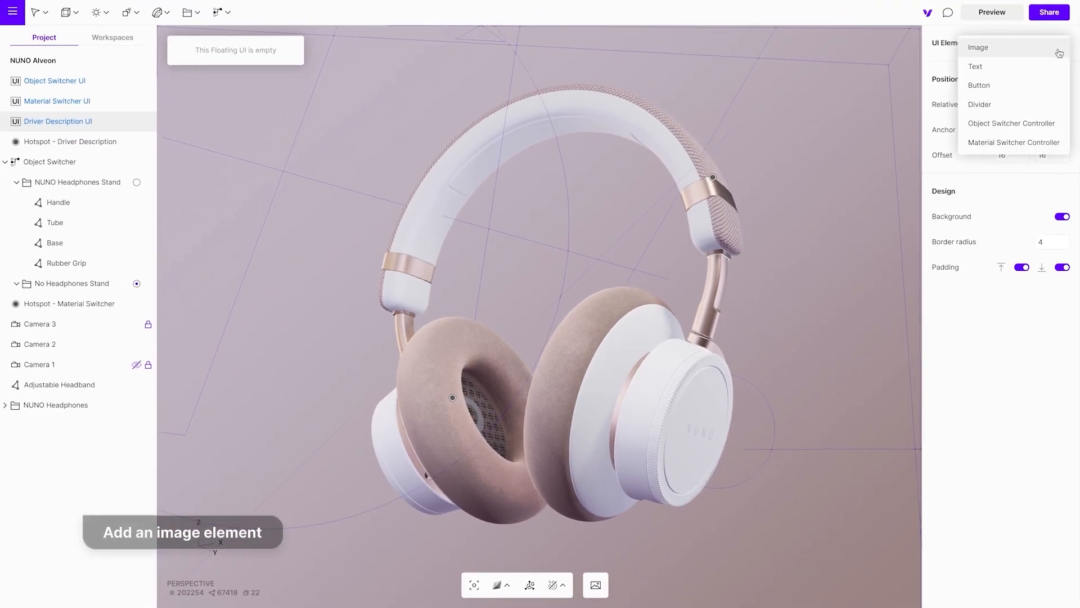
Add an Image element with the uploaded Driver picture, plus a blank Text element
left_click(977, 47)
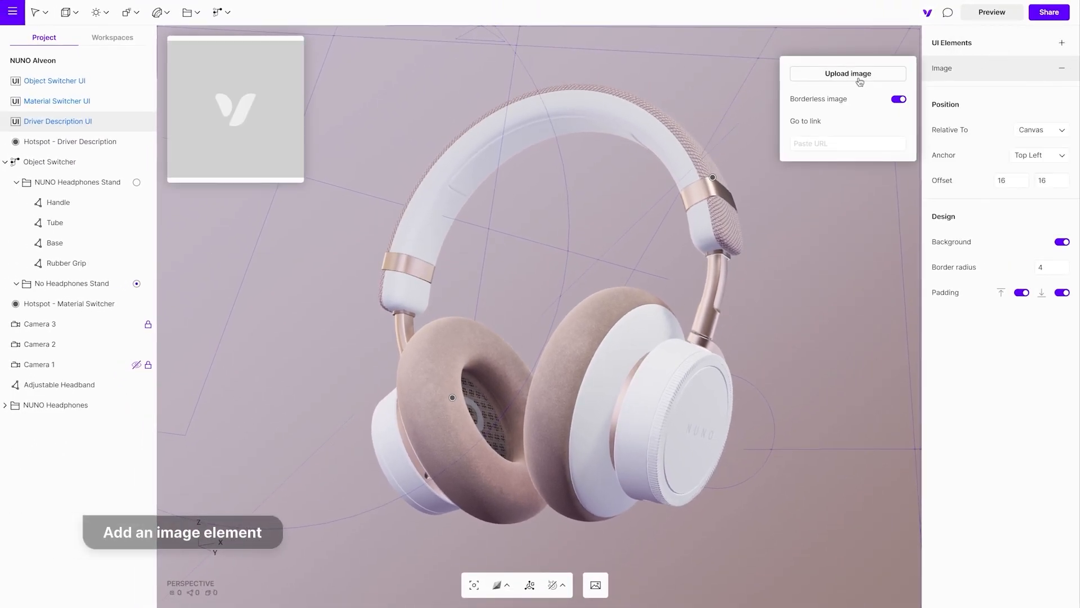
left_click(847, 73)
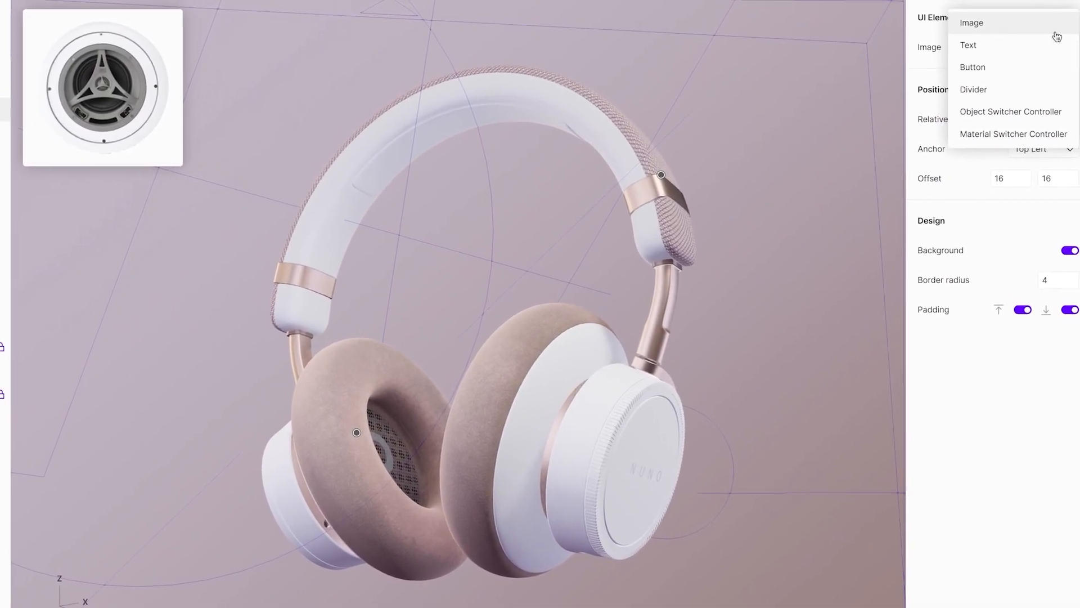
left_click(968, 45)
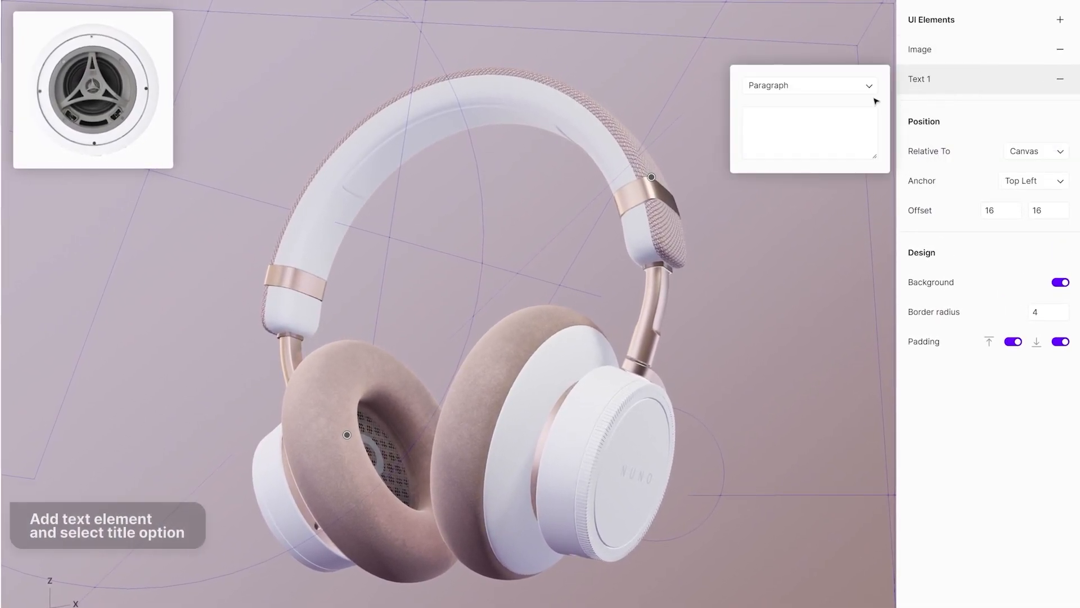
Set the text element to Title style with 'NUNO Technology'
left_click(809, 85)
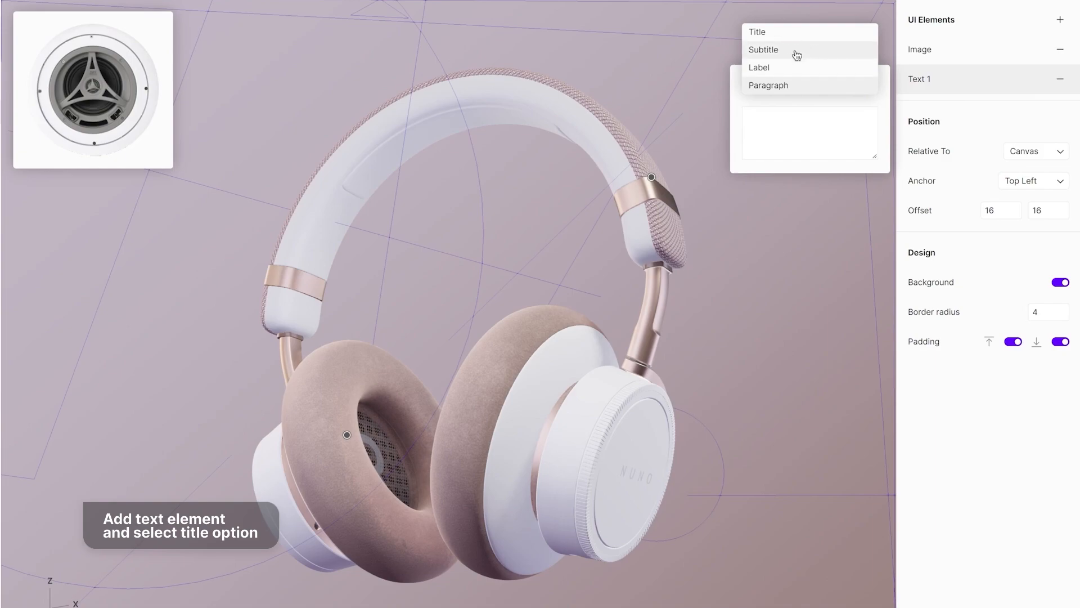
left_click(757, 32)
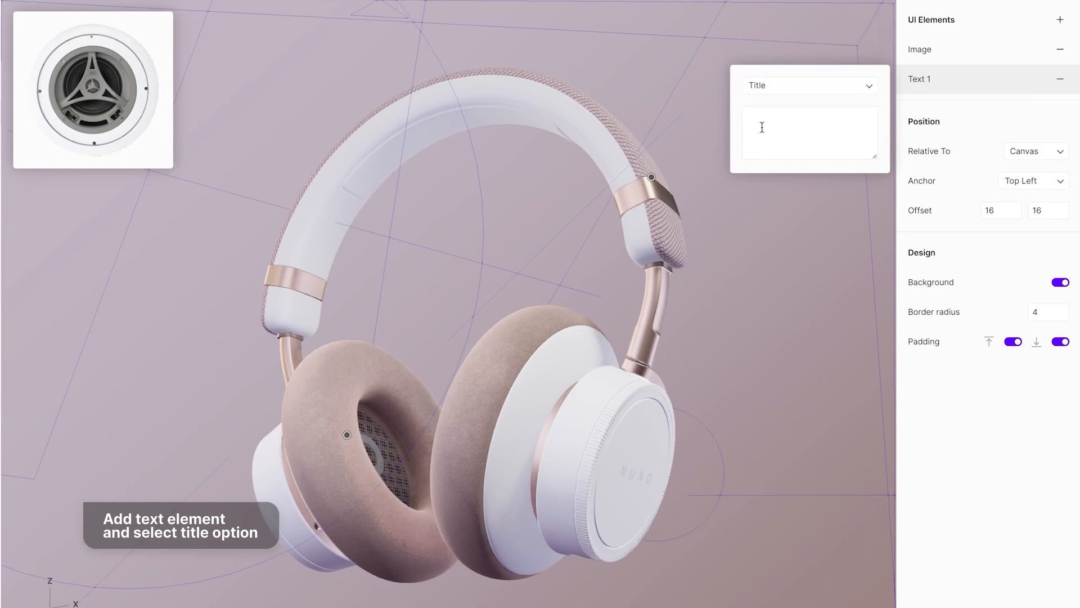
type("NUNO Technolo")
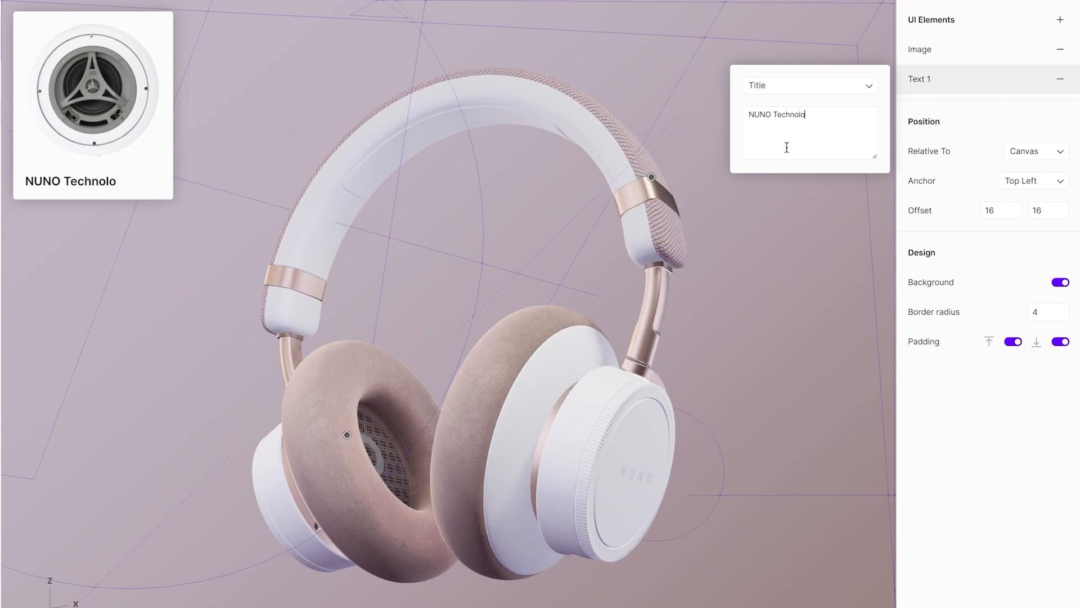
Add a paragraph text: 'Boosts highs and lows to maintain the same high-fidelity performance...'
left_click(1060, 19)
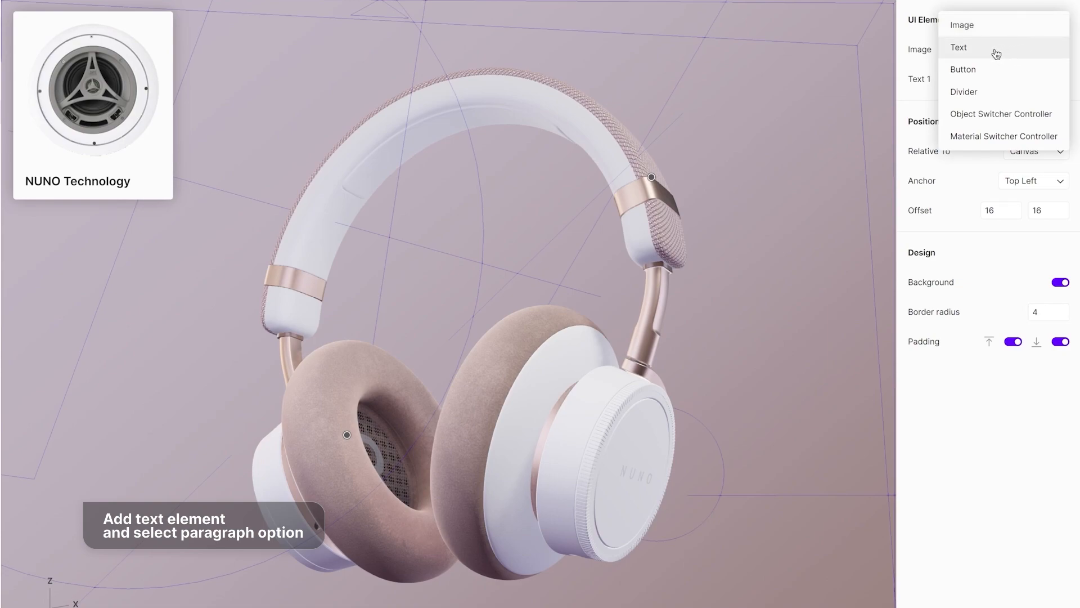
left_click(957, 47)
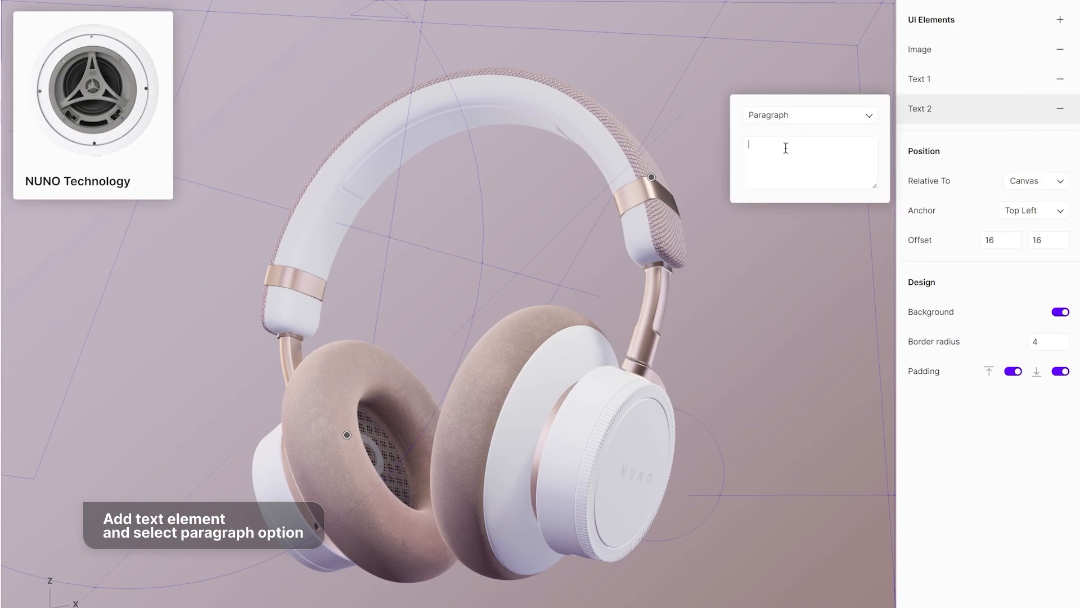
type("Boosts highs and lows to maintain the same high-fidelity performance regardless of the listening volume.")
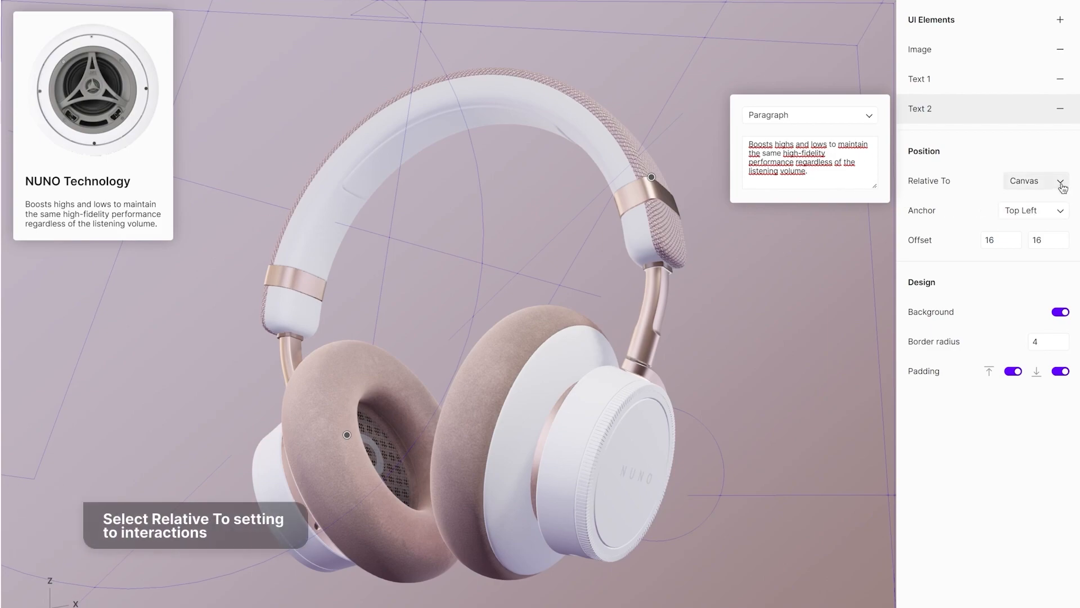
Set the driver card's Position Relative To option to Interactions
left_click(1034, 180)
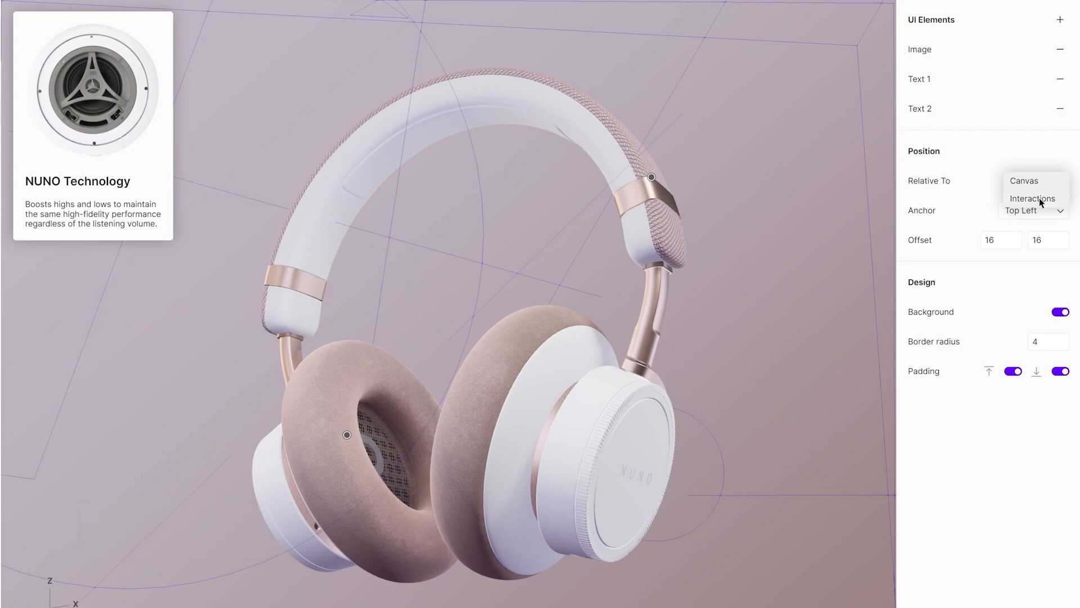
left_click(1032, 199)
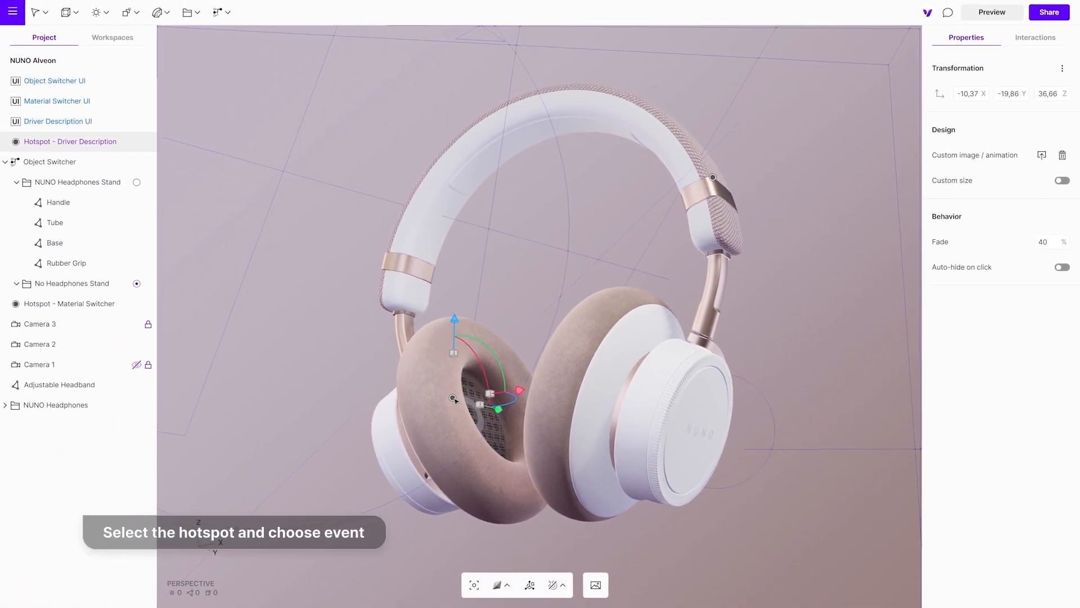
Set the driver hotspot's click event to toggle the Driver Description UI card
left_click(1034, 37)
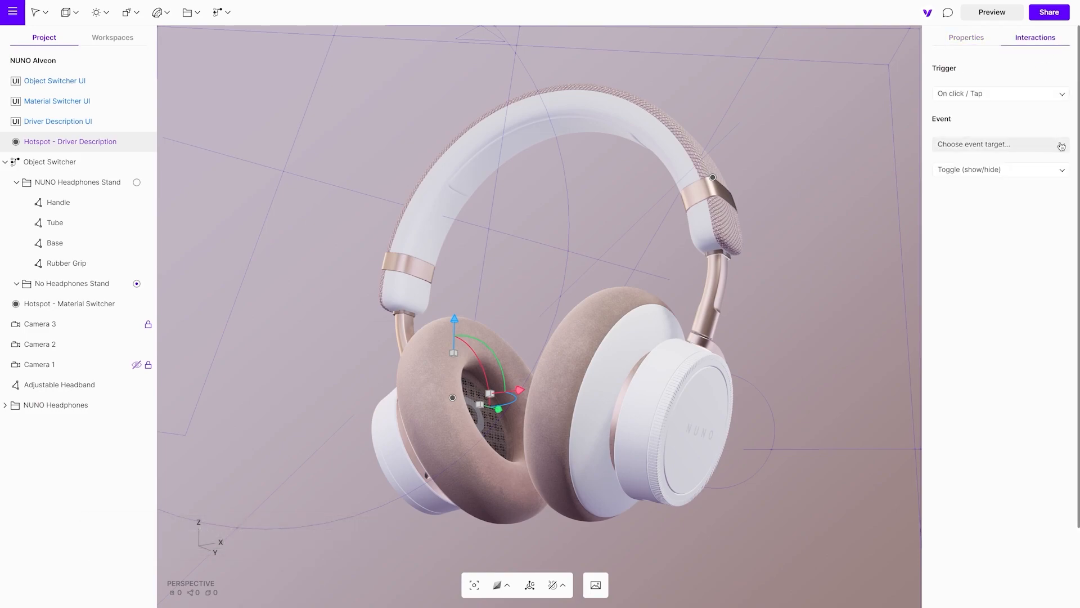
left_click(974, 144)
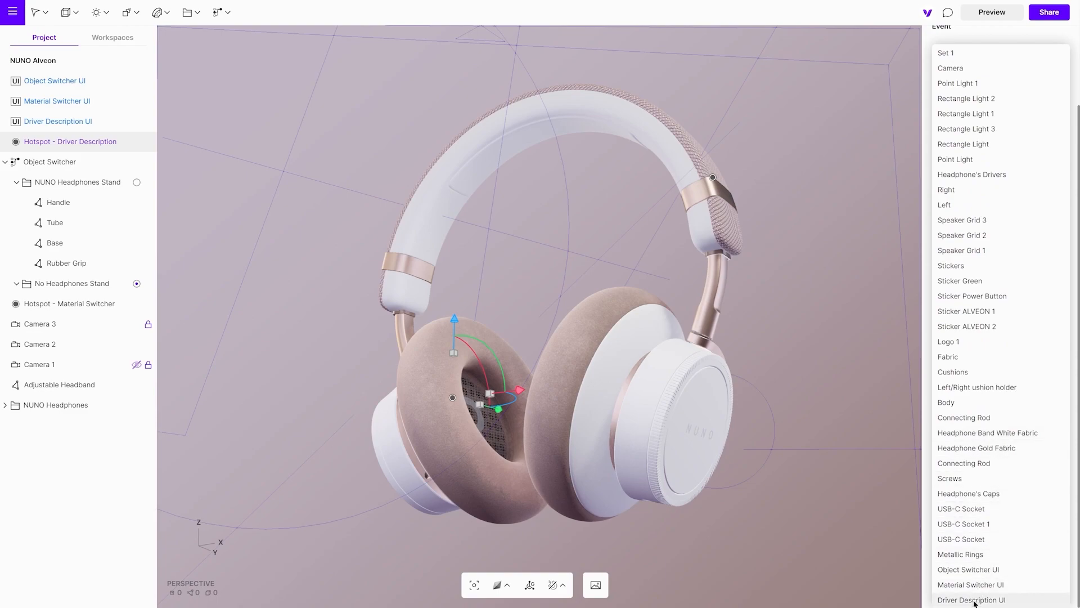
left_click(972, 599)
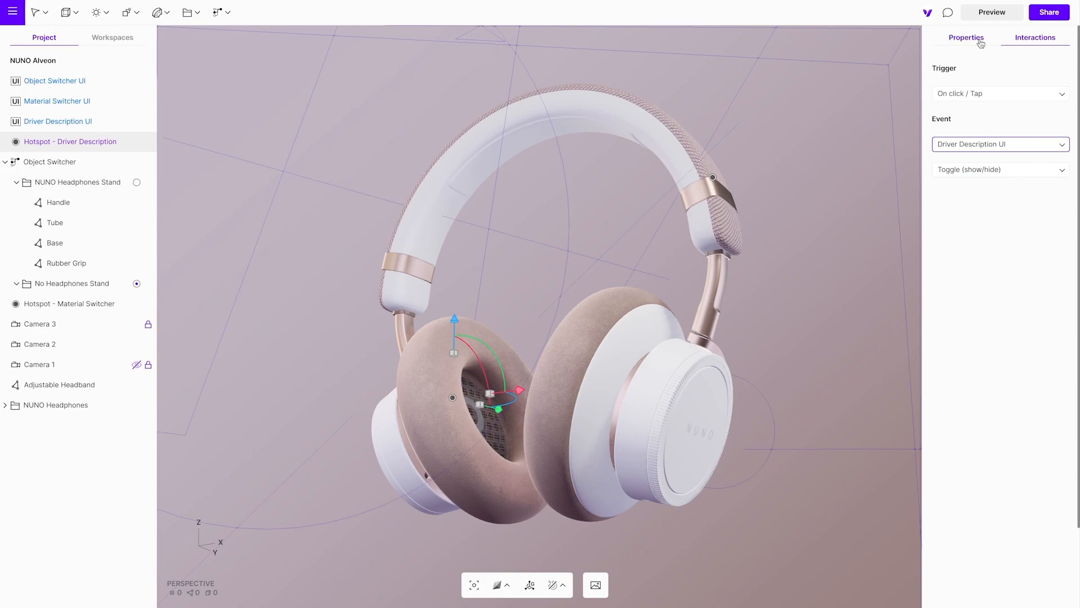
Upload custom animated icons: a waveform for the driver hotspot, a plus sign for the material switcher hotspot
left_click(966, 37)
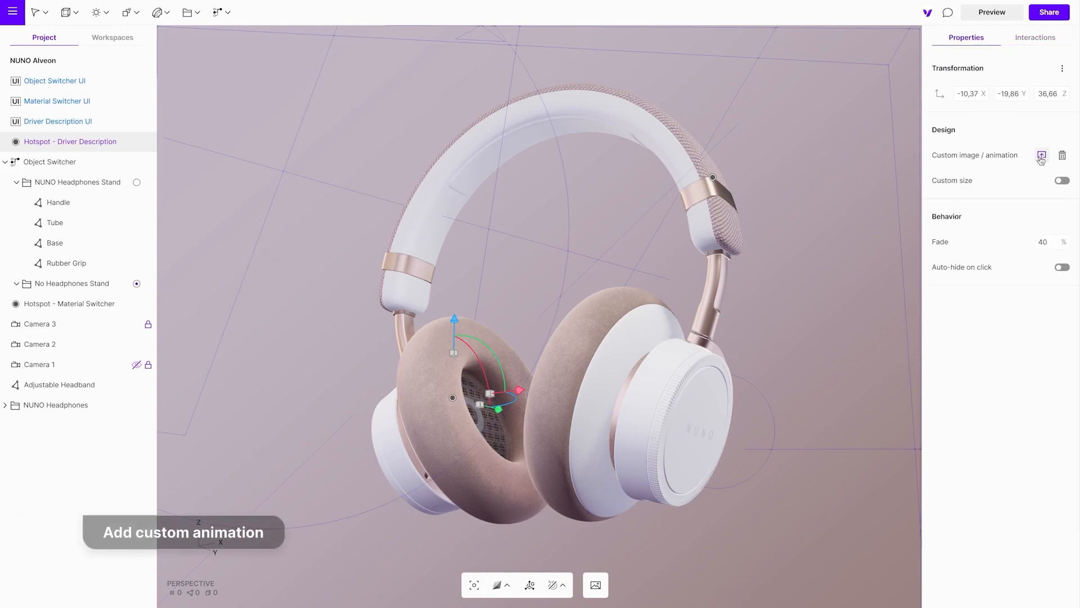
left_click(1041, 154)
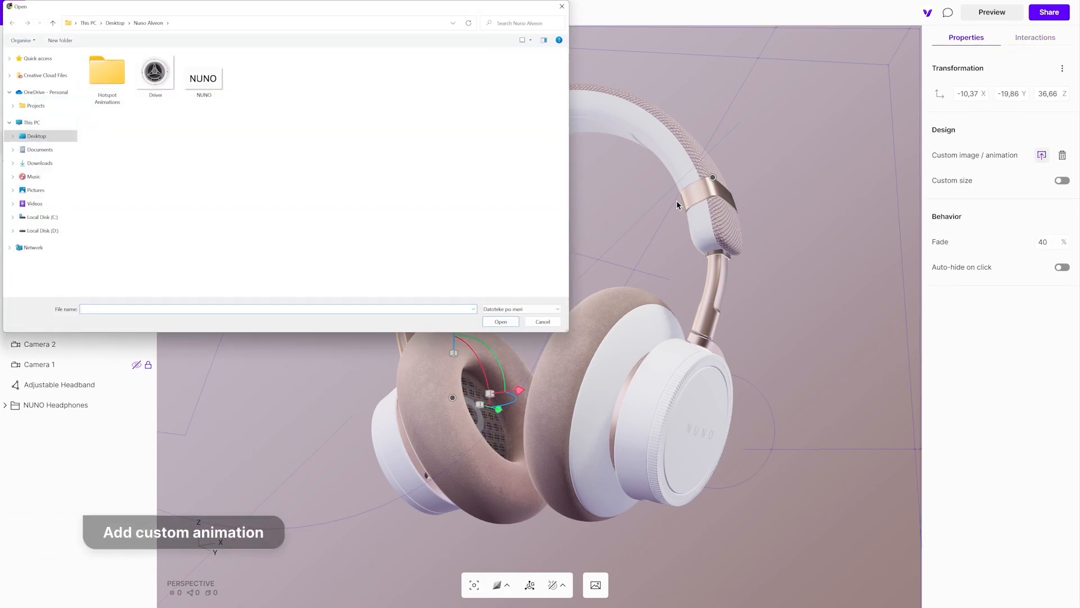
double_click(107, 79)
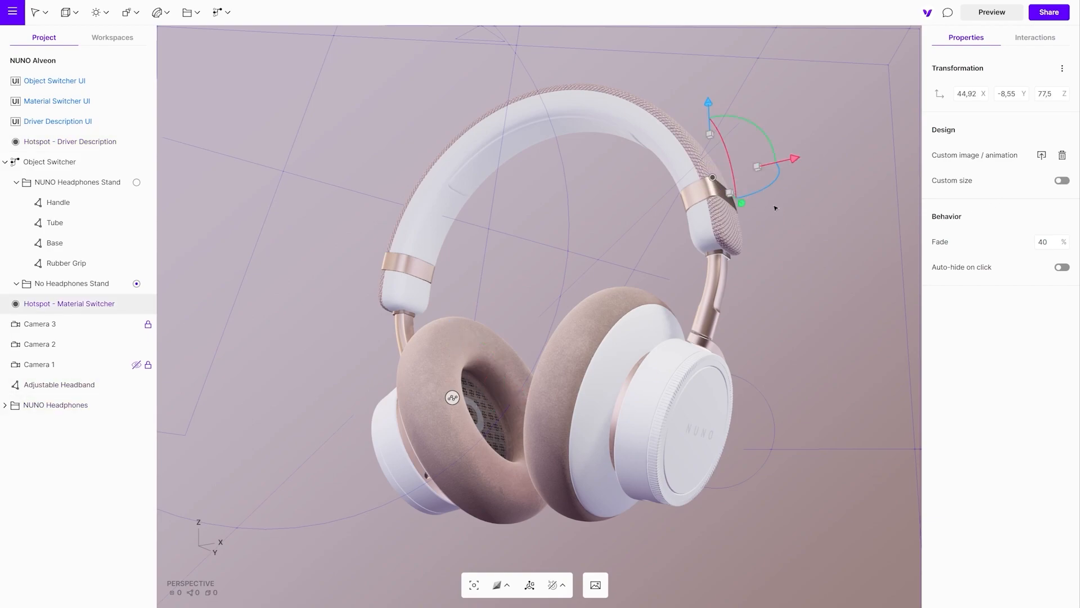
left_click(1041, 155)
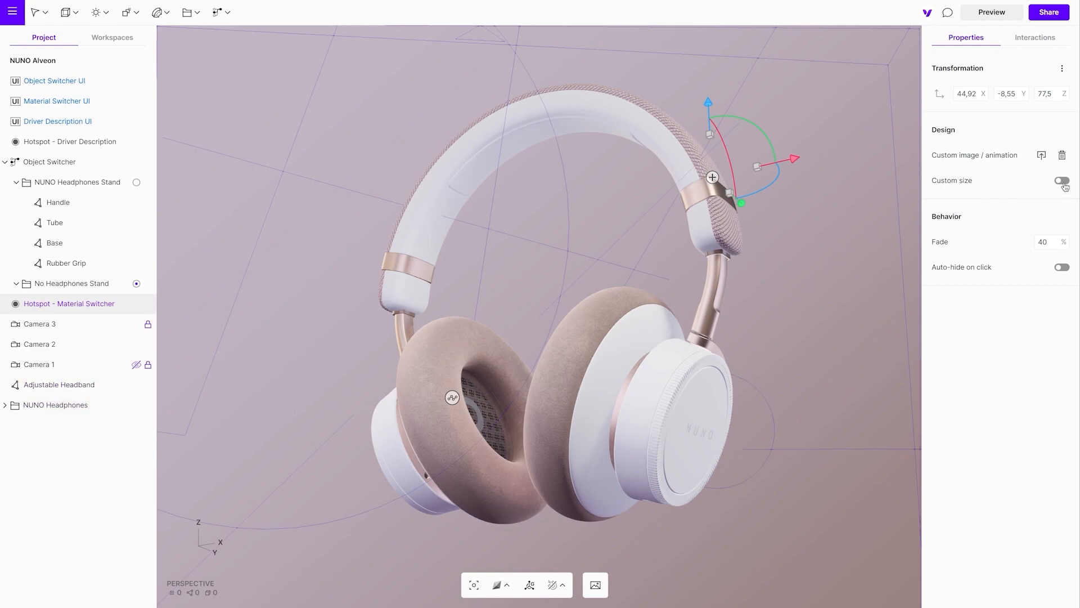
left_click(1061, 180)
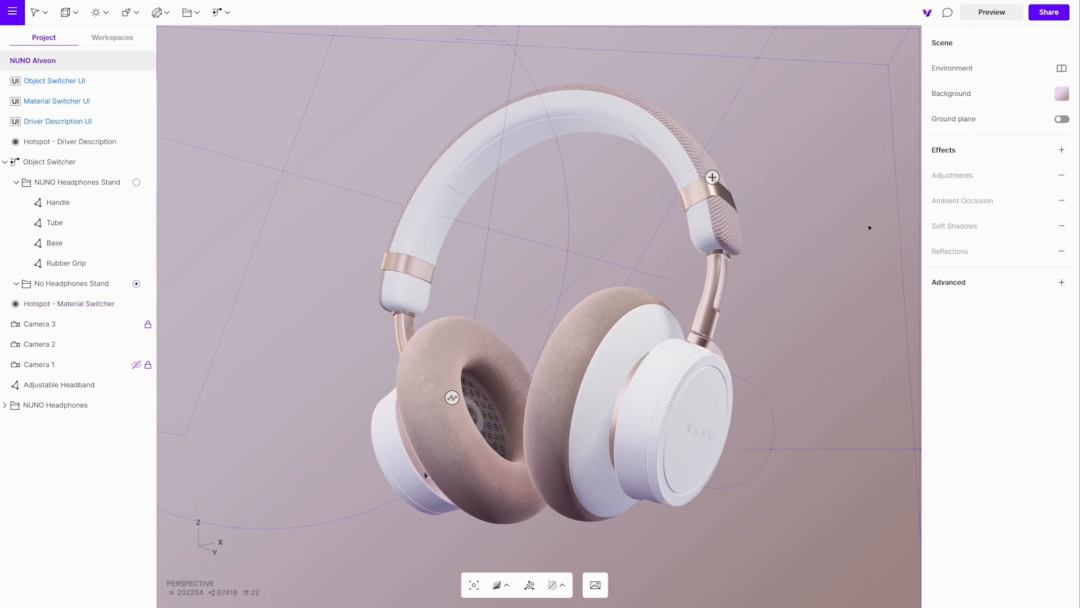
mouse_move(990, 13)
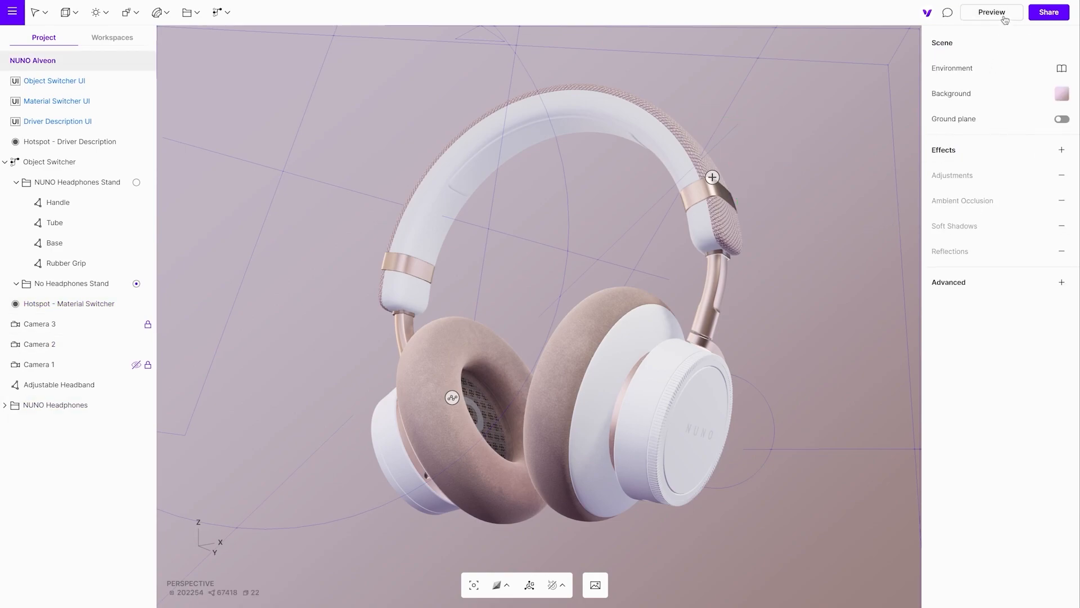
left_click(990, 12)
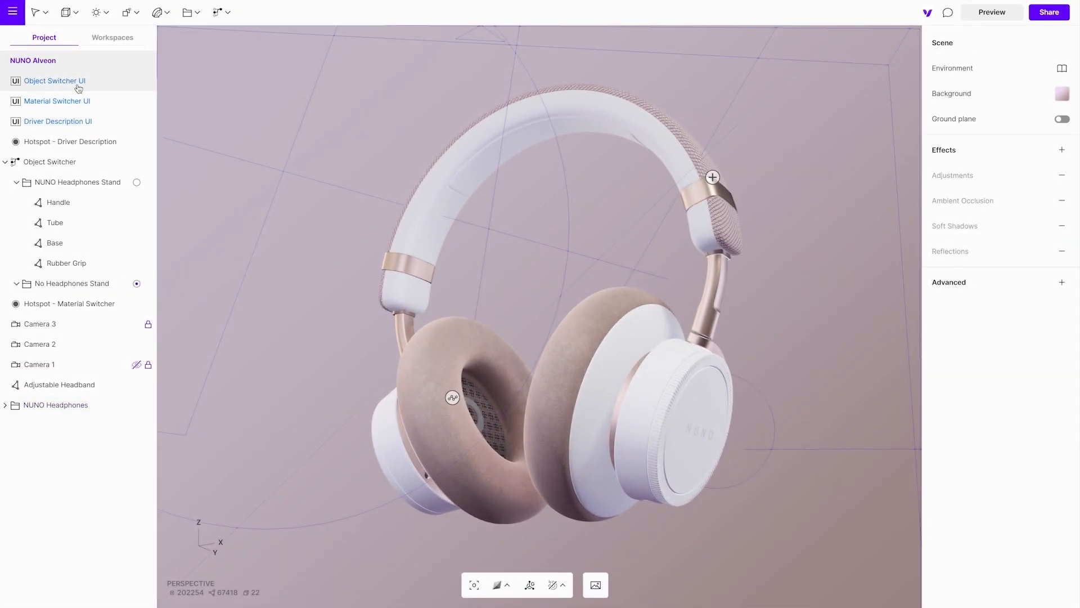
Add an uploaded NUNO logo image and a blank Text 3 element to the card
left_click(55, 80)
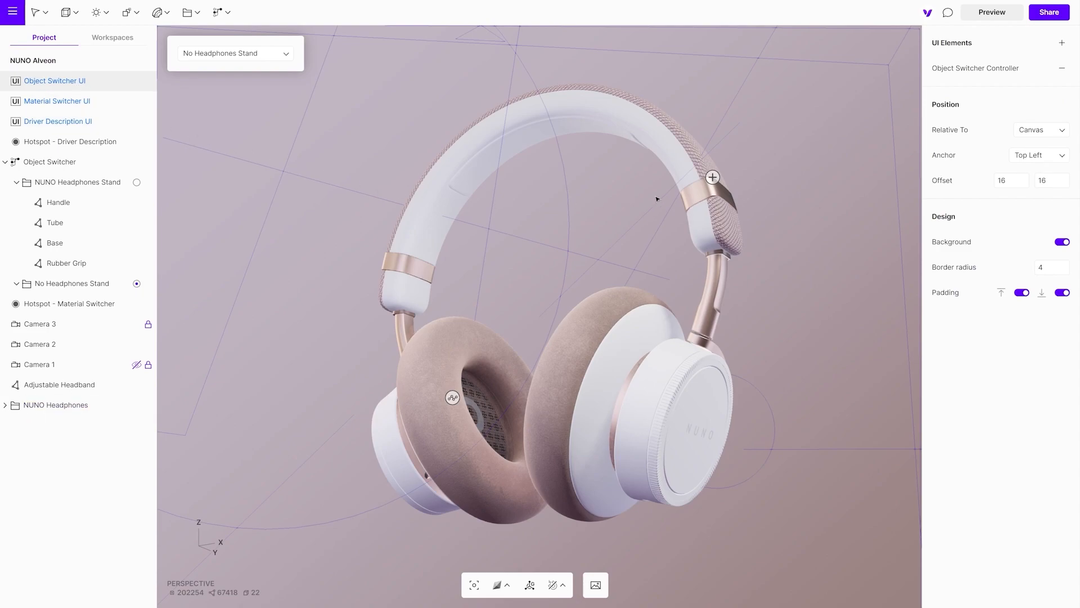
left_click(1061, 43)
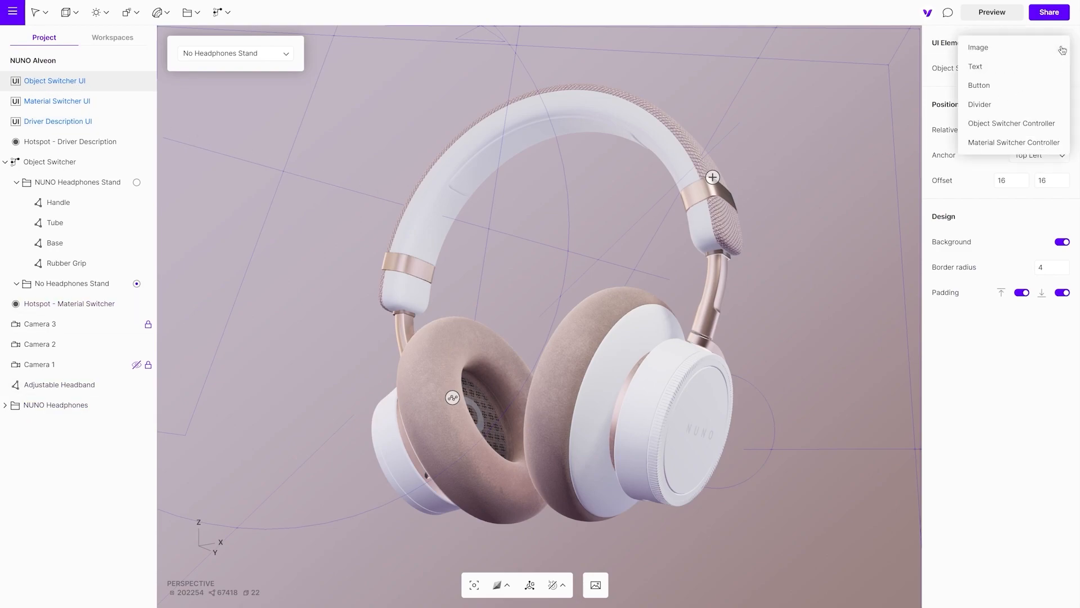
left_click(978, 46)
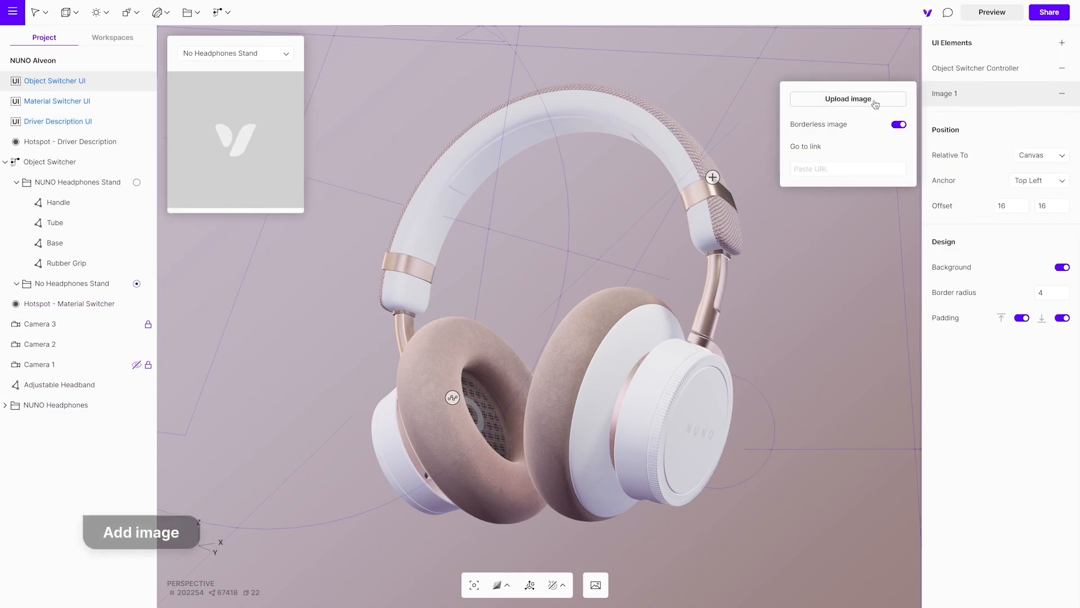
left_click(848, 98)
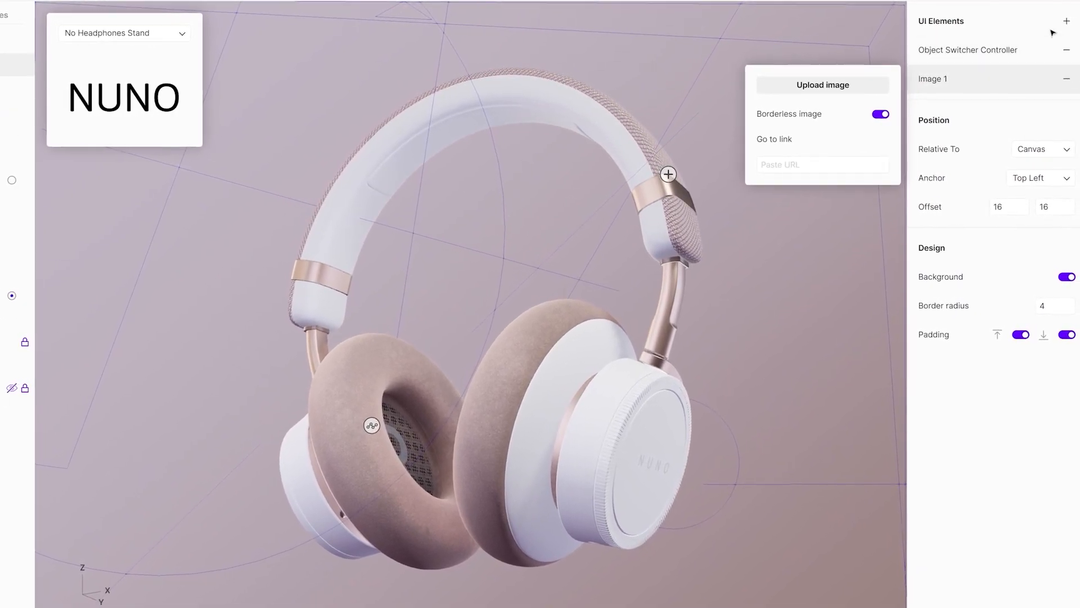
left_click(1067, 21)
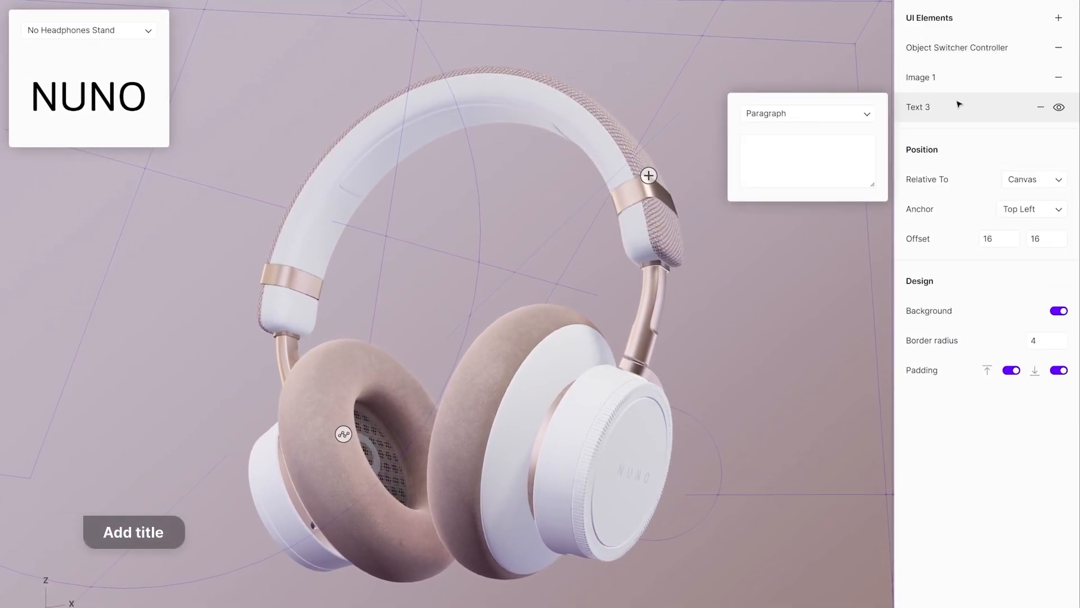
Set Text 3 to the Subtitle style and make it read 'ALVEON'
left_click(806, 113)
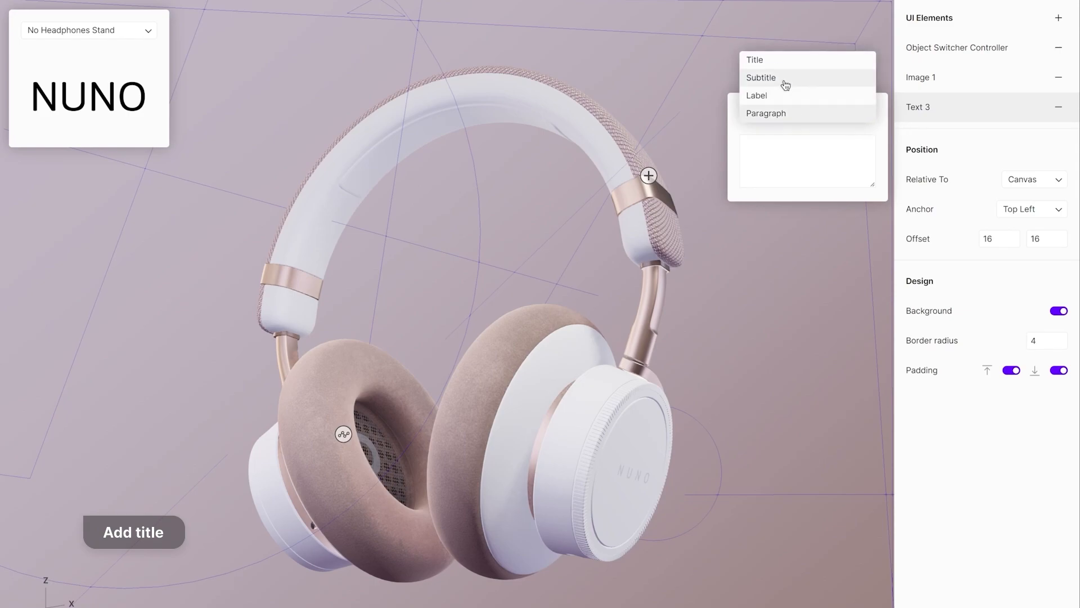
left_click(761, 77)
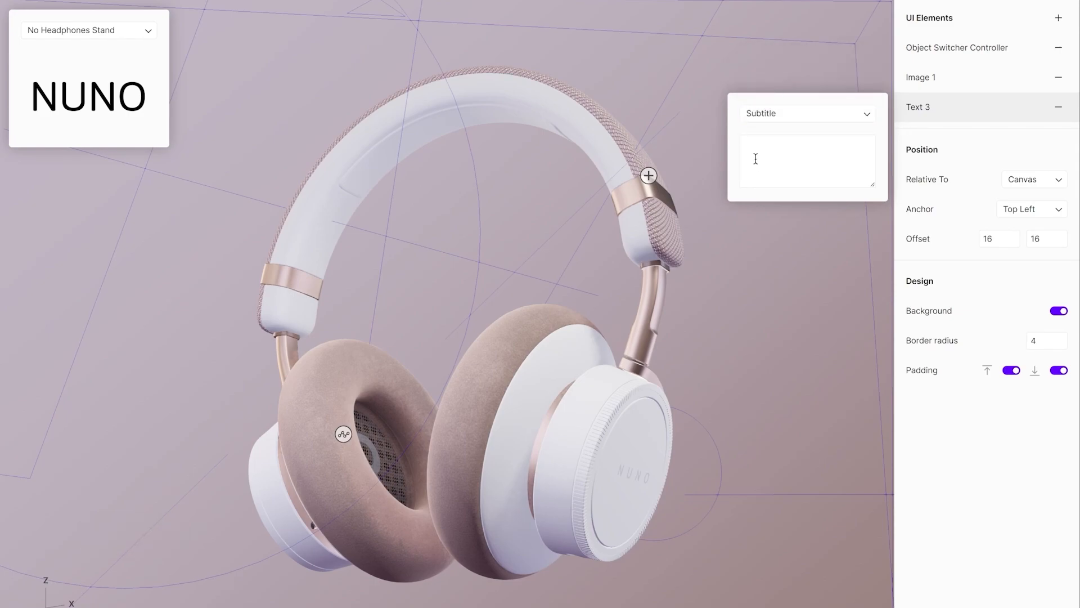
type("AL")
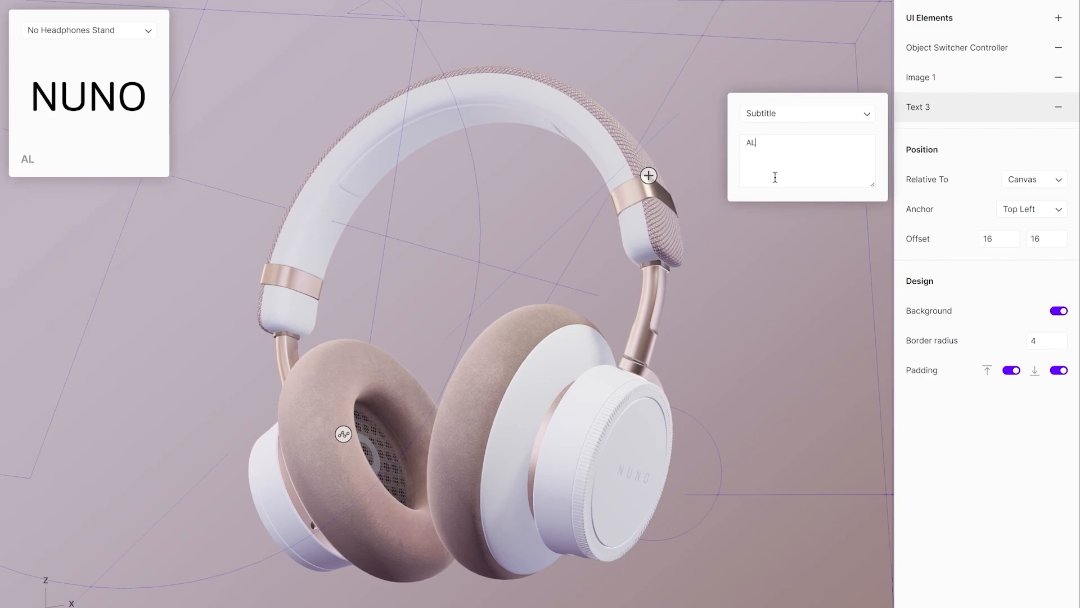
type("VEON")
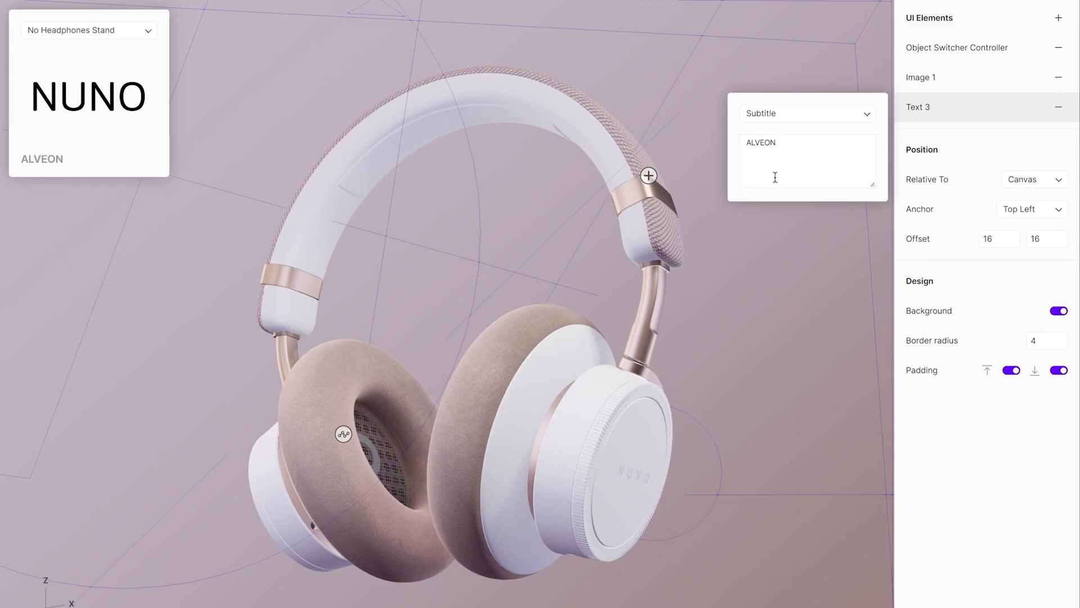
mouse_move(1048, 49)
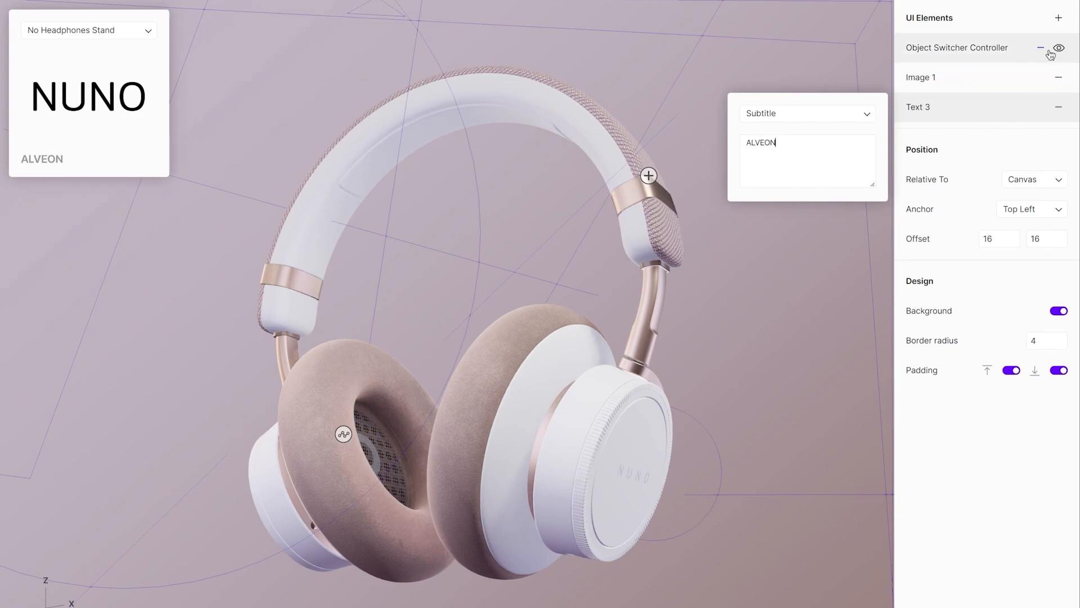
left_click(1059, 18)
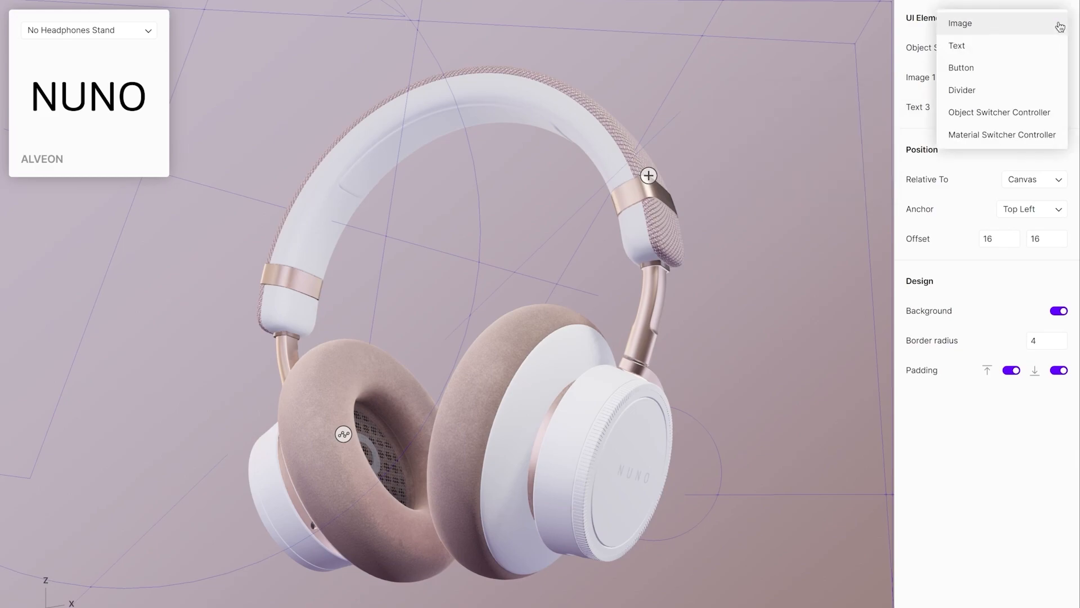
Add a text element holding the three feature lines, with a divider beneath it
left_click(957, 45)
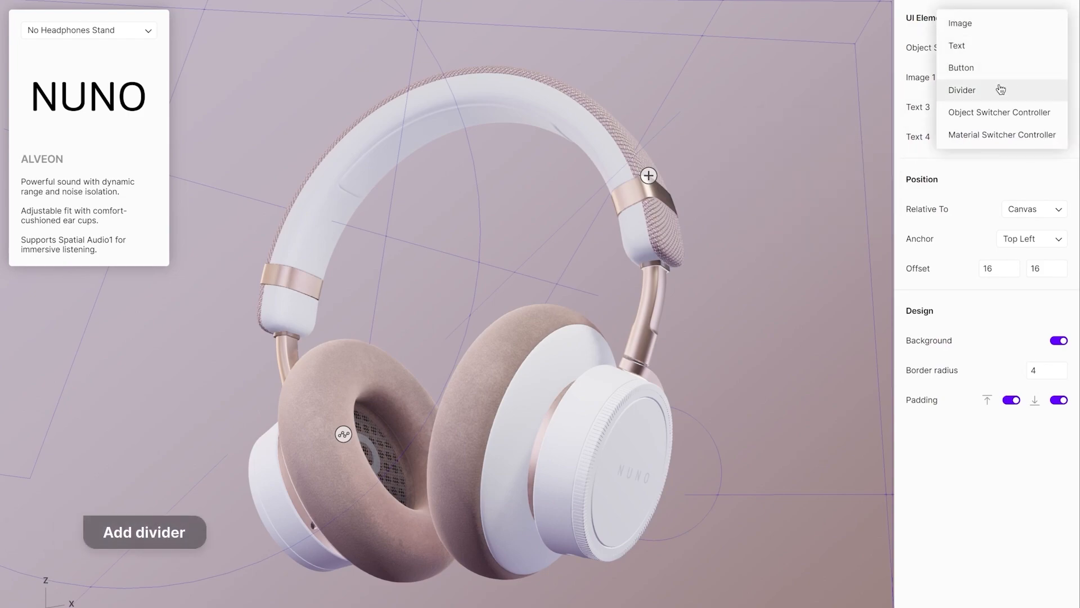
left_click(961, 90)
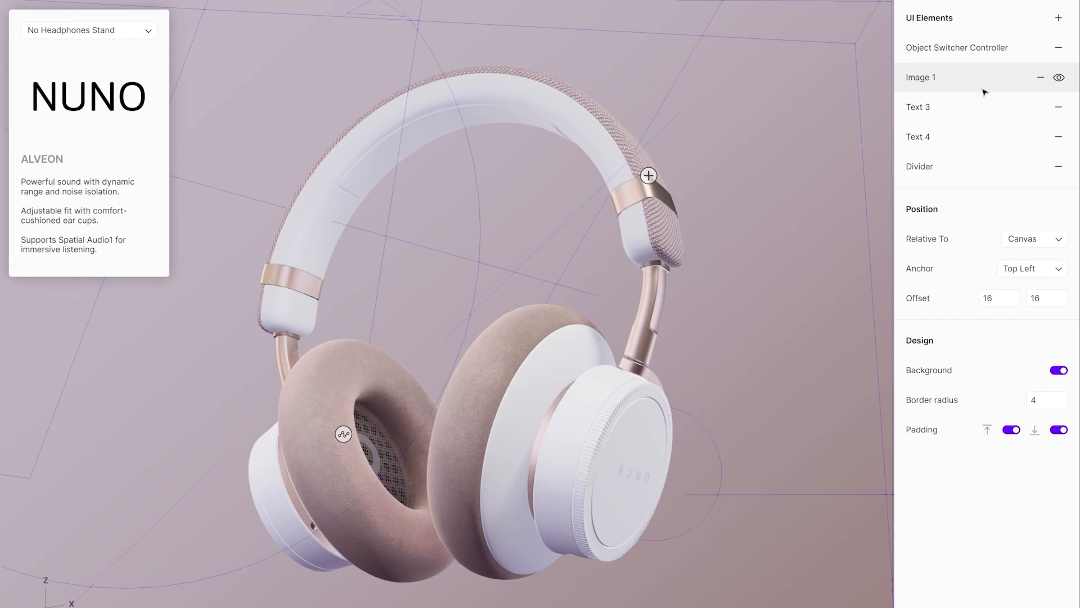
mouse_move(994, 89)
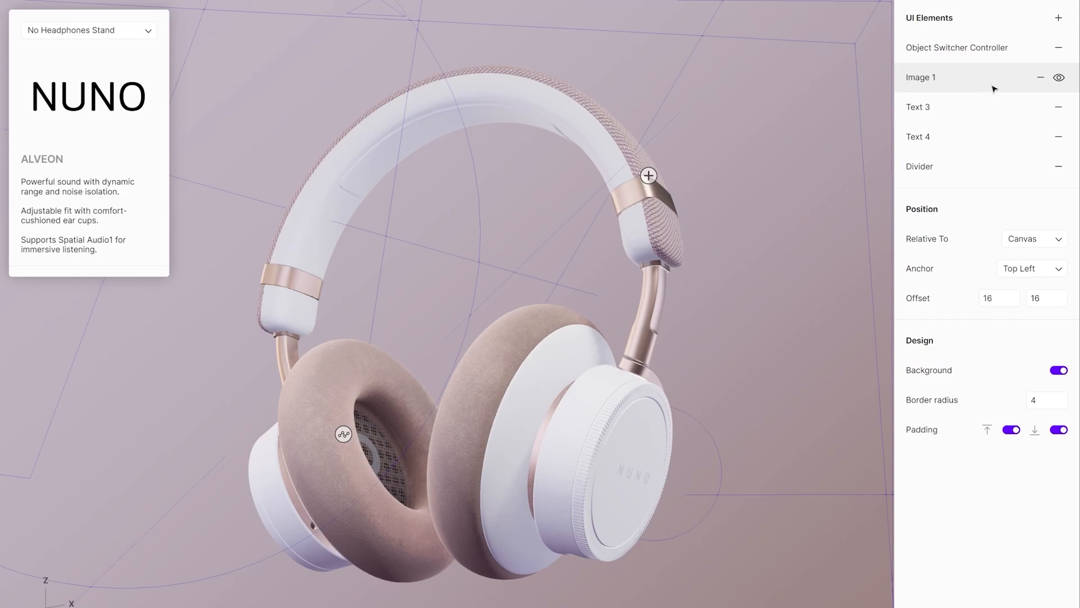
left_click(1059, 17)
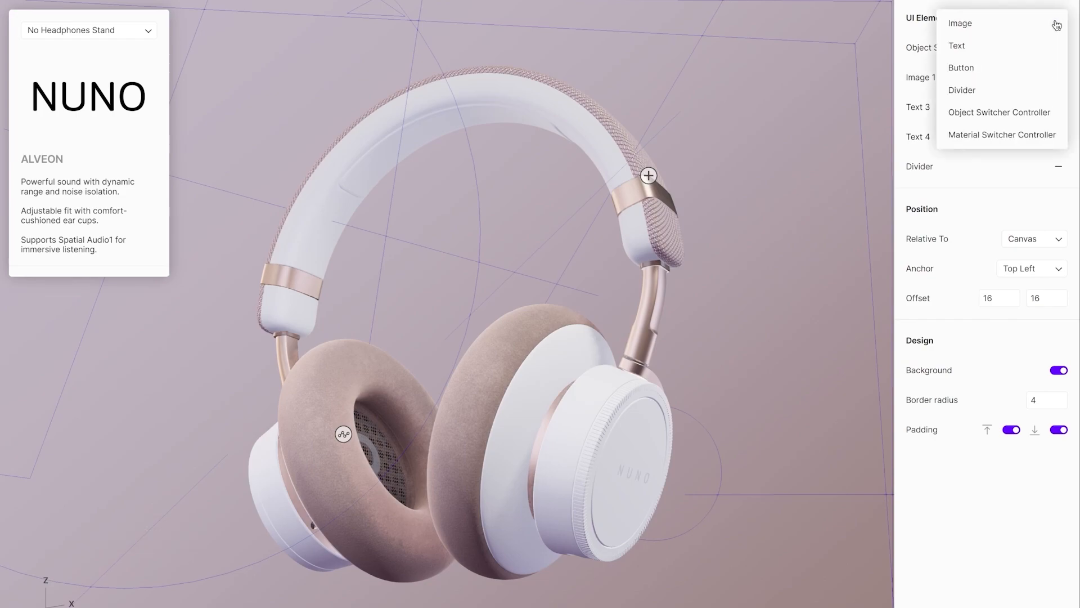
Add a Label-style text element reading 'Add accessories:' below the divider
left_click(956, 45)
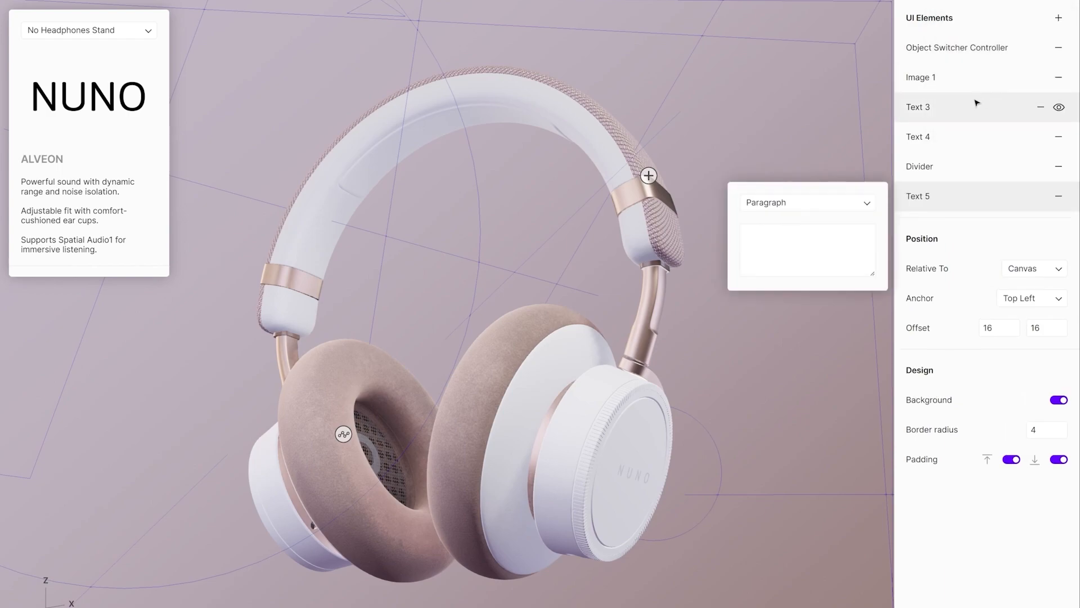
left_click(806, 202)
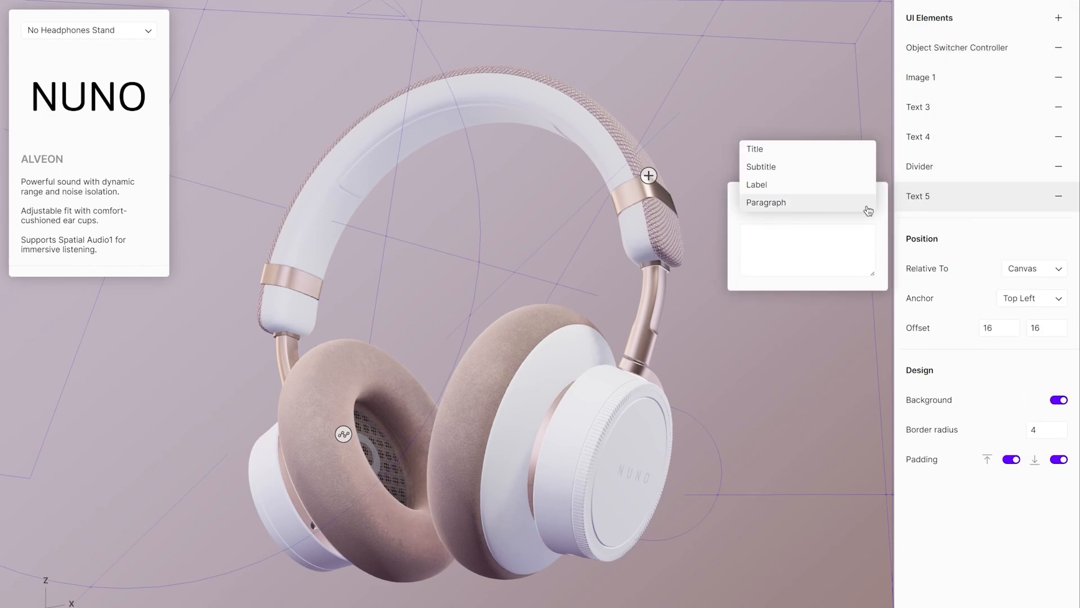
left_click(756, 184)
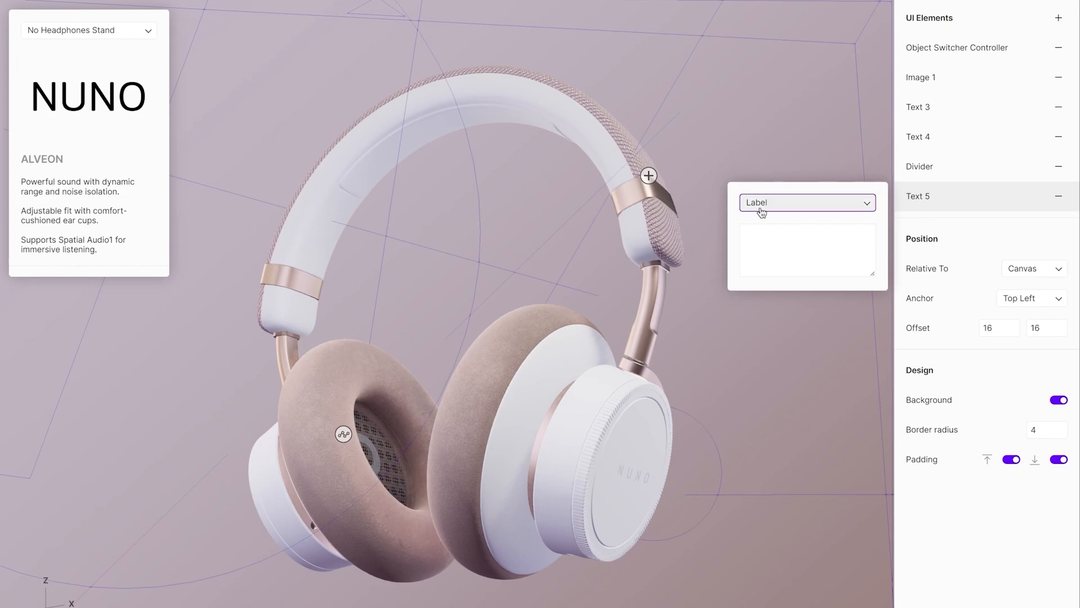
left_click(807, 249)
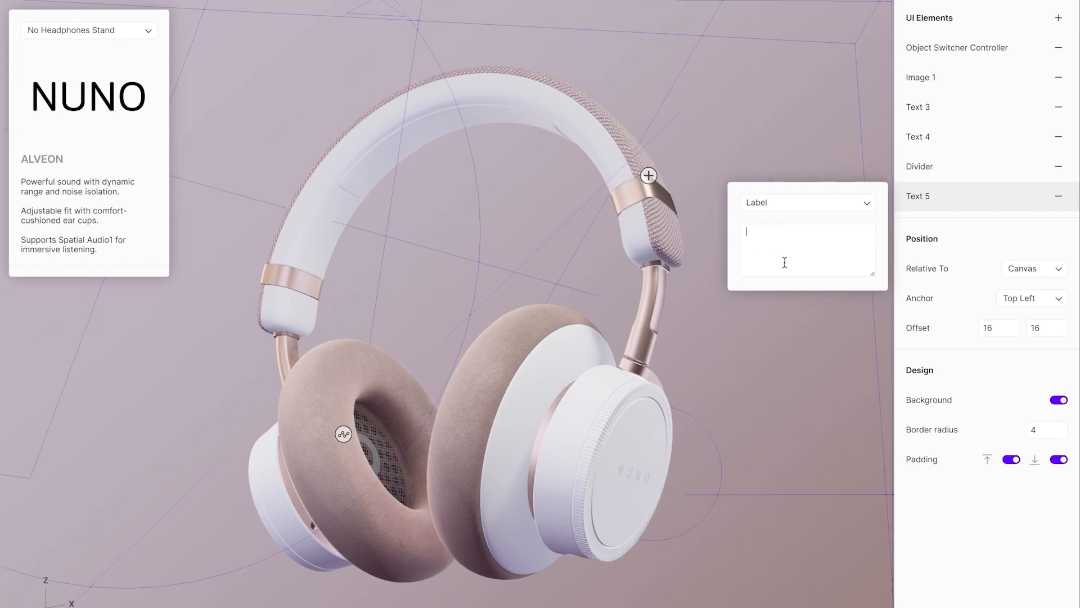
type("Add a")
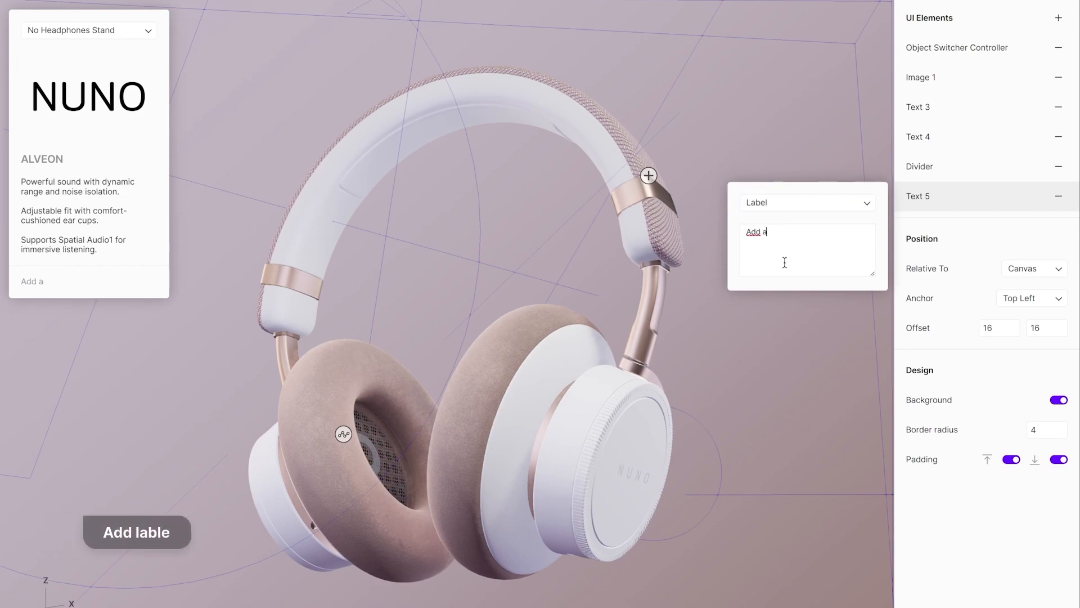
type("ccessories:")
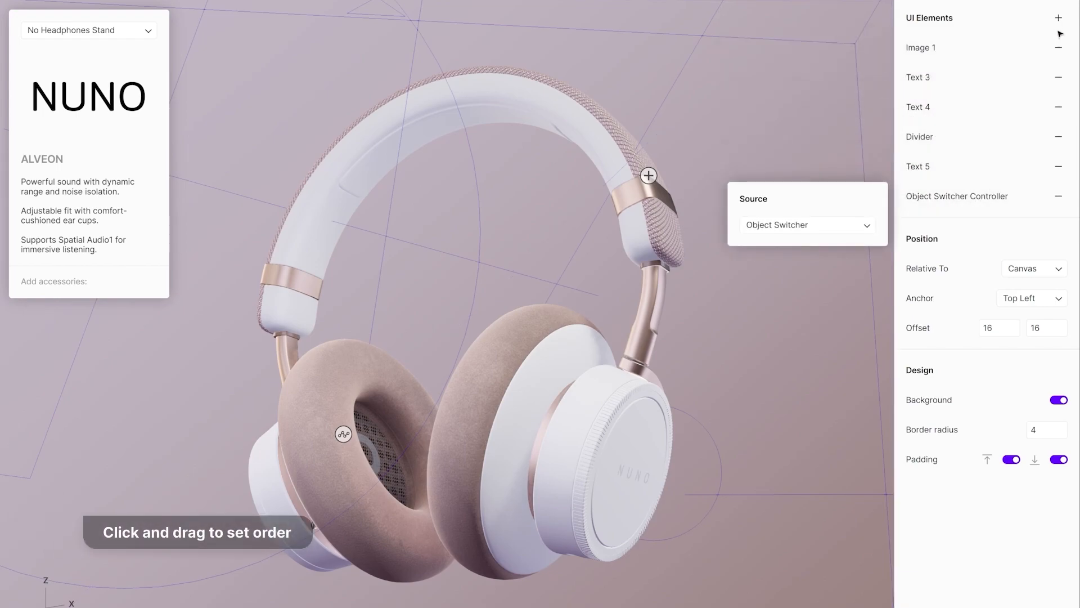
Add a Dark-style 'Shop now!' button linked to the NUNO web address
left_click(1059, 17)
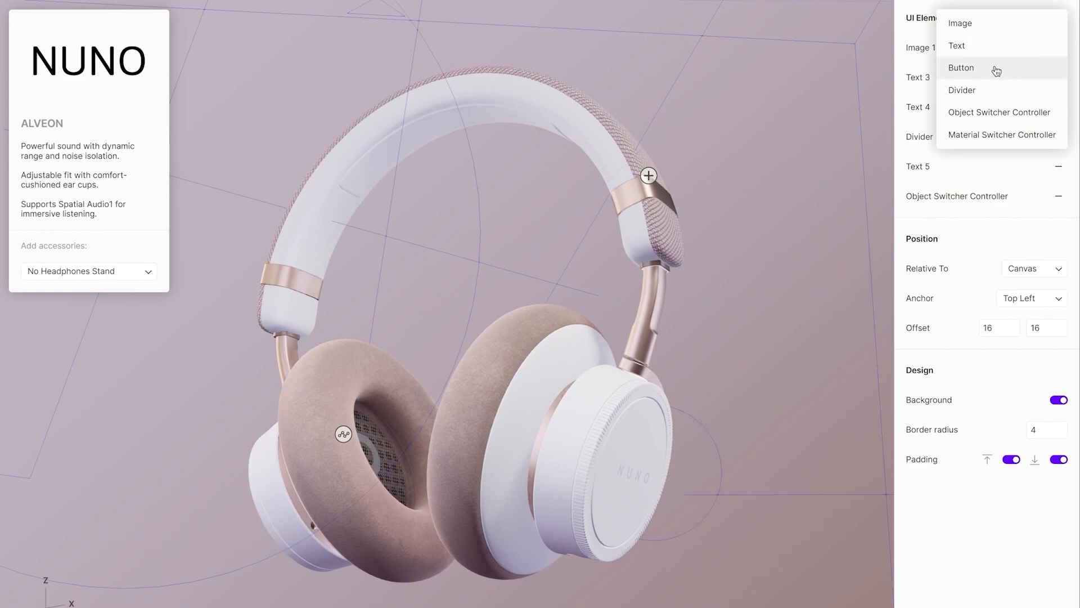
left_click(961, 67)
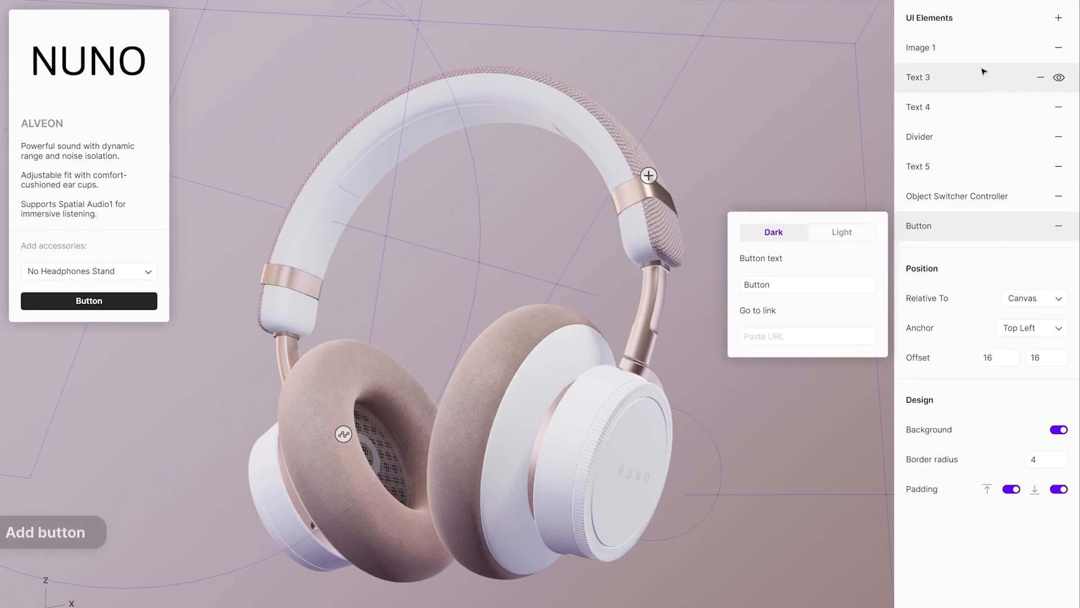
left_click(840, 232)
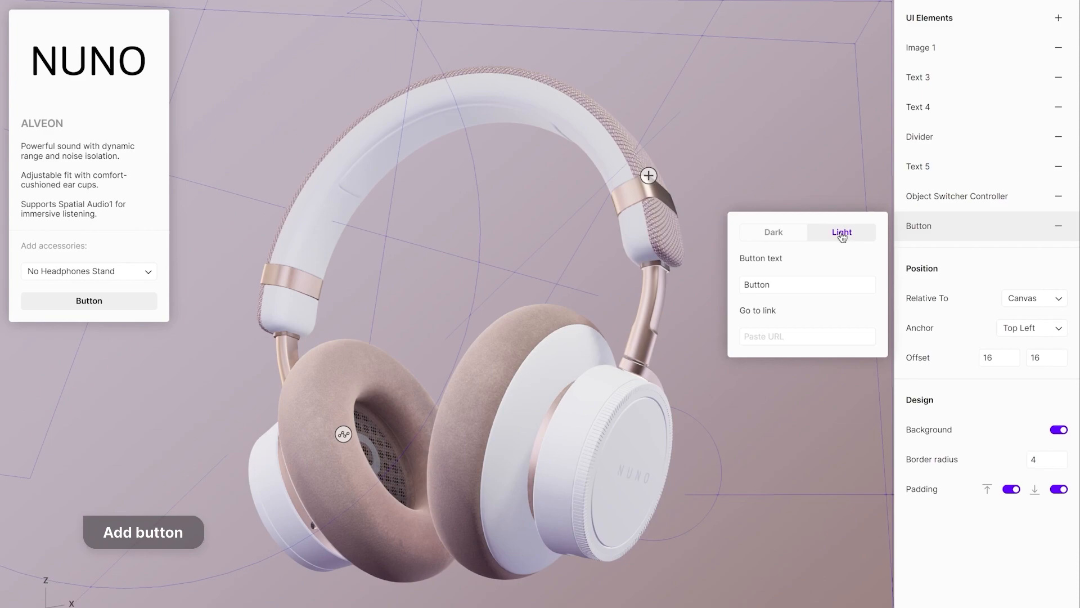
left_click(773, 232)
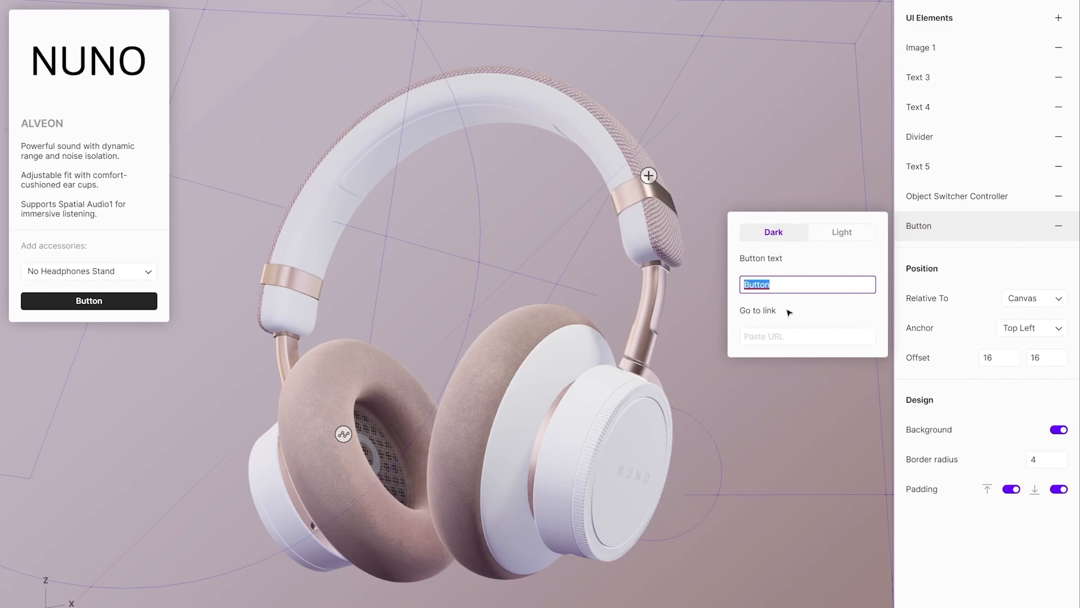
type("Shop now!")
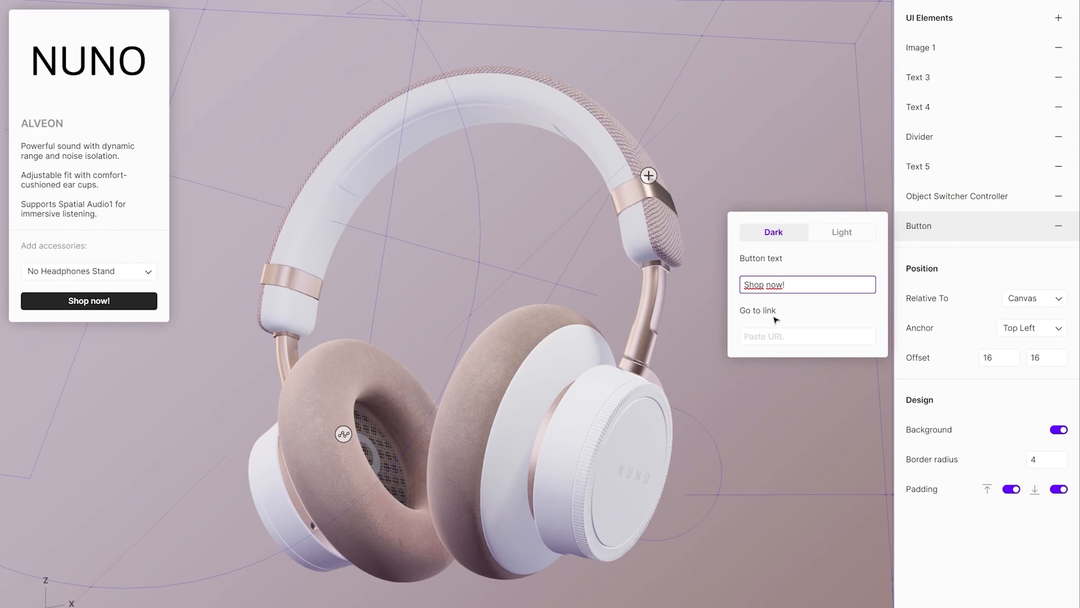
type("www.nuno.")
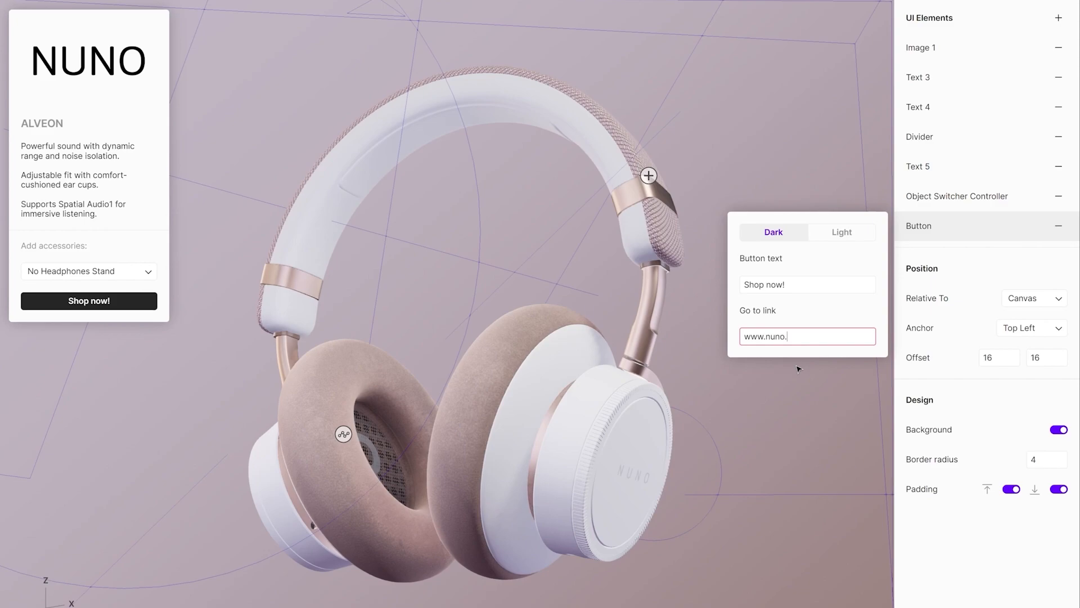
type("com")
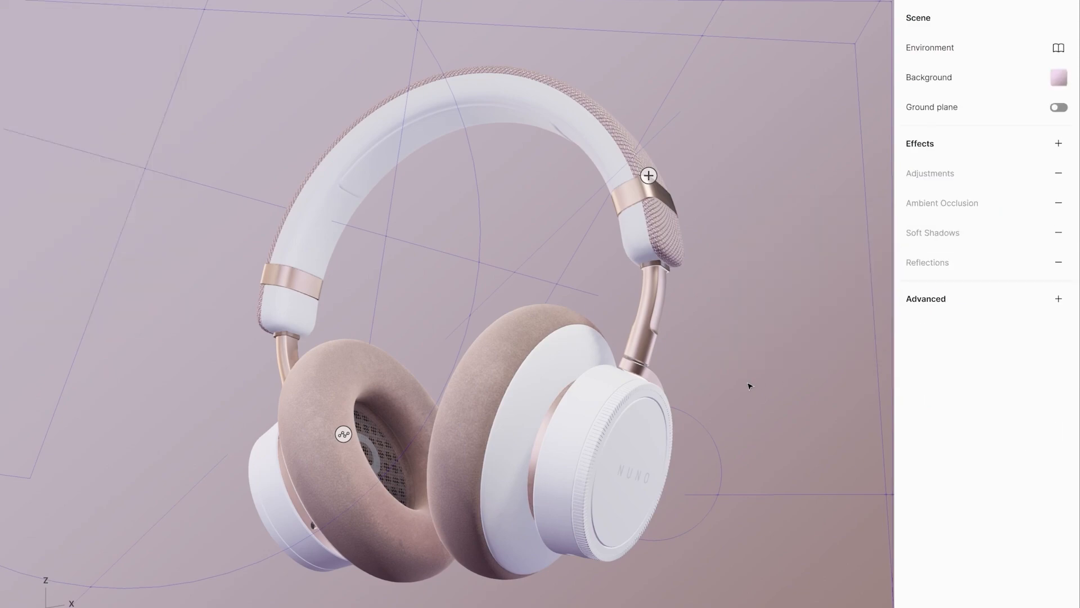
In Preview, open the driver hotspot card and switch the headband sliders to Gold
left_click(648, 175)
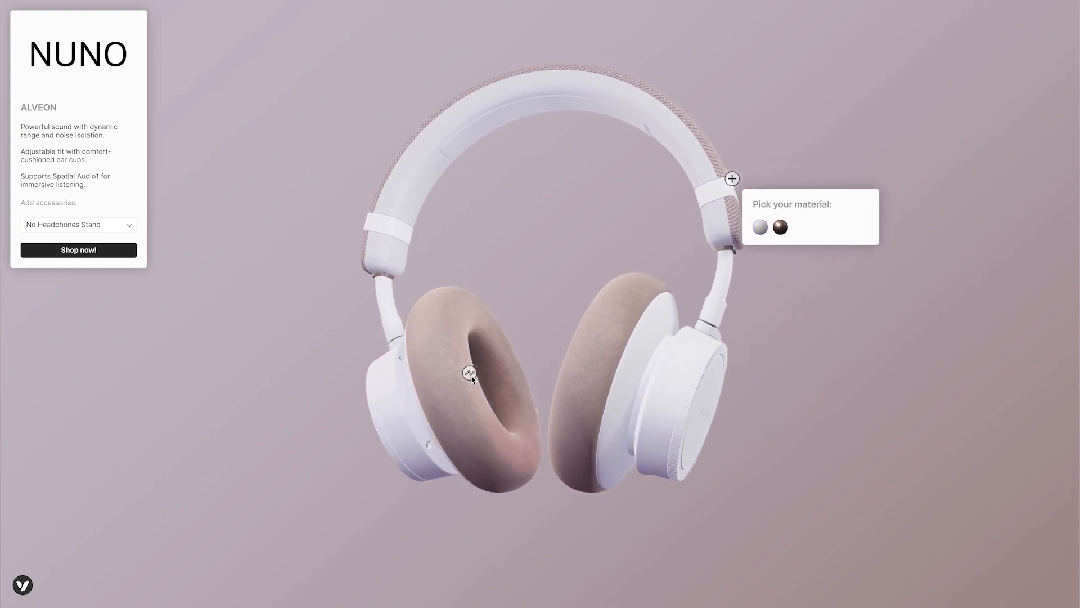
left_click(470, 373)
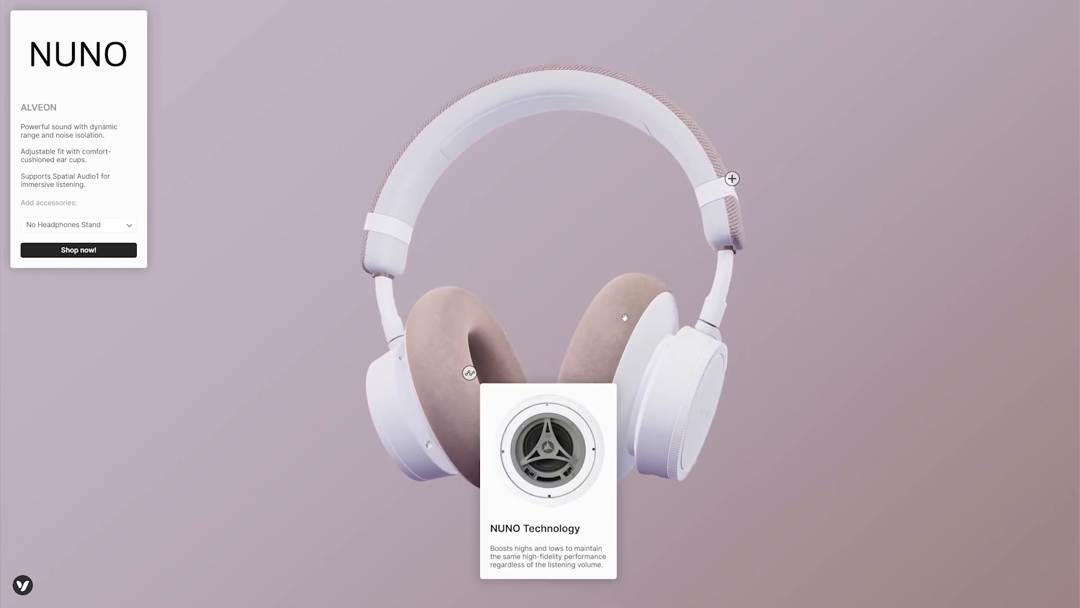
left_click(731, 179)
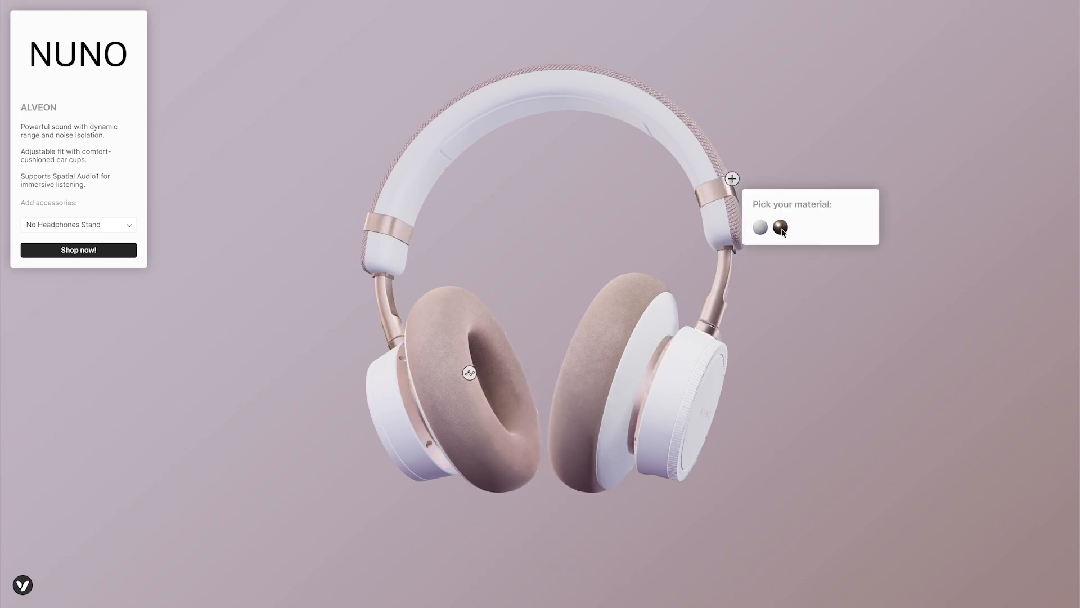